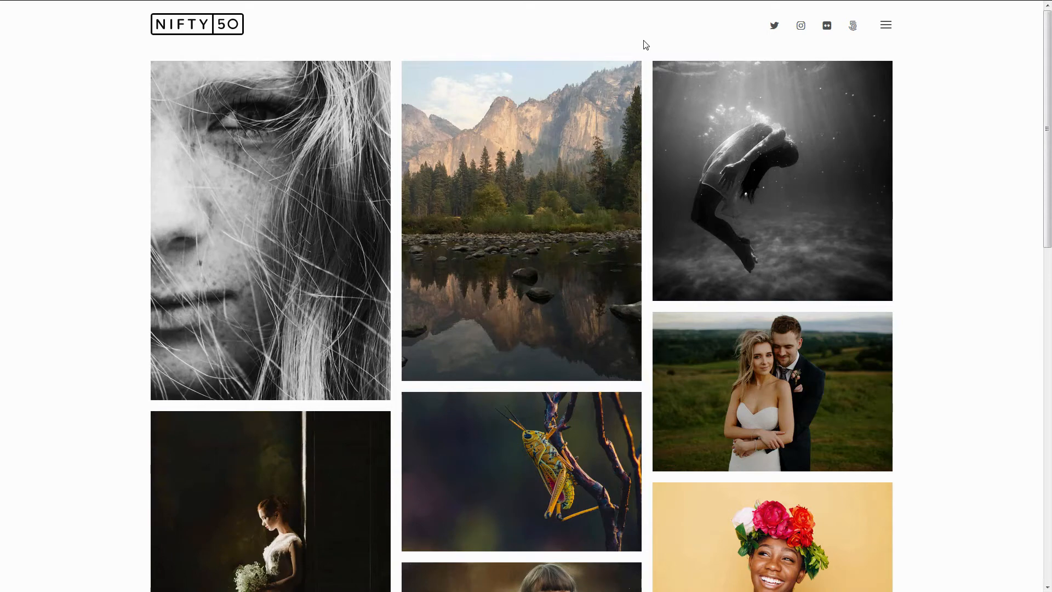
- Scroll the front-page photo grid and open the children walking photo's post
scroll("down", 3)
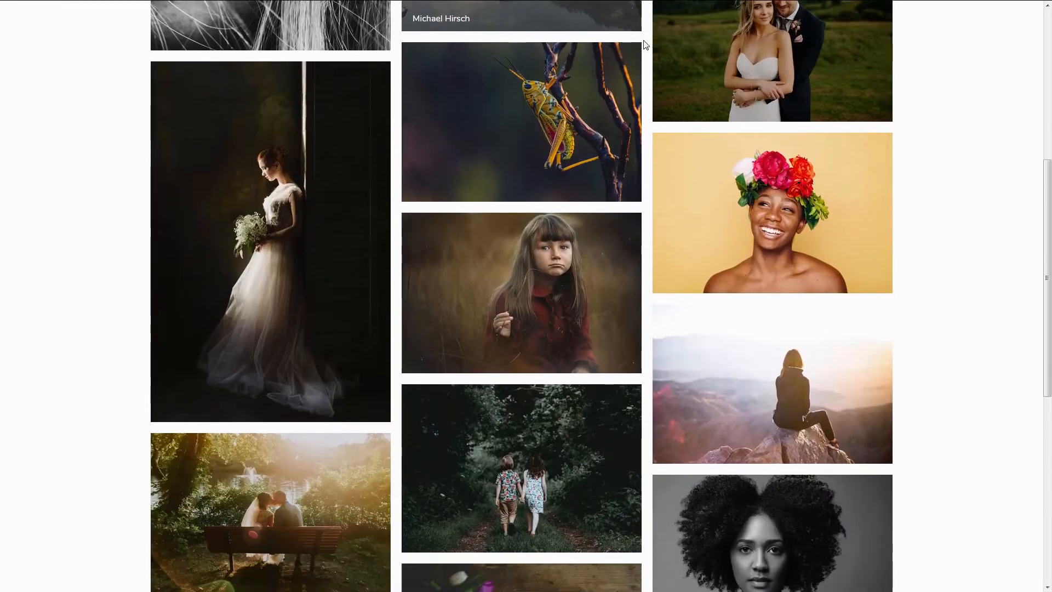
scroll("down", 3)
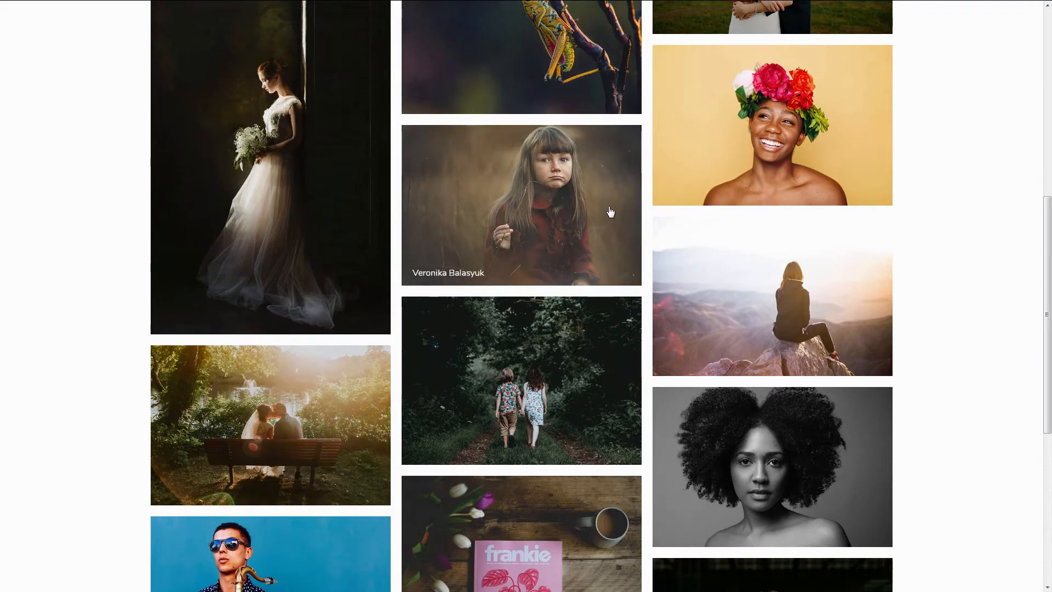
left_click(521, 380)
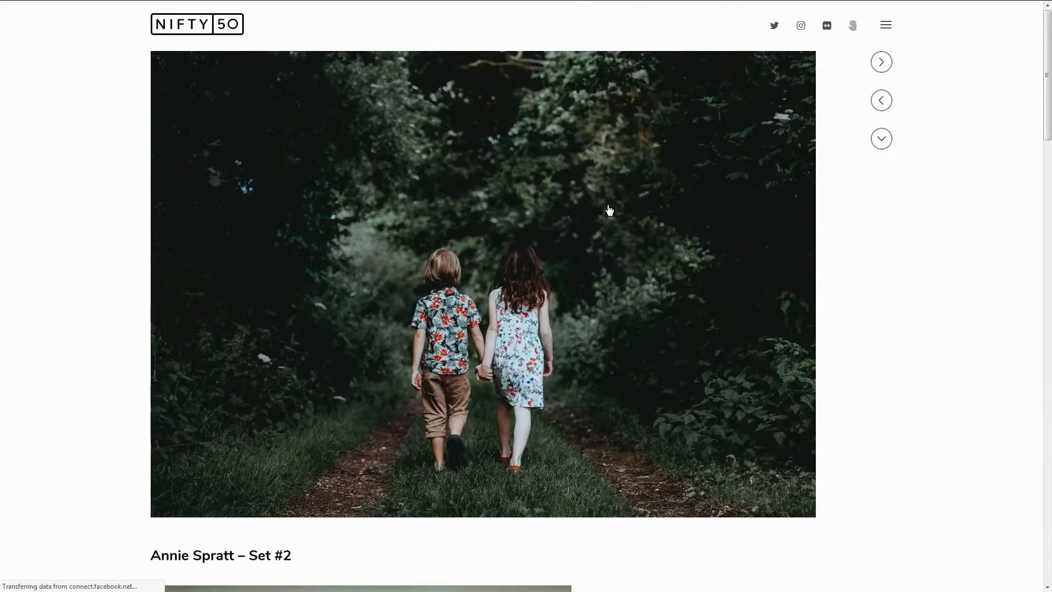
mouse_move(881, 138)
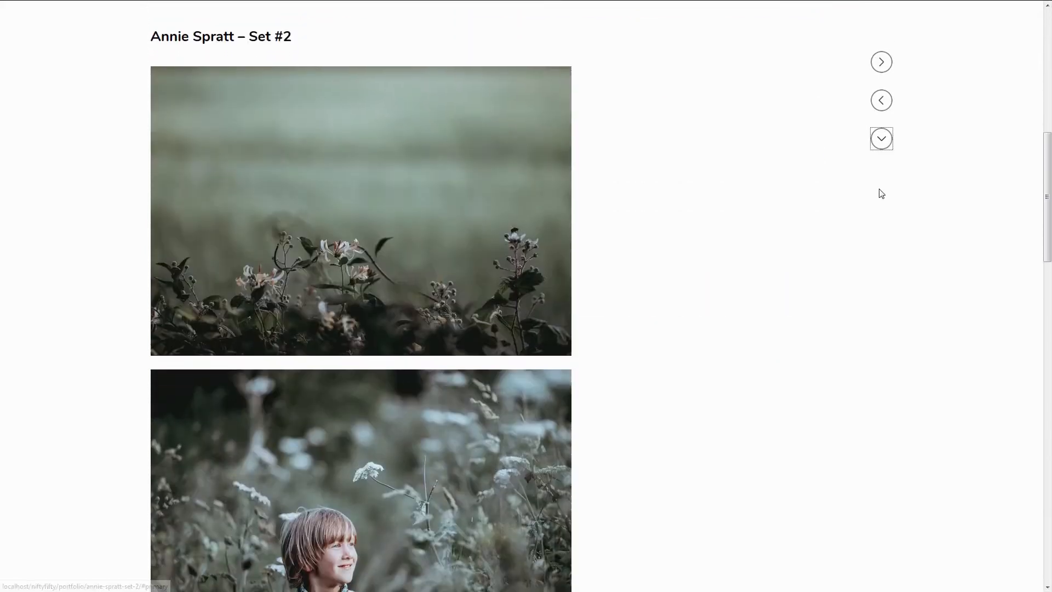
scroll("down", 3)
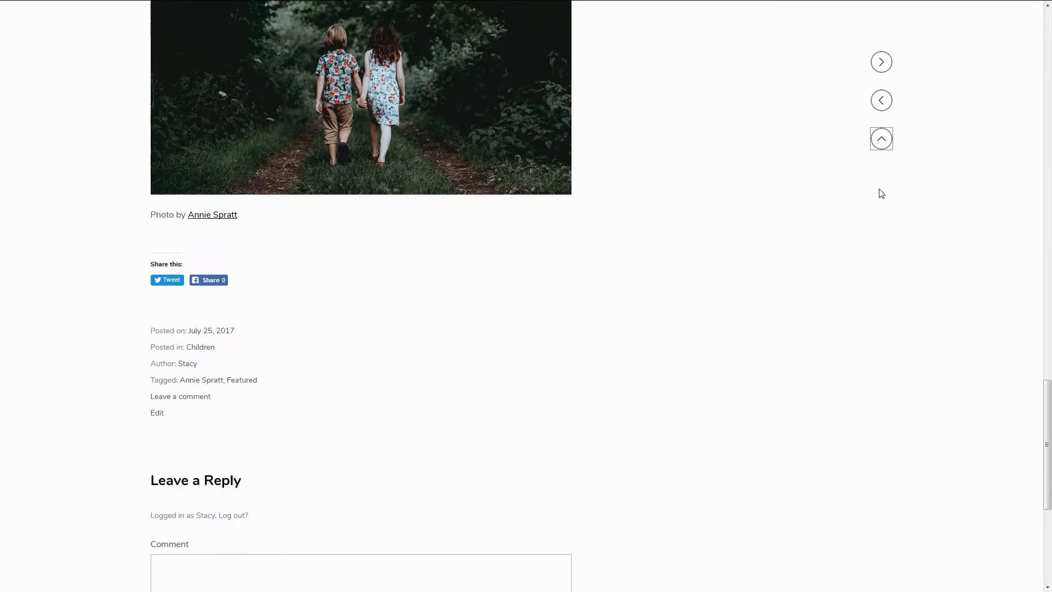
scroll("down", 3)
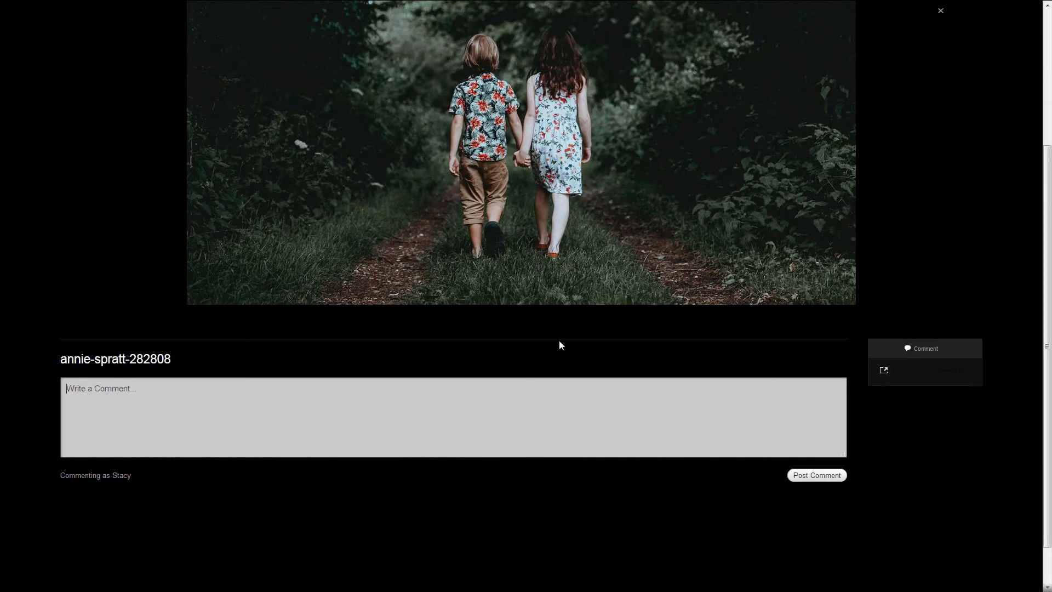
scroll("down", 3)
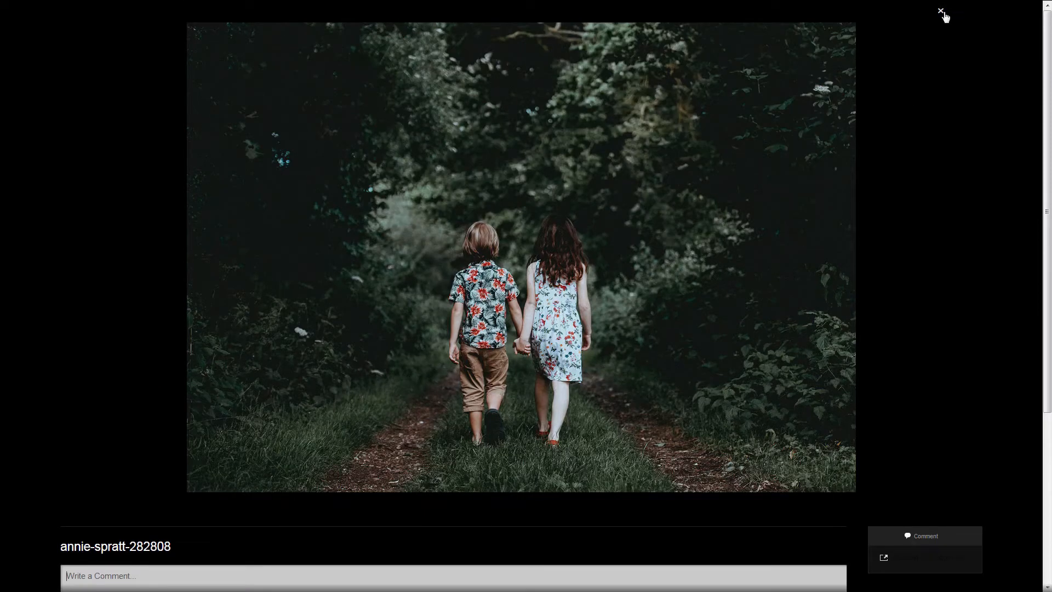
- Close the full-size image and go to Portraits > Women from the menu
left_click(942, 11)
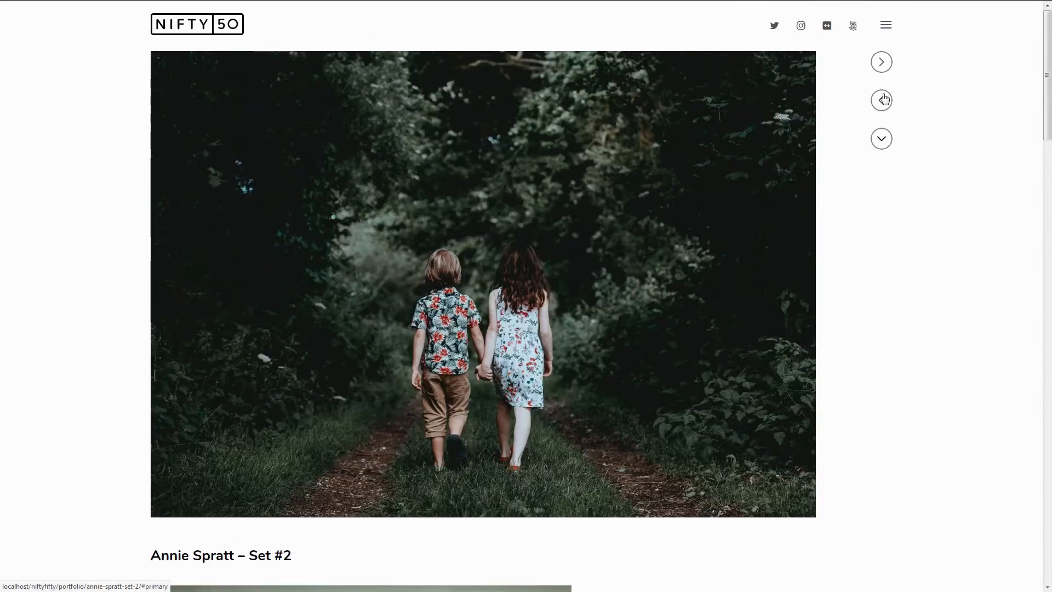
left_click(885, 25)
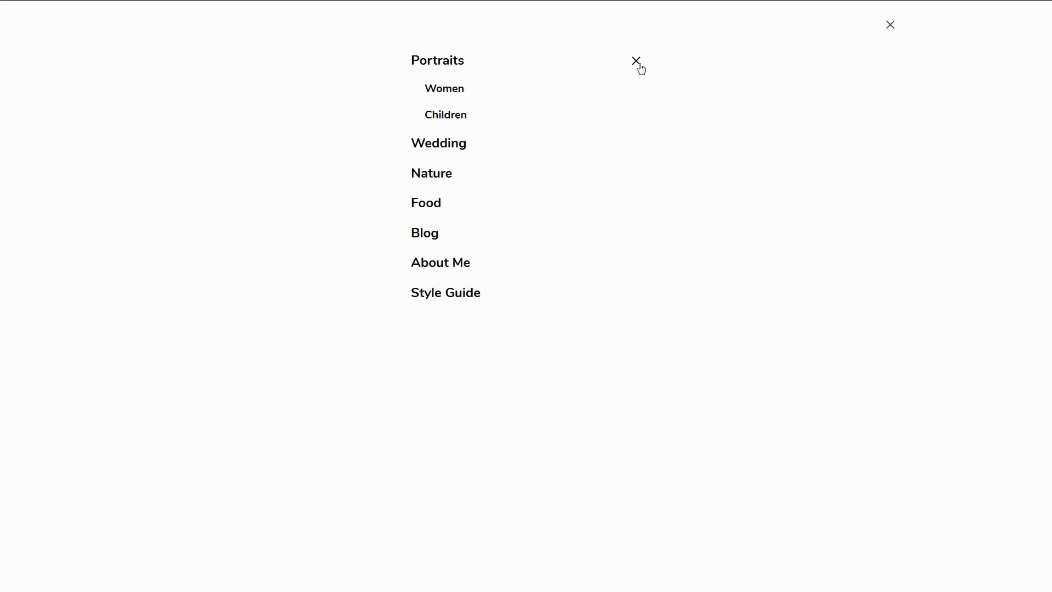
left_click(443, 88)
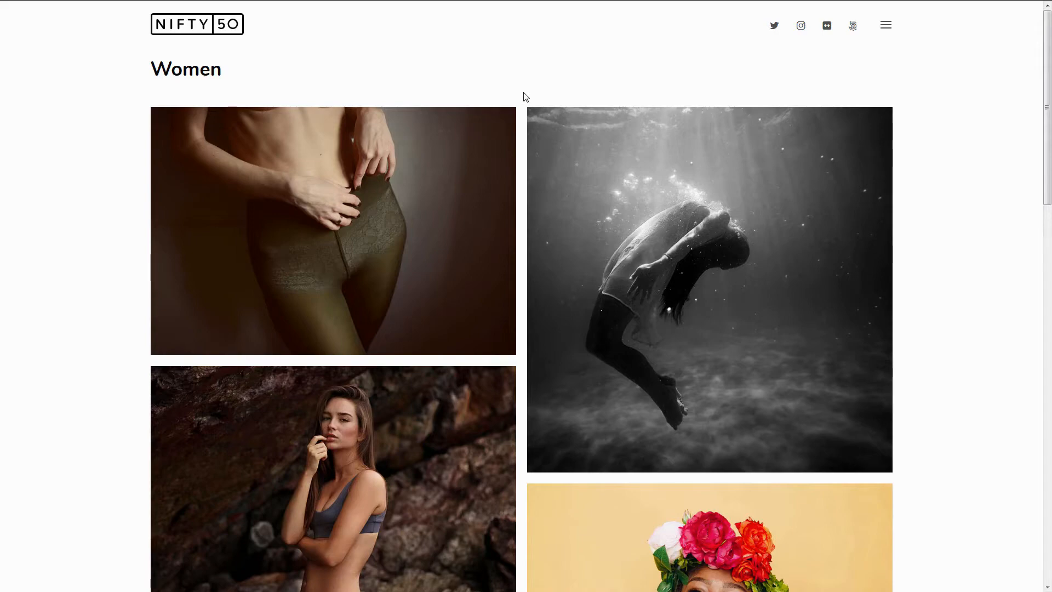
mouse_move(797, 22)
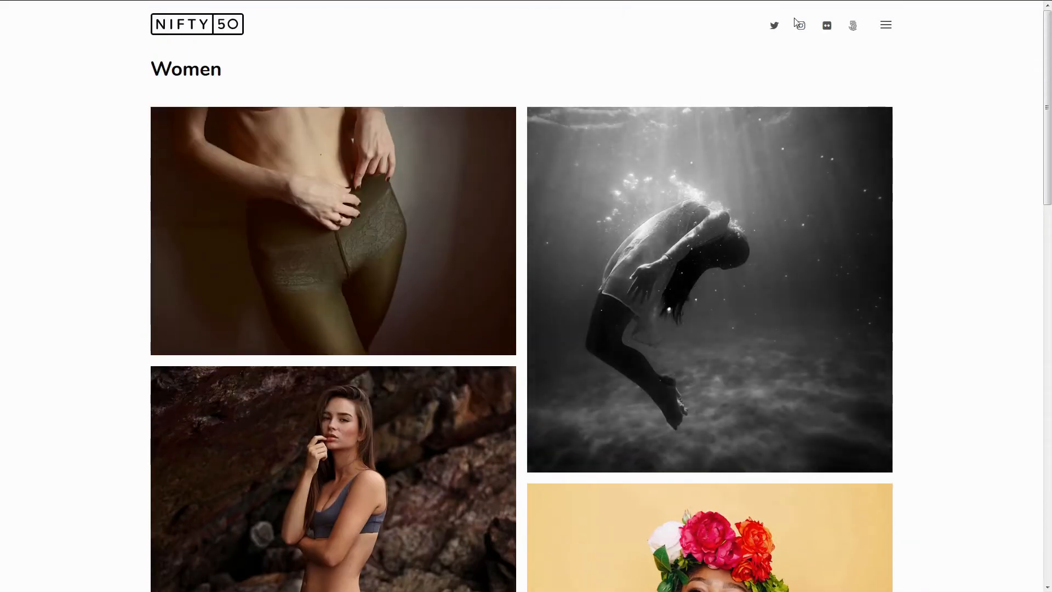
- Open the Blog page from the menu and scroll through its posts
left_click(885, 24)
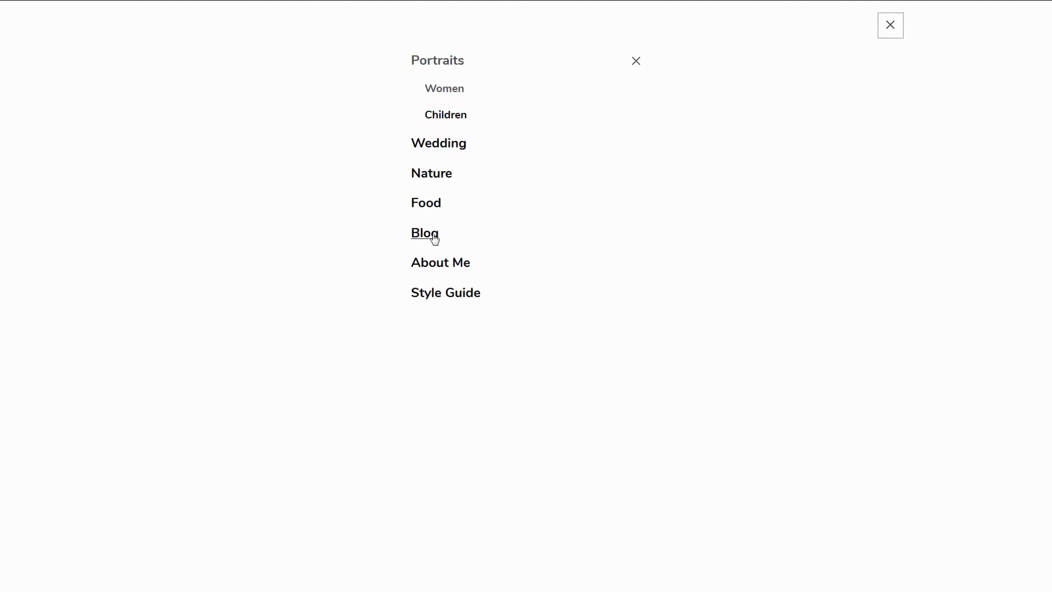
left_click(423, 232)
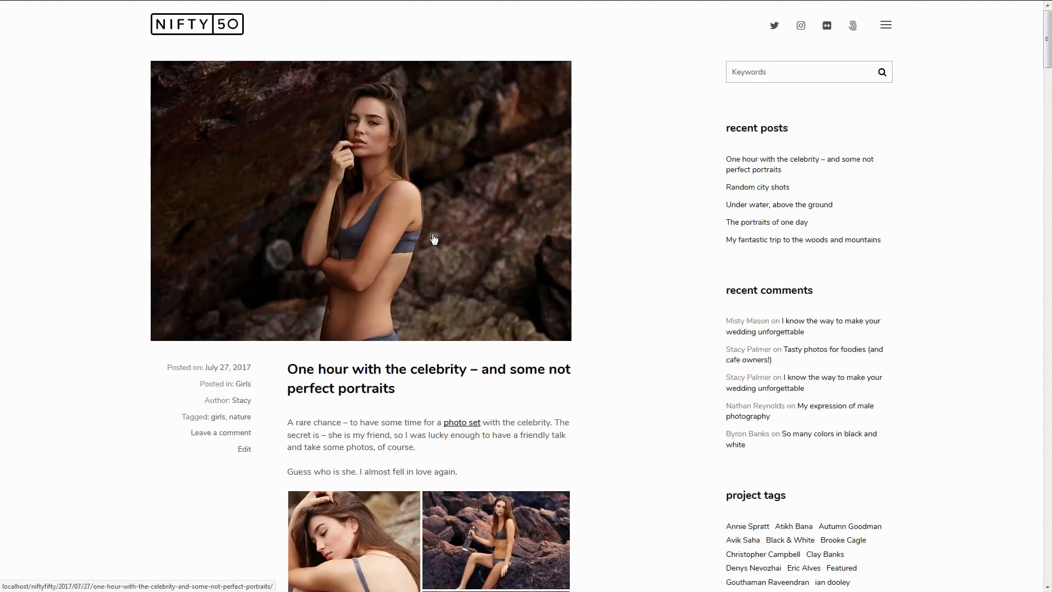
scroll("down", 3)
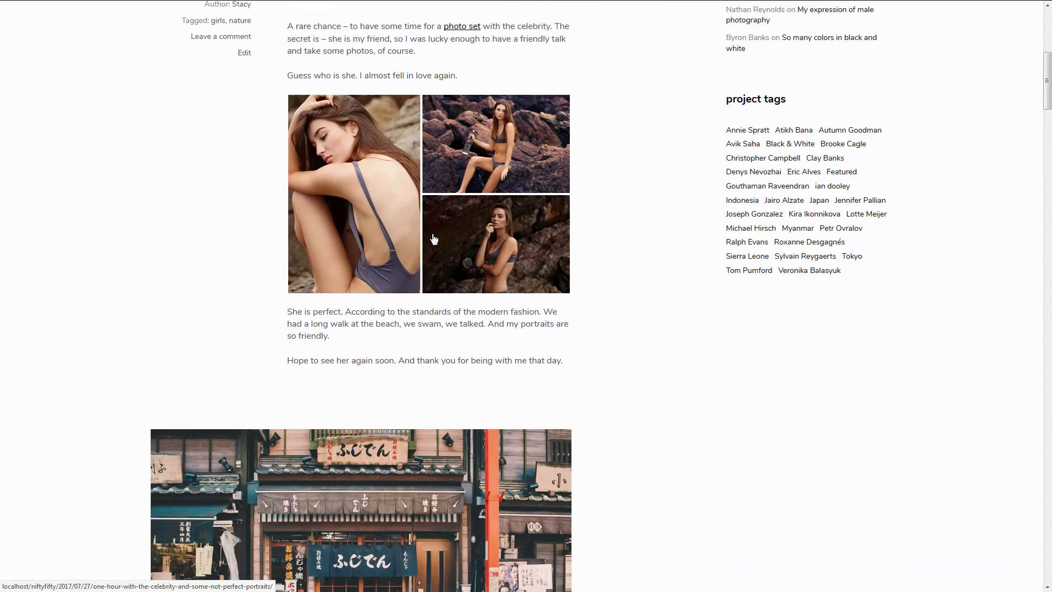
scroll("down", 3)
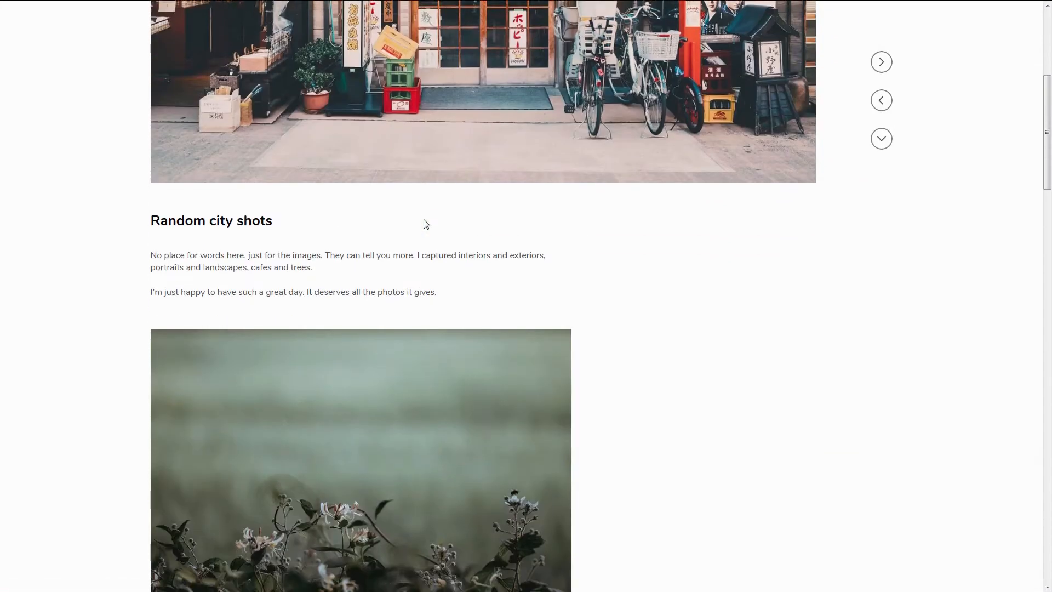
scroll("down", 3)
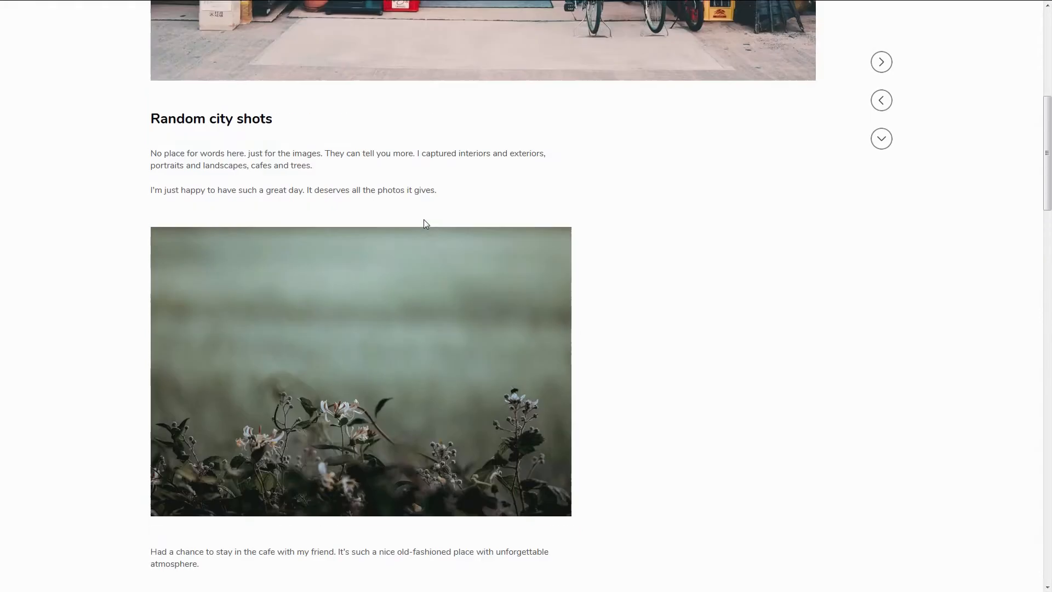
scroll("up", 3)
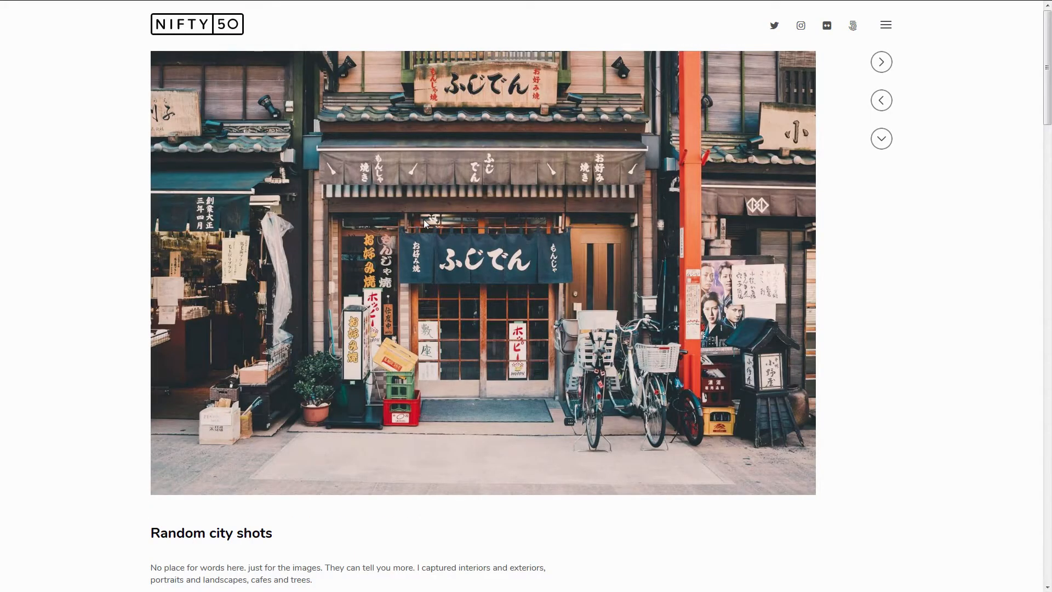
- Move to the next blog post and scroll down through it
left_click(881, 62)
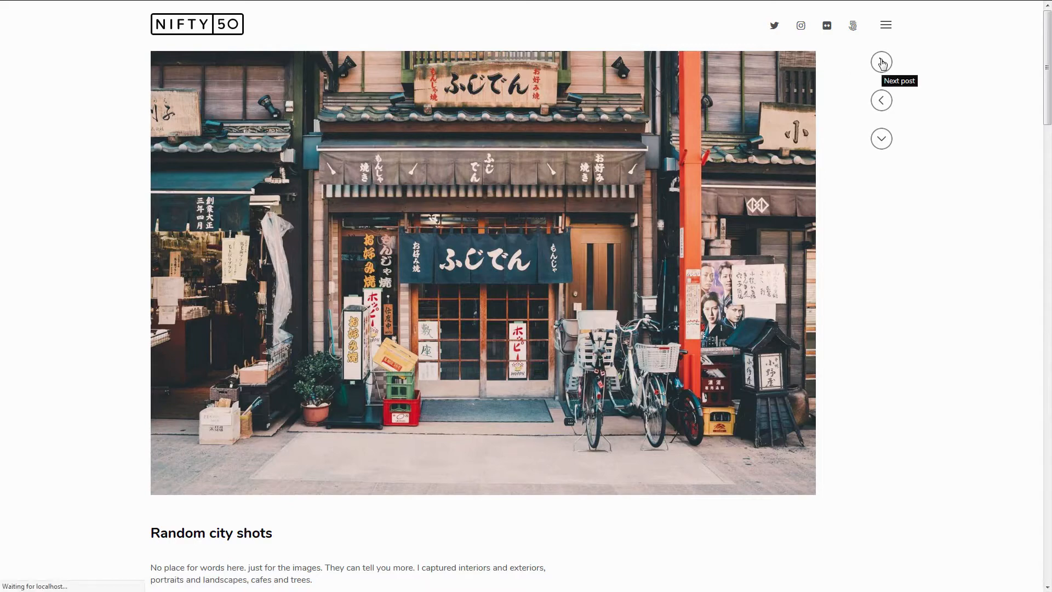
left_click(881, 62)
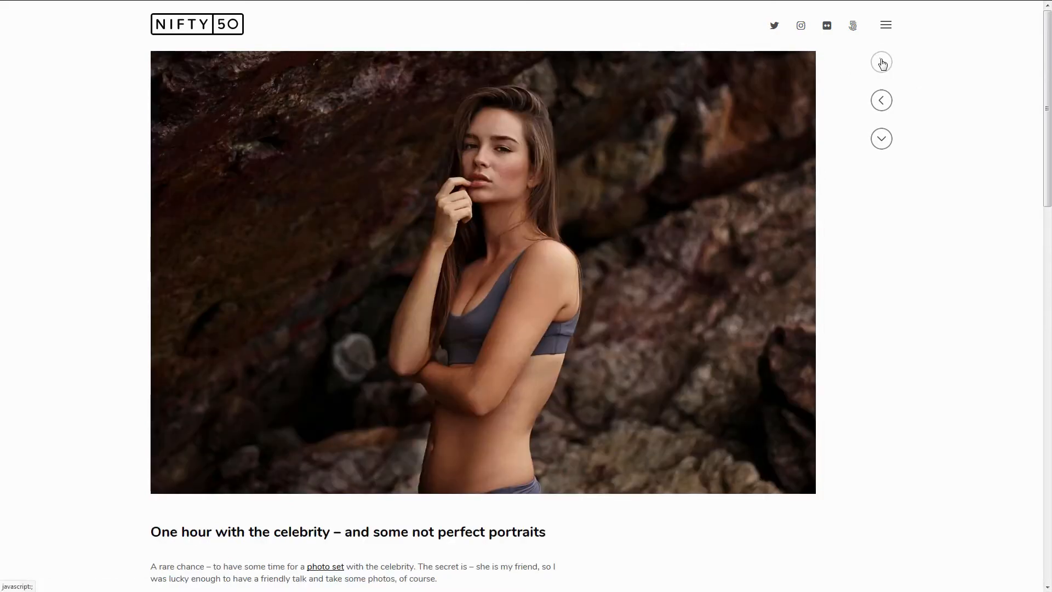
scroll("down", 3)
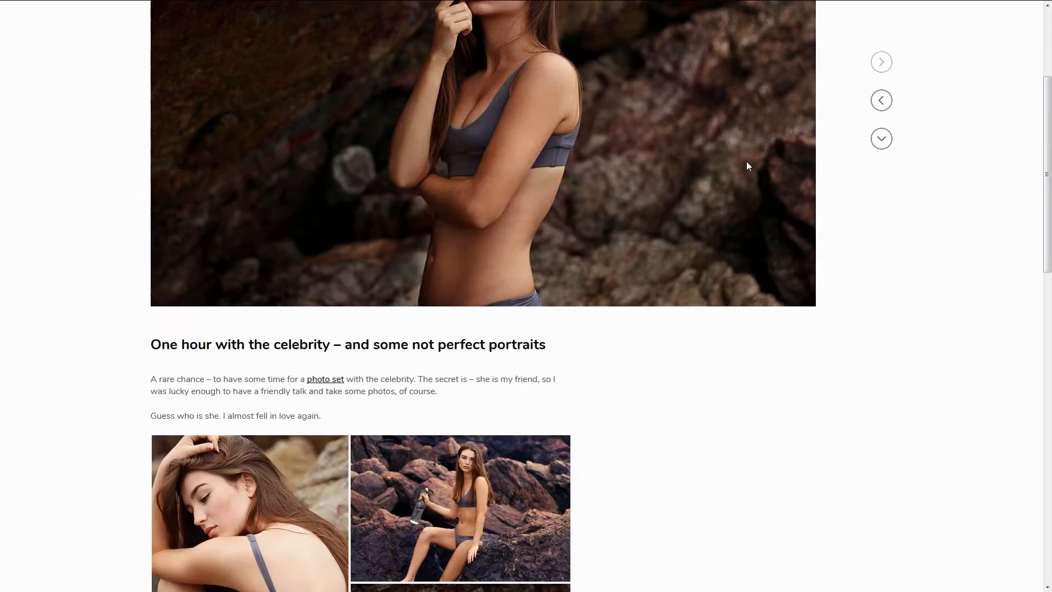
scroll("down", 3)
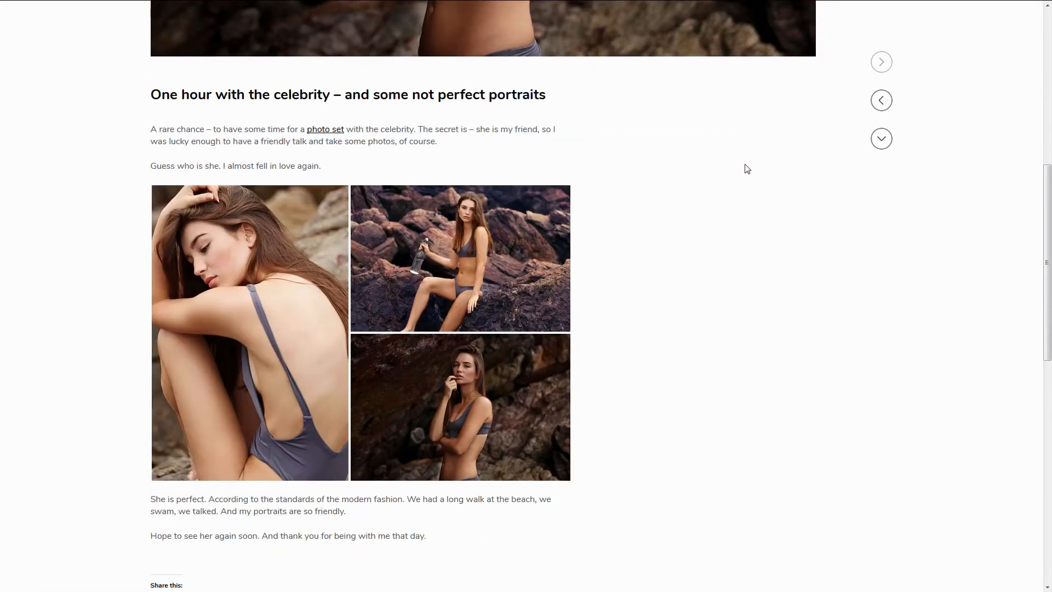
scroll("down", 3)
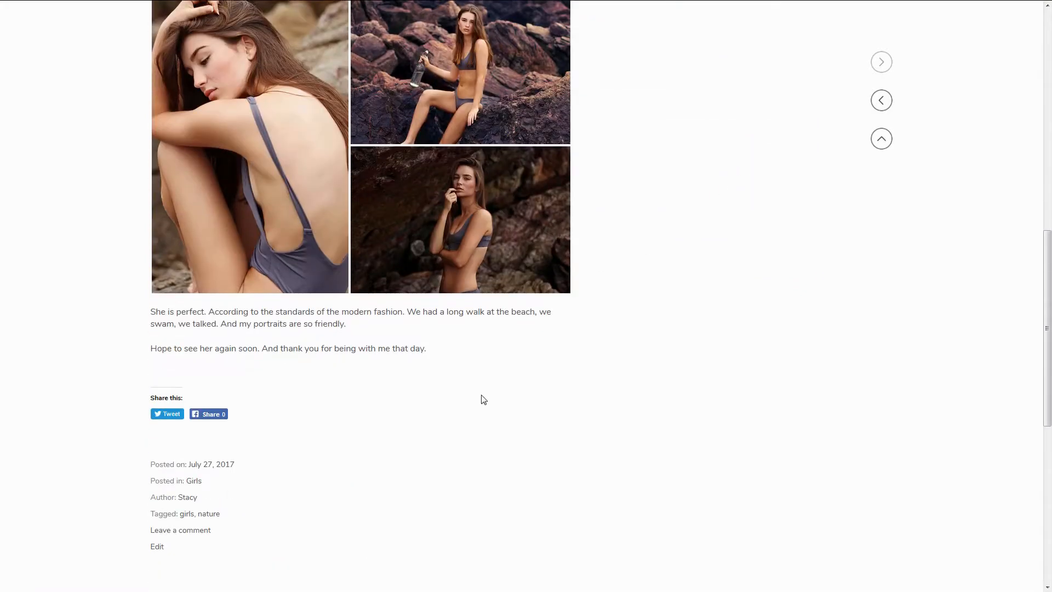
mouse_move(208, 513)
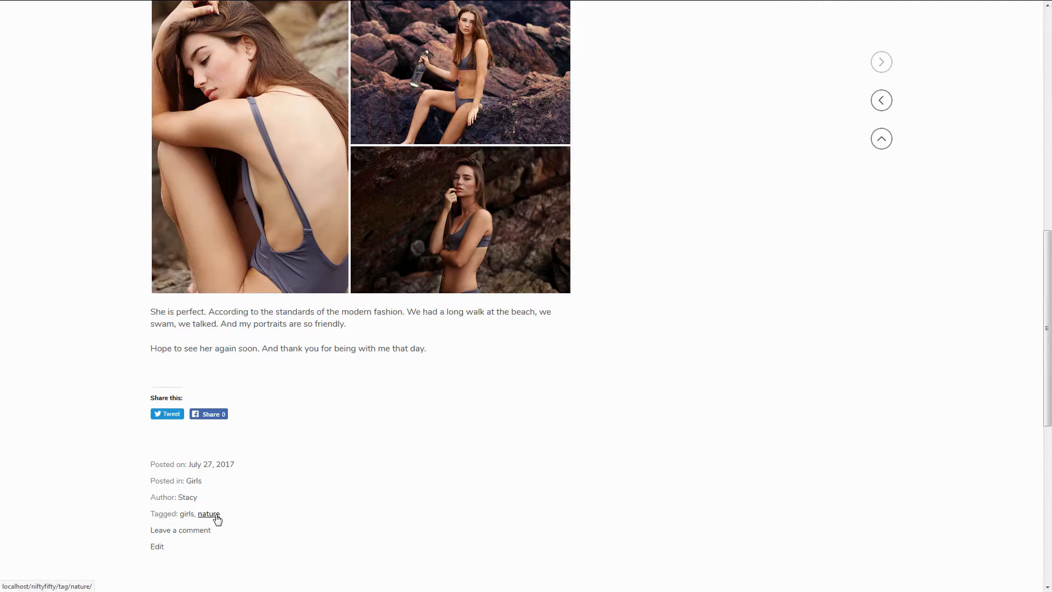
- Open the 'nature' tag archive and browse the tagged posts
left_click(208, 514)
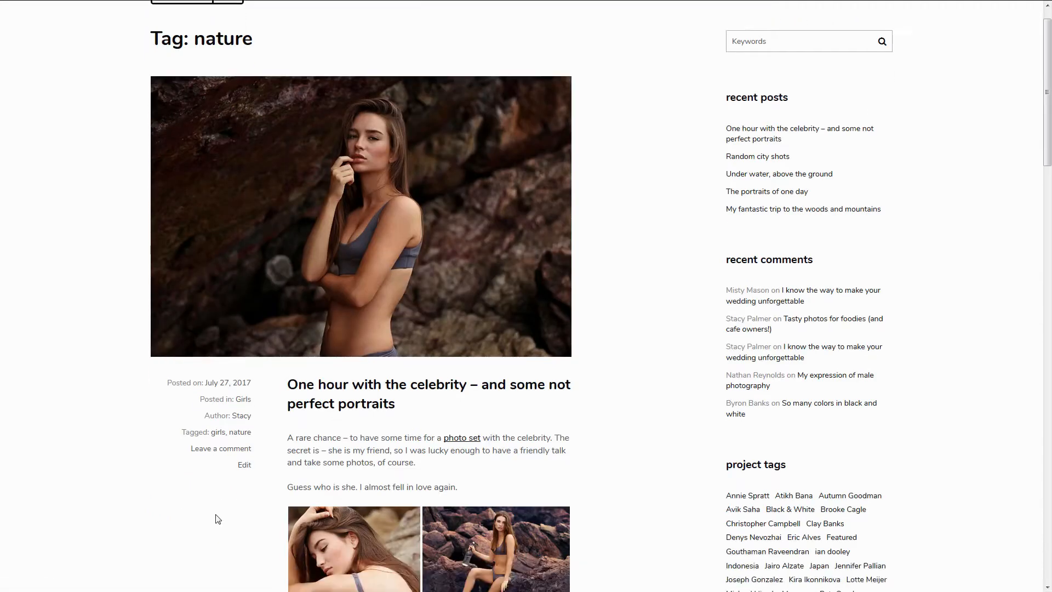
scroll("down", 3)
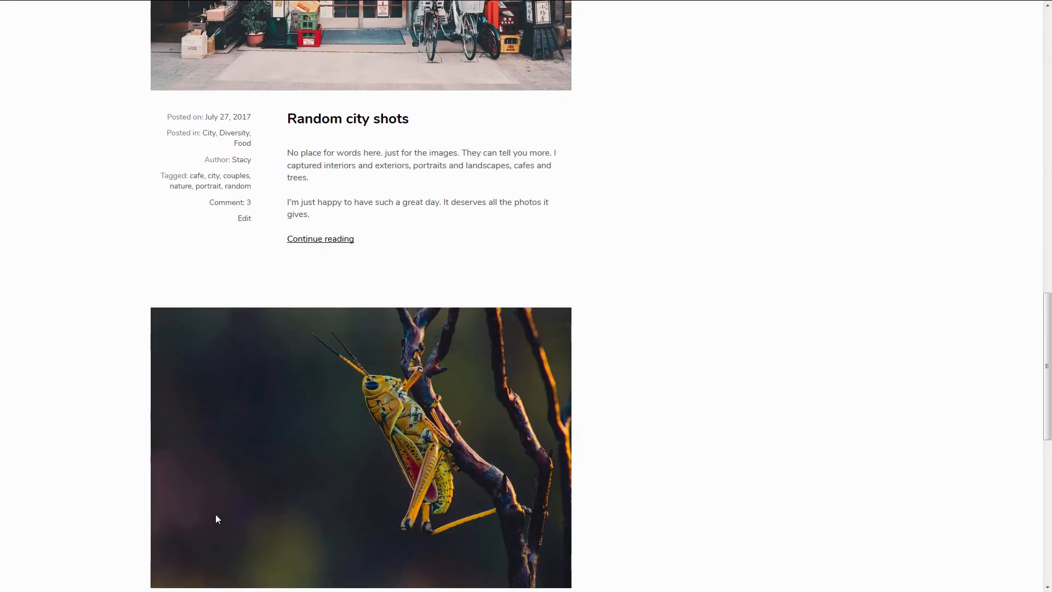
scroll("down", 3)
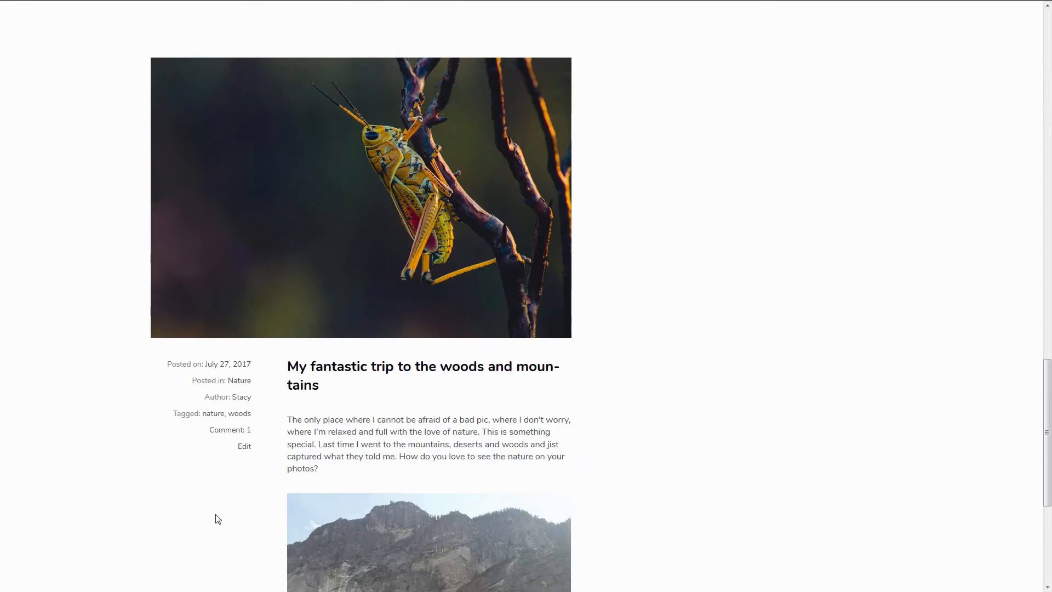
scroll("up", 3)
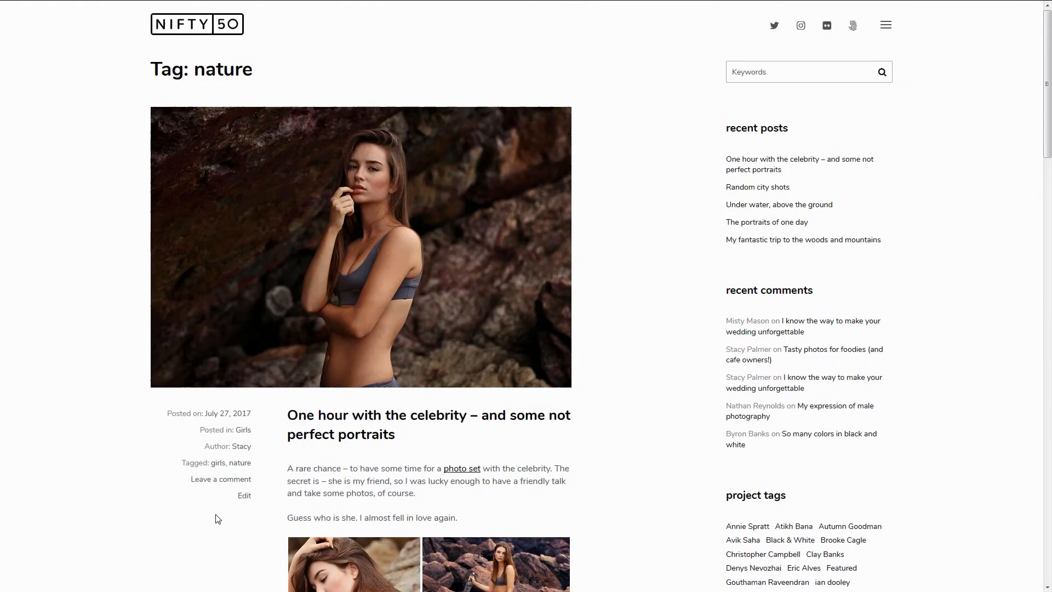
- View the About Me page from the menu, then return to the Niftyfifty homepage gallery
left_click(885, 25)
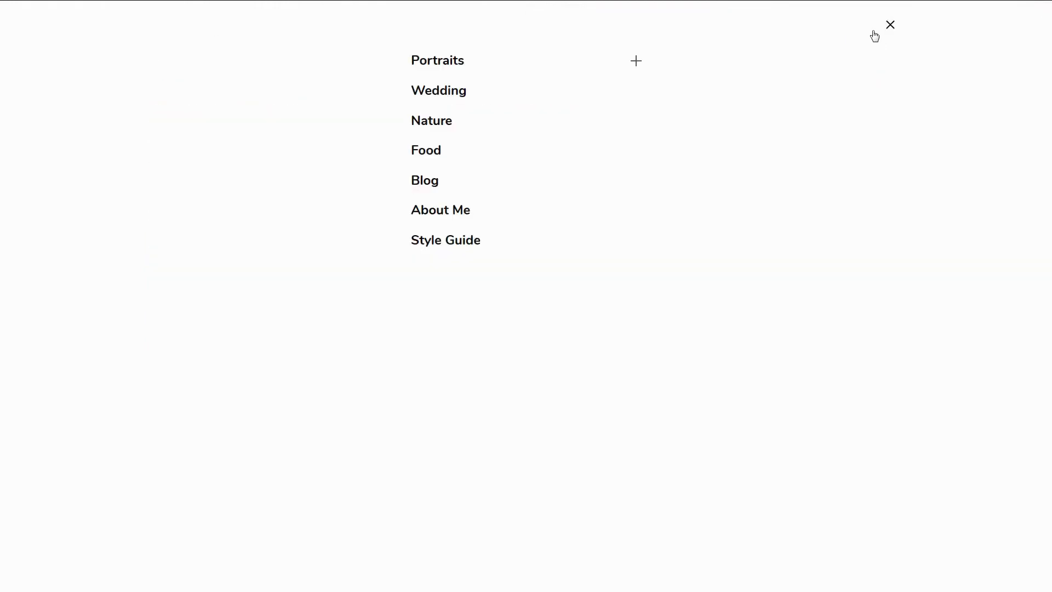
left_click(440, 209)
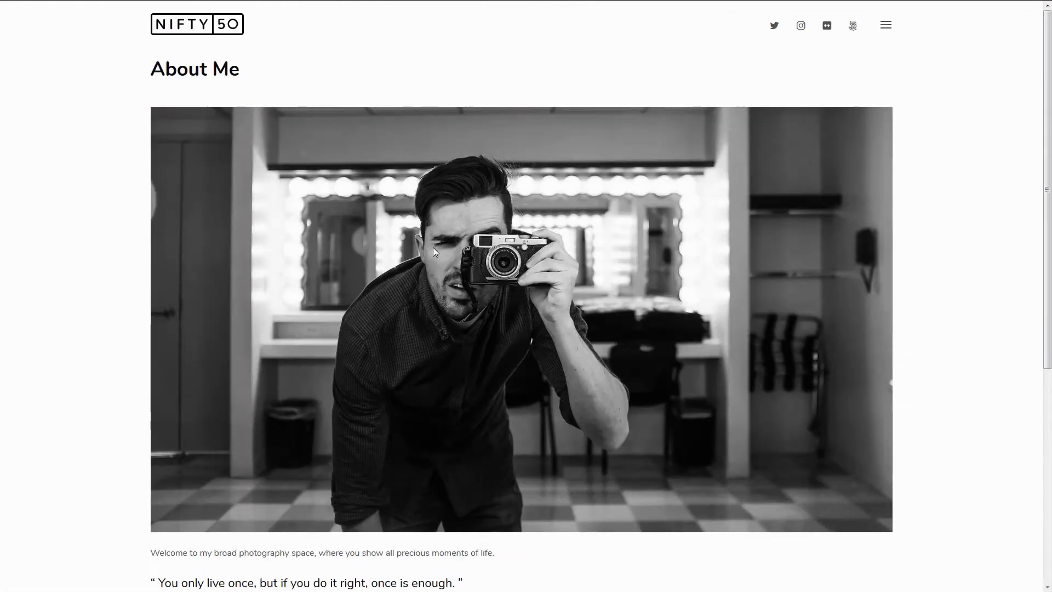
scroll("down", 3)
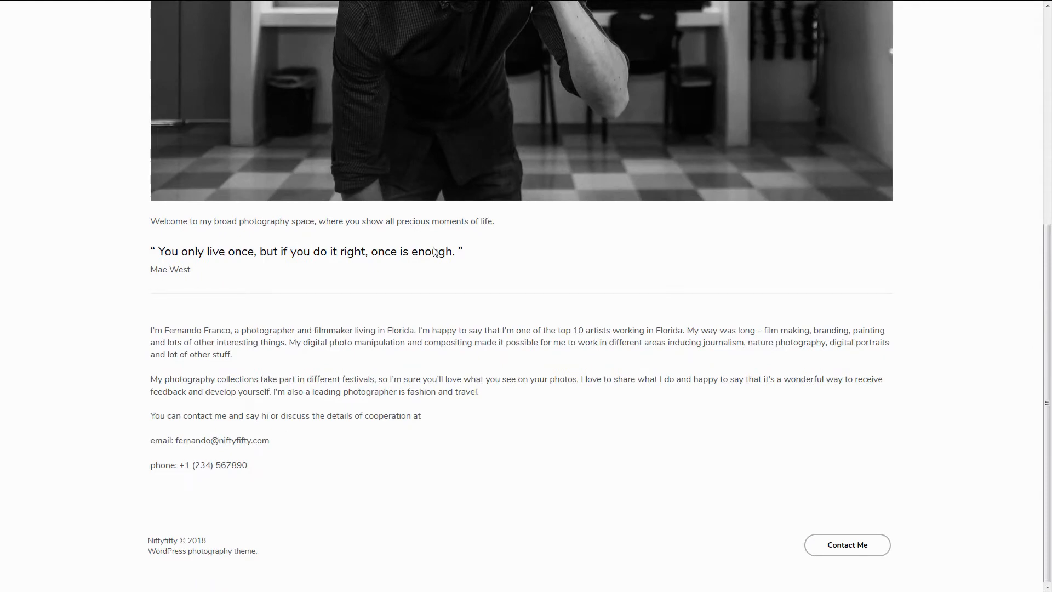
scroll("up", 3)
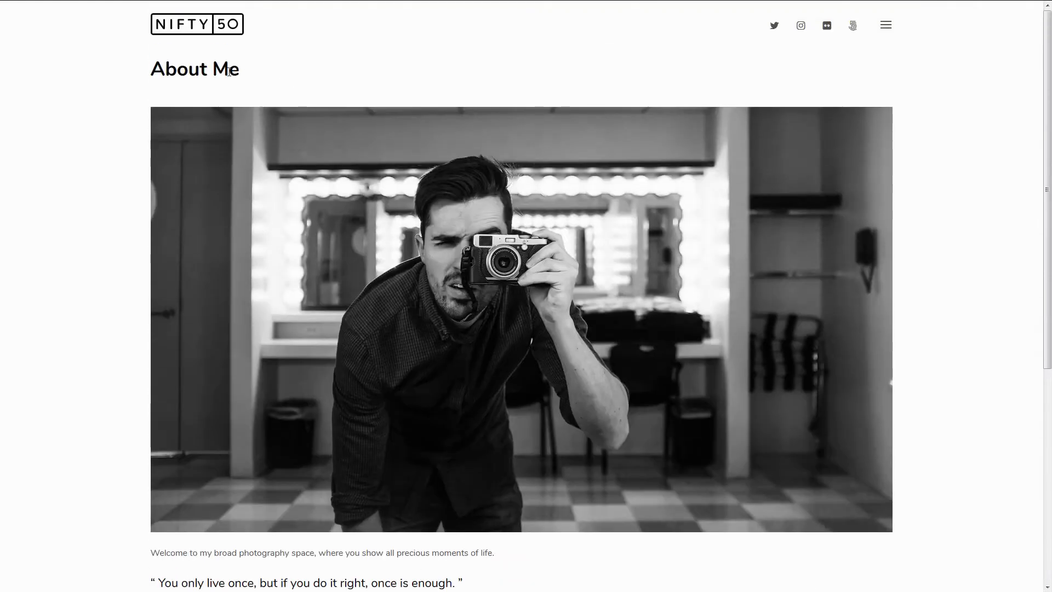
left_click(197, 24)
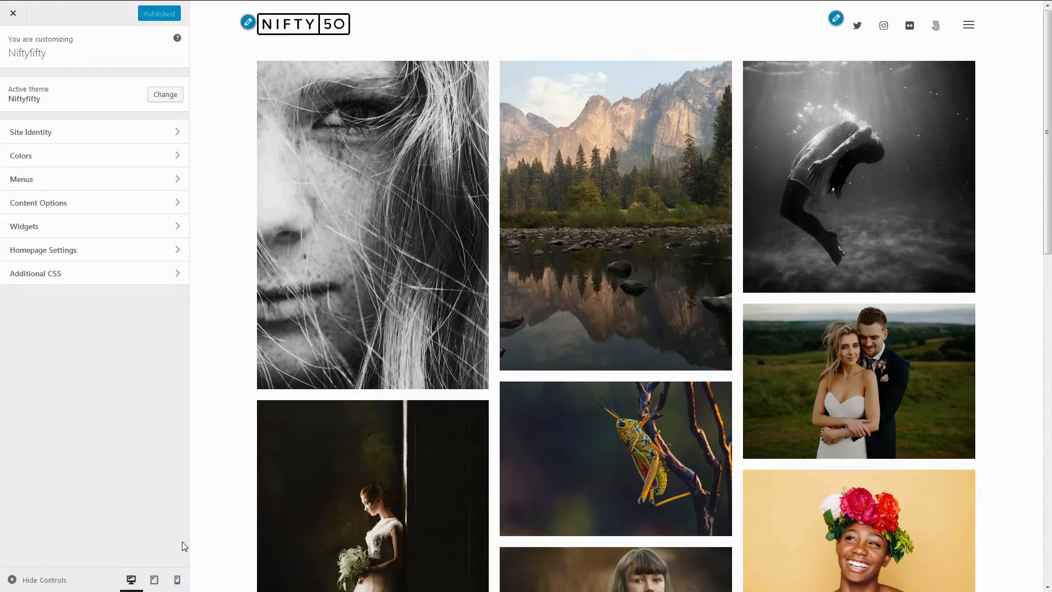
- Preview the site at tablet width and scroll the preview
left_click(153, 579)
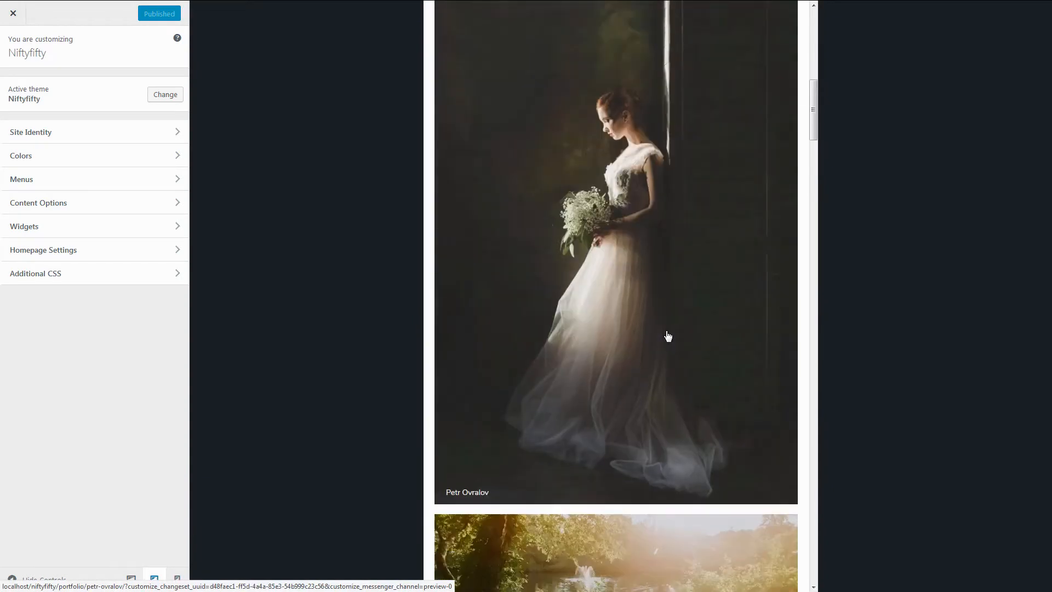
scroll("down", 3)
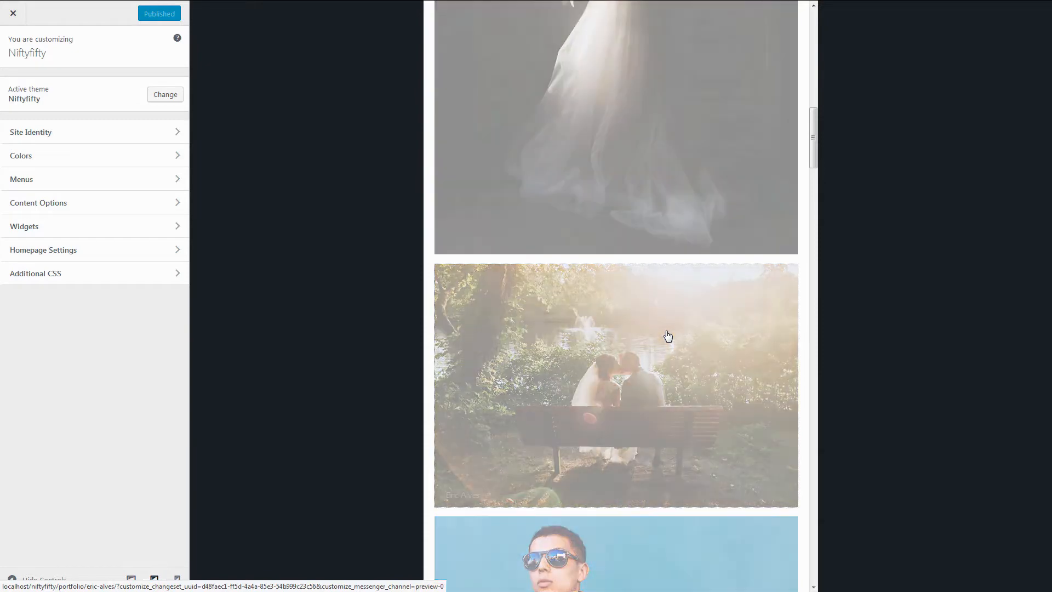
scroll("up", 3)
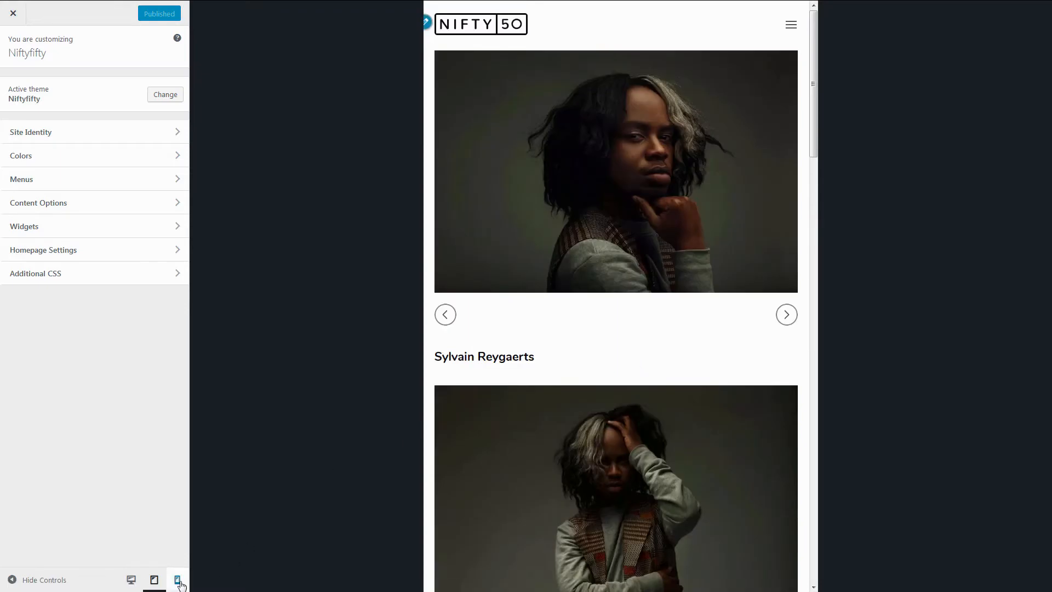
- Preview the site at phone width, scroll, and open the food photo's portfolio page
left_click(177, 580)
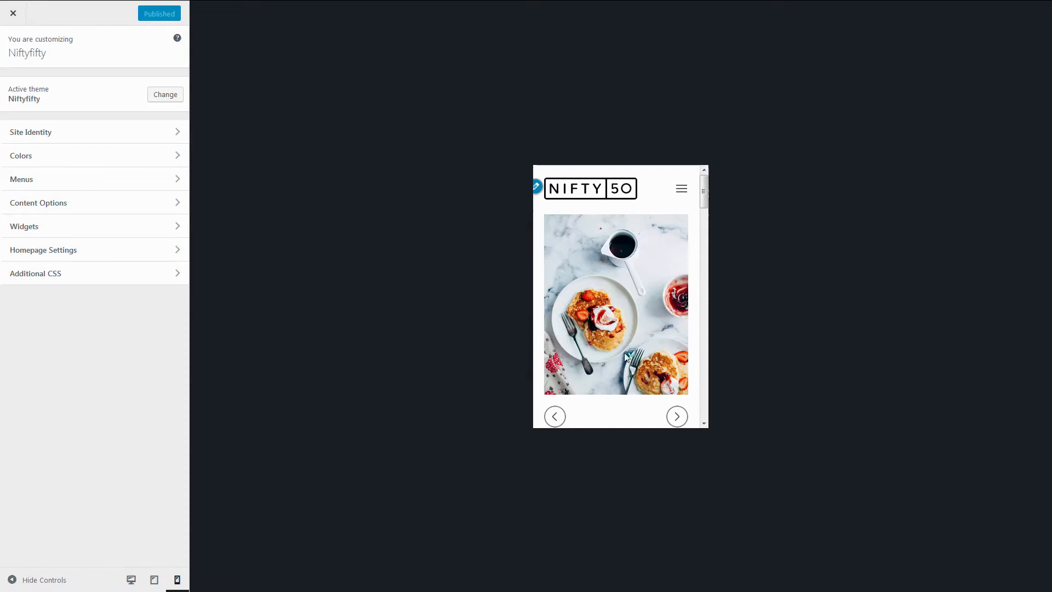
scroll("down", 3)
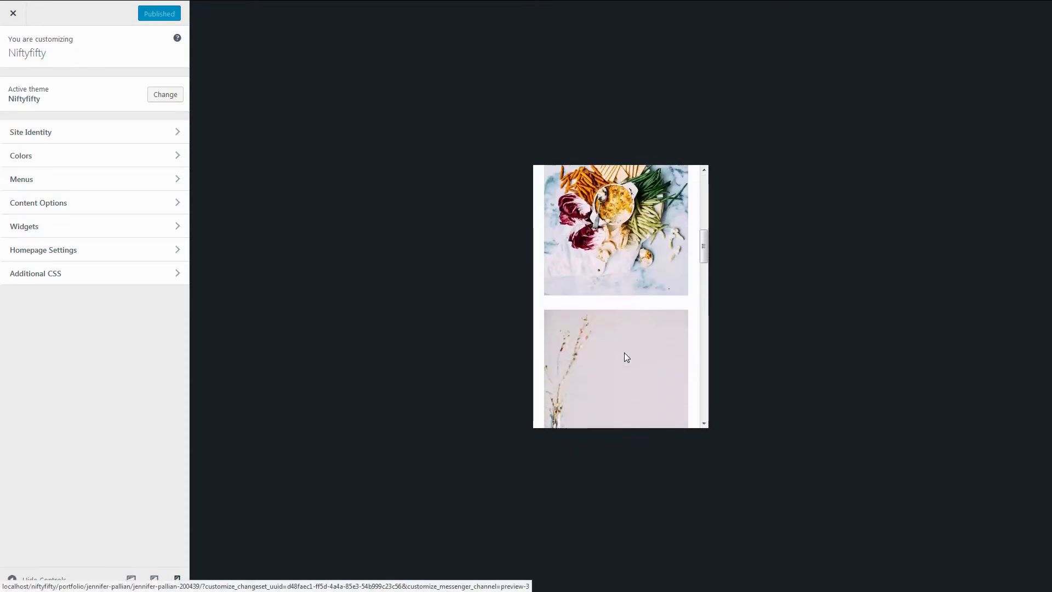
scroll("down", 3)
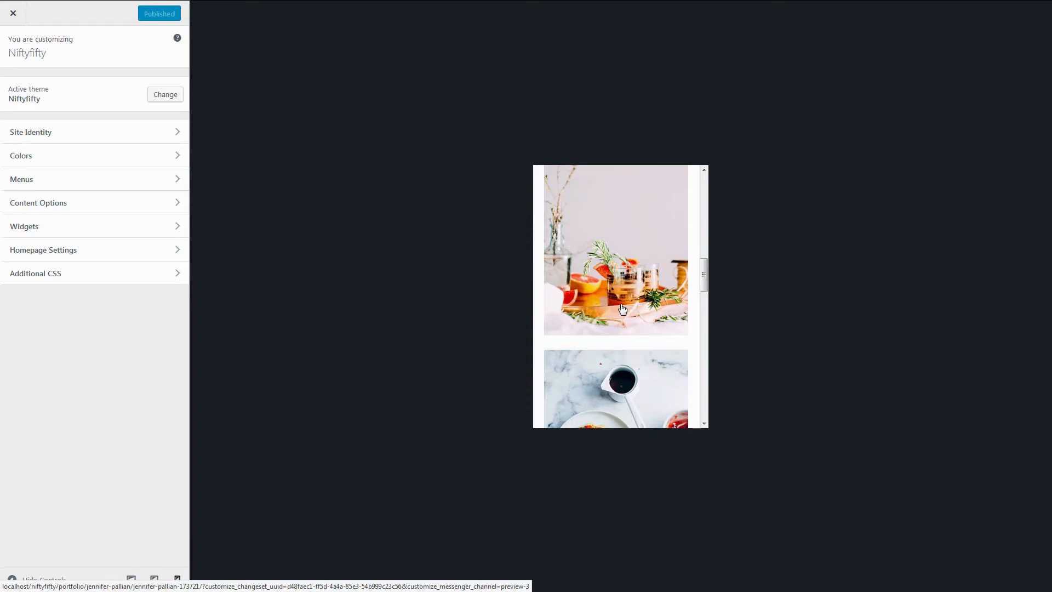
left_click(12, 12)
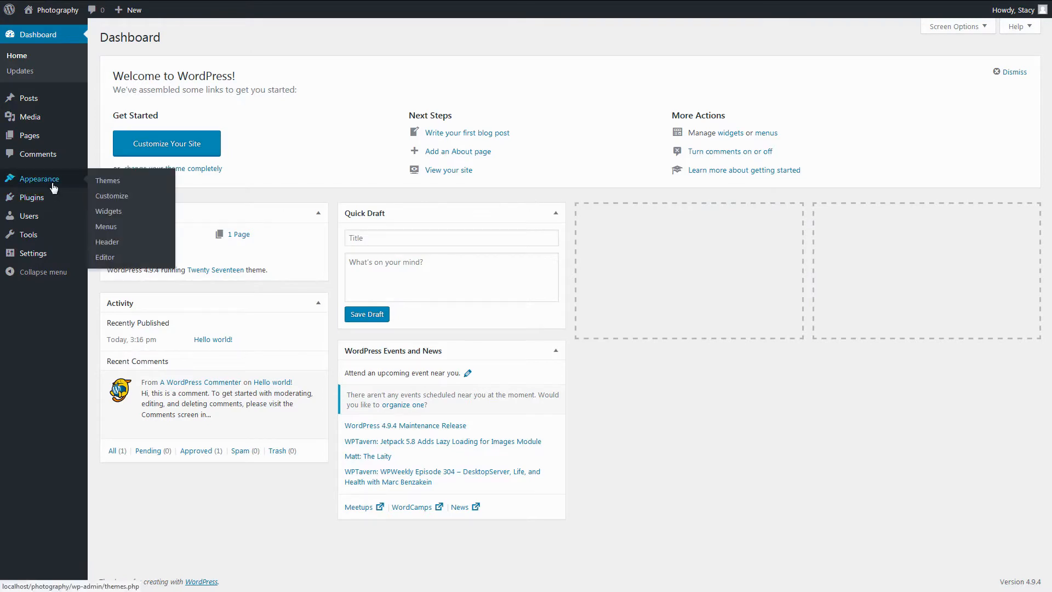
mouse_move(107, 180)
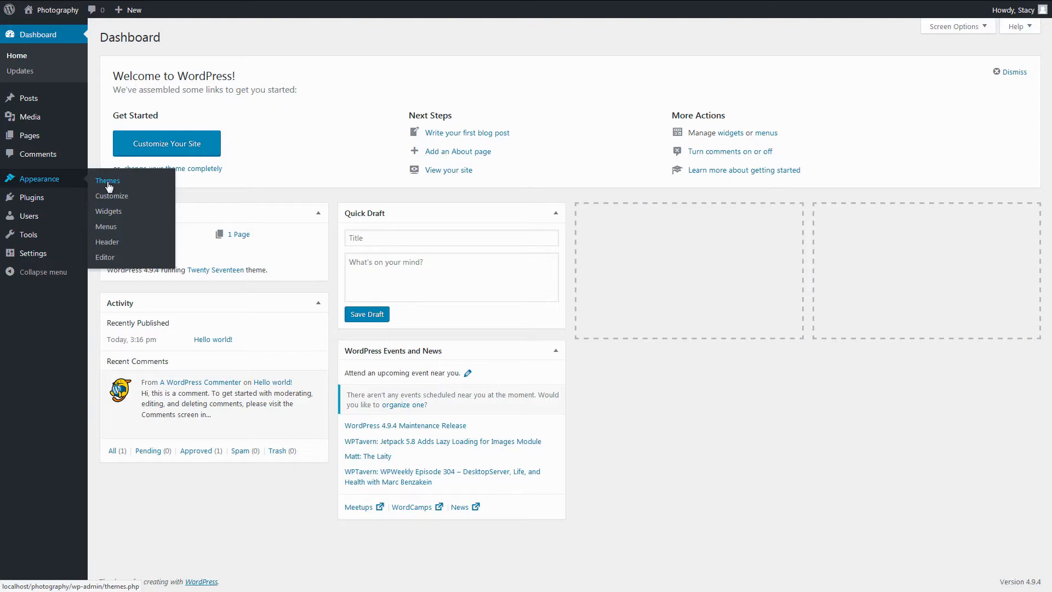
- Upload niftyfifty-1.0.5.zip through Themes > Add New > Upload Theme, install it, and activate it
left_click(108, 181)
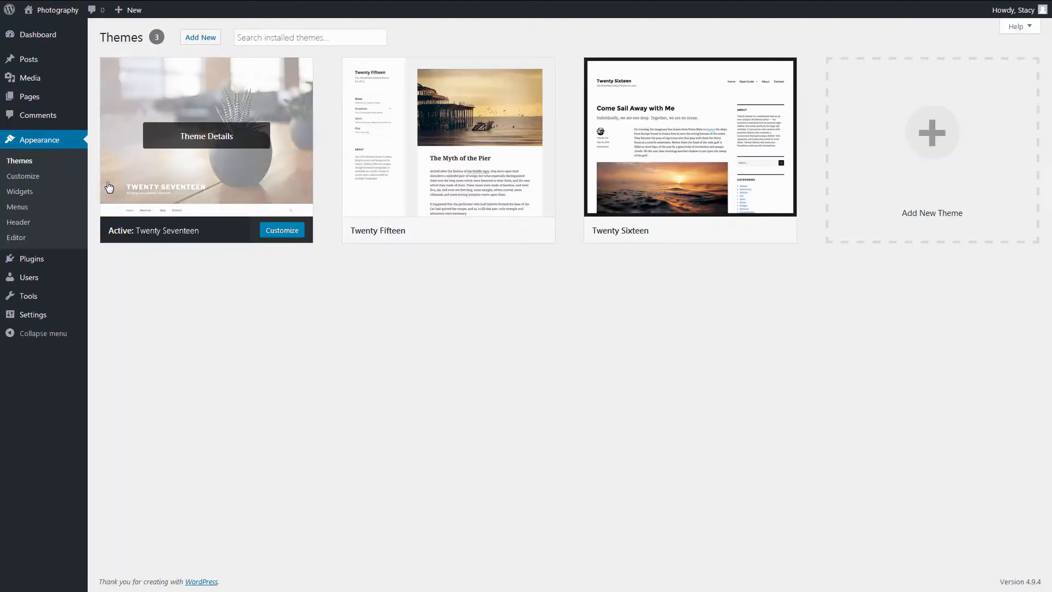
left_click(200, 36)
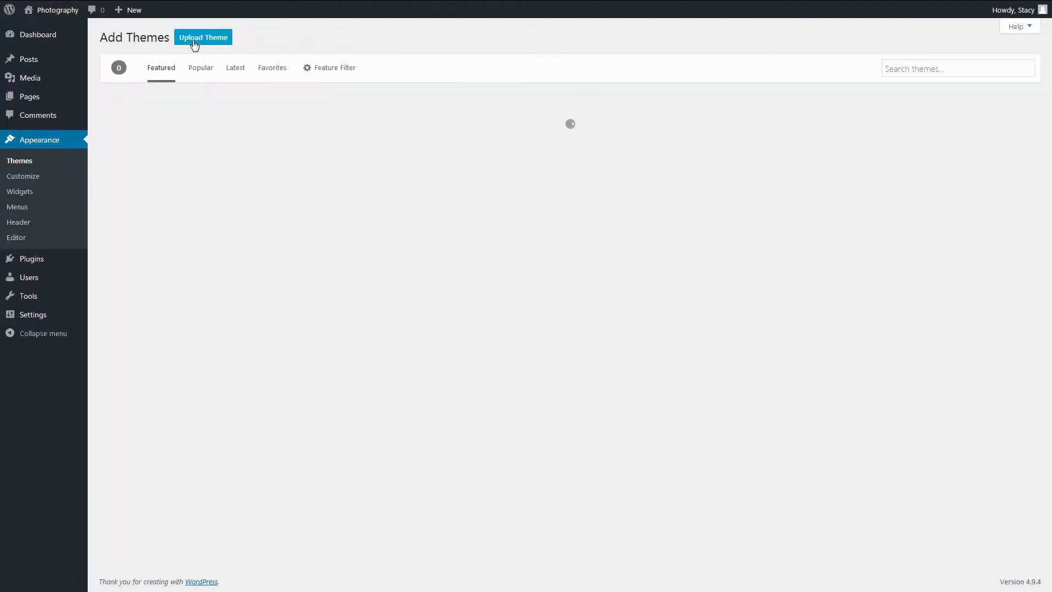
left_click(203, 37)
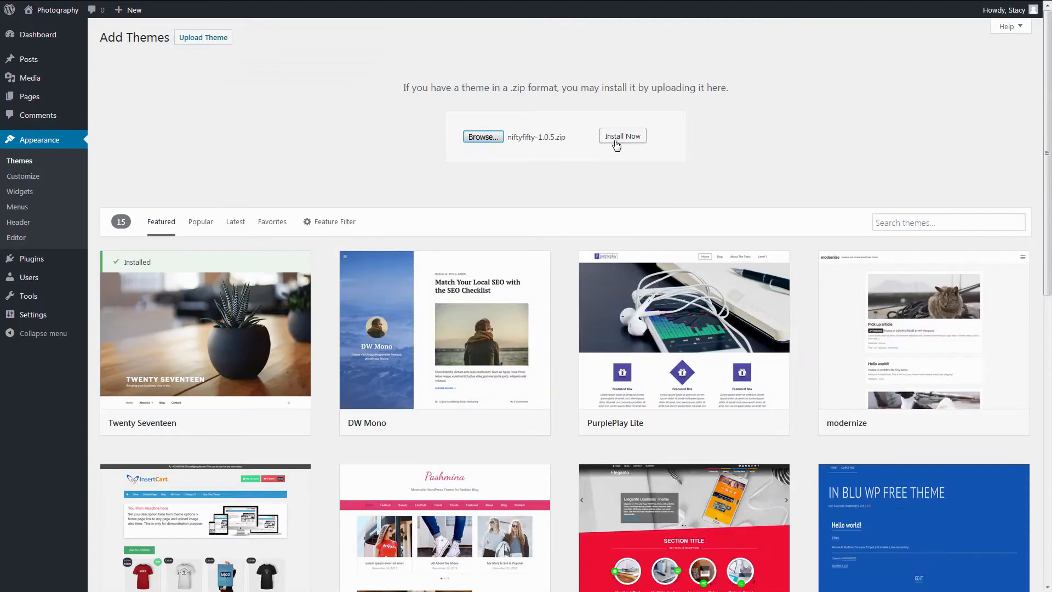
left_click(622, 136)
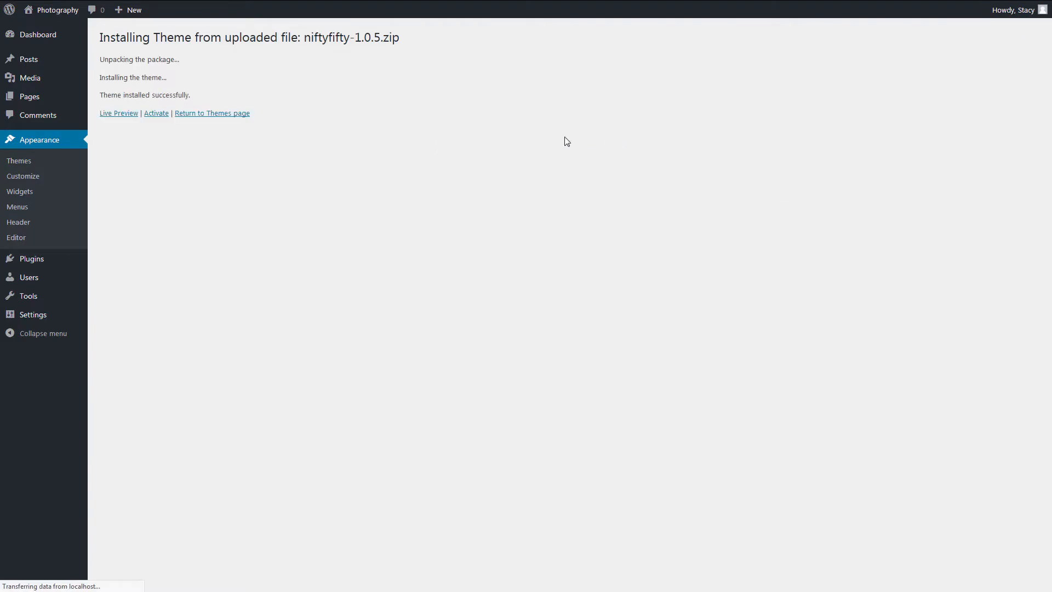
mouse_move(155, 113)
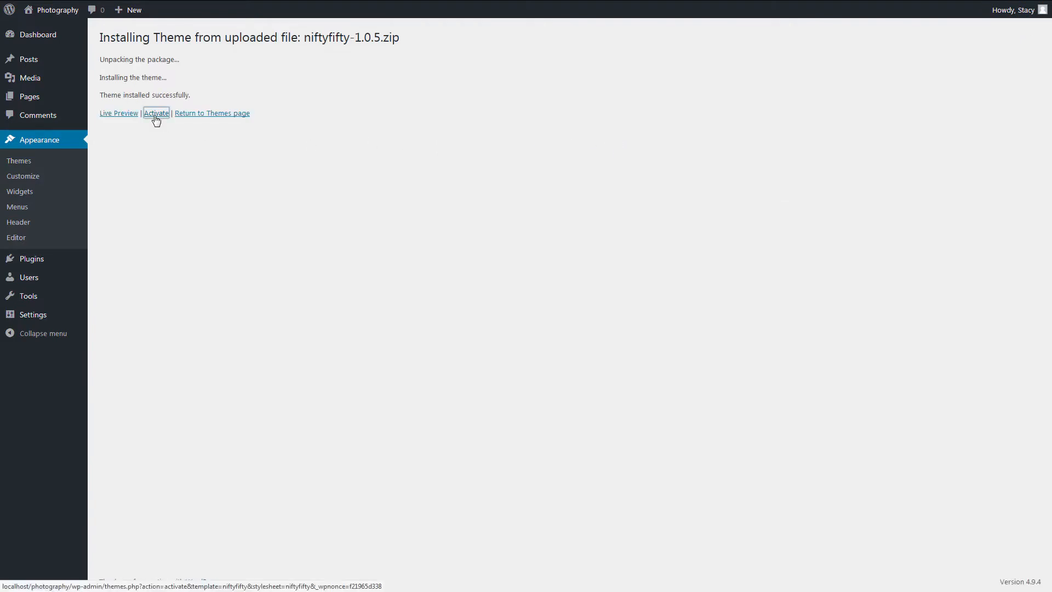
left_click(156, 113)
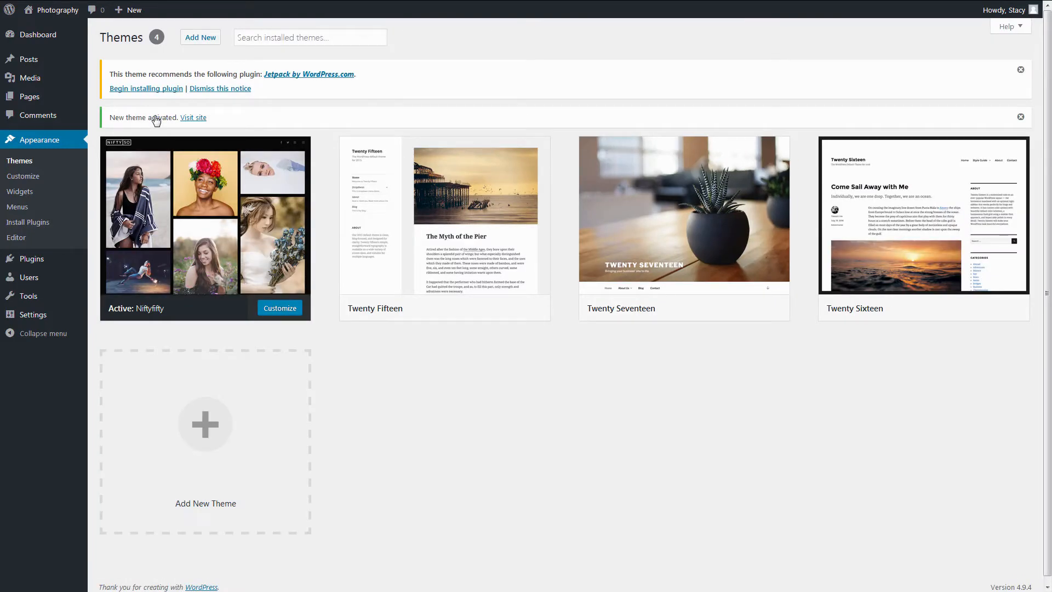
- Open the Niftyfifty Customizer and scroll the homepage preview at tablet width
left_click(279, 308)
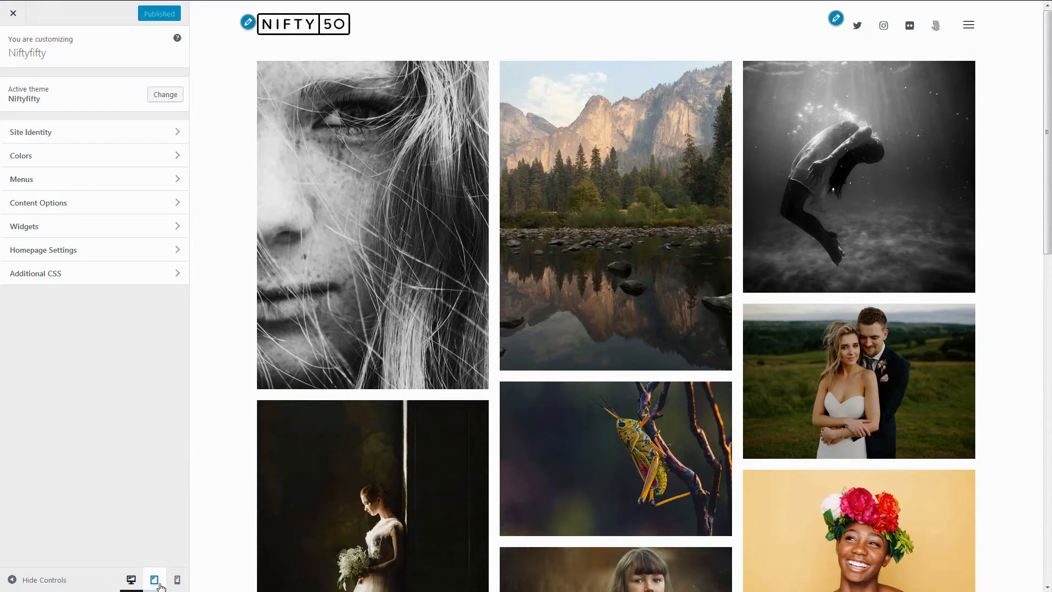
left_click(153, 579)
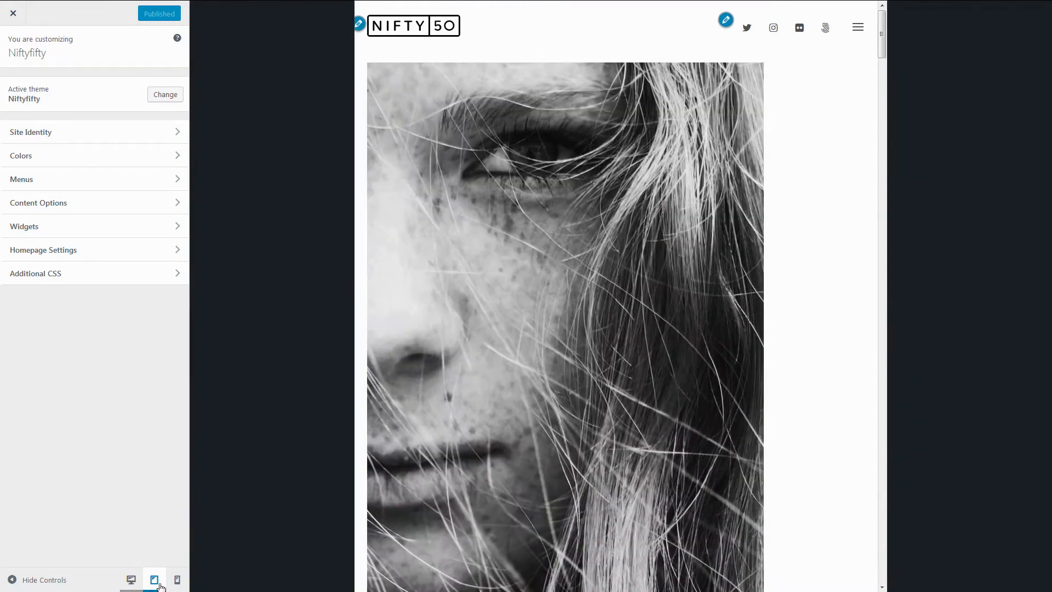
scroll("down", 3)
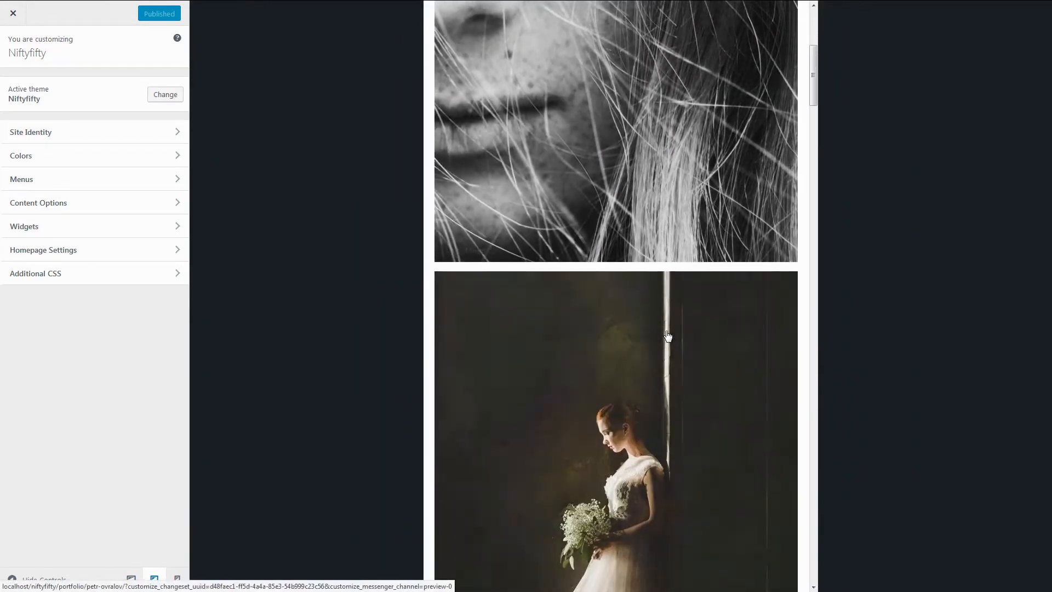
scroll("down", 3)
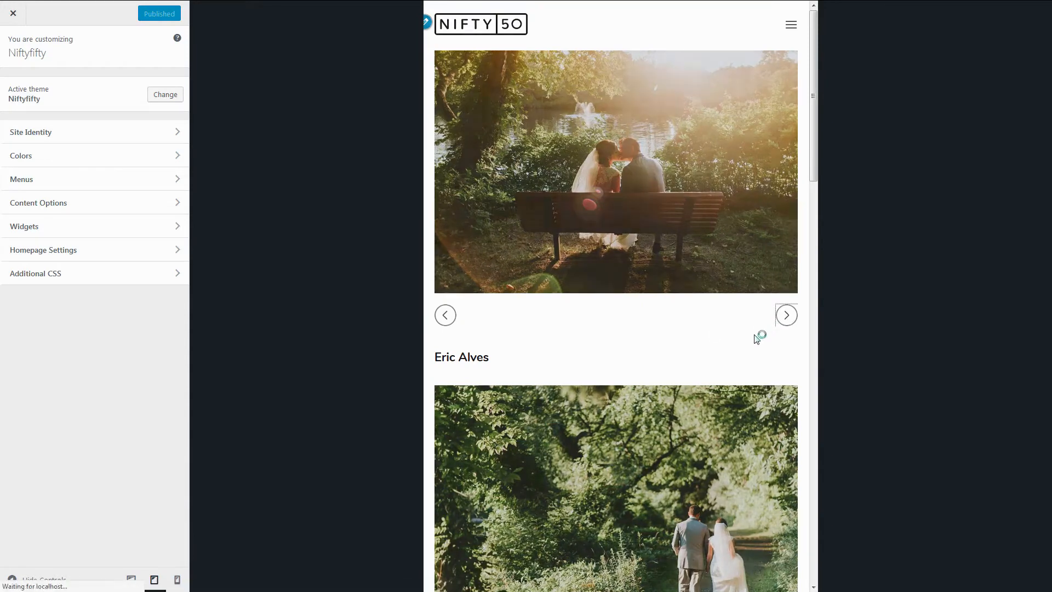
- Step through portfolio entries and preview the site at phone width
left_click(786, 315)
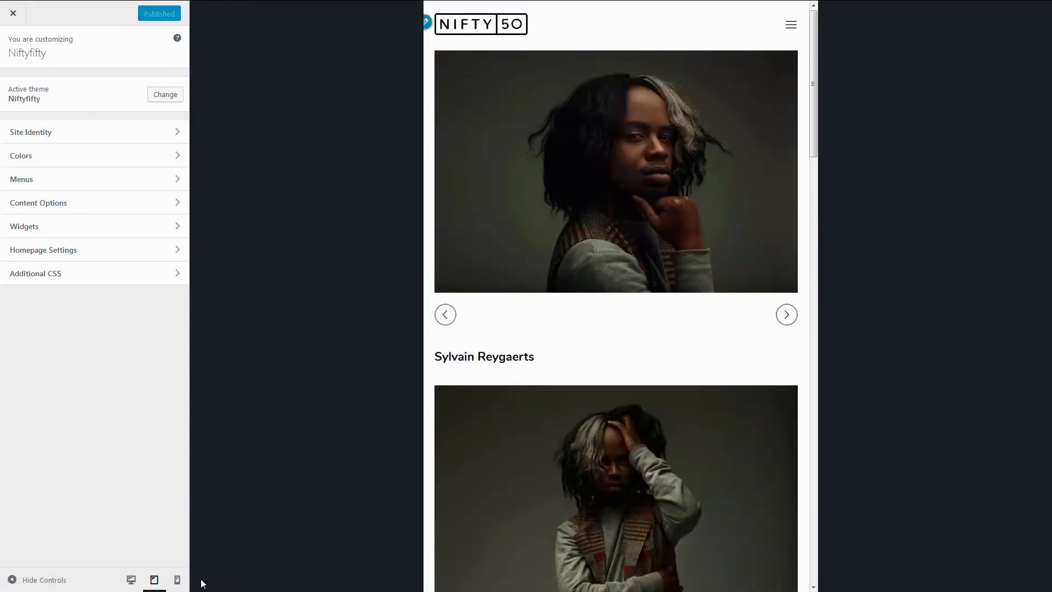
left_click(177, 580)
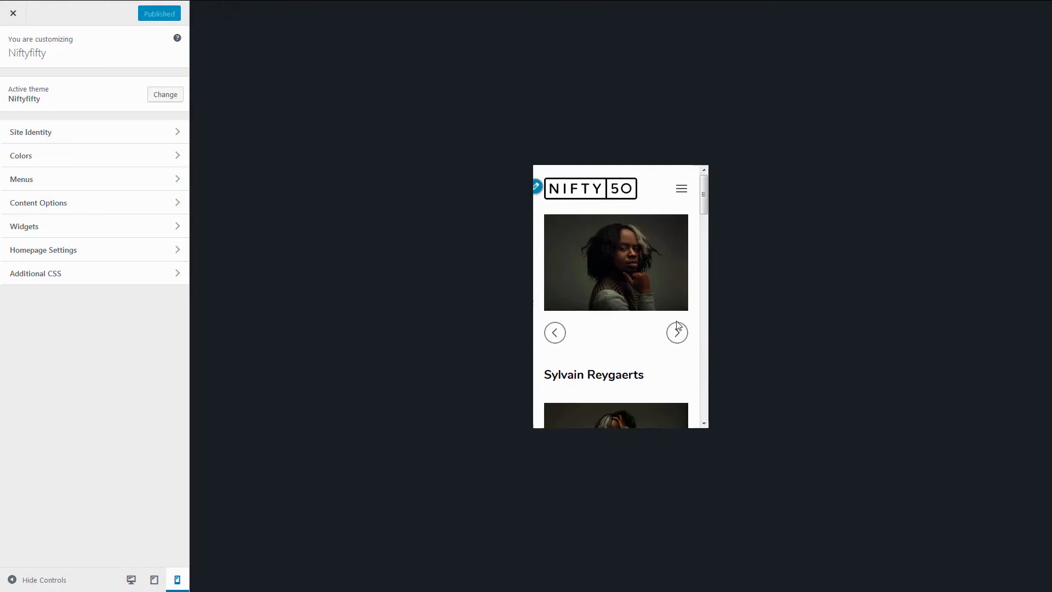
left_click(13, 13)
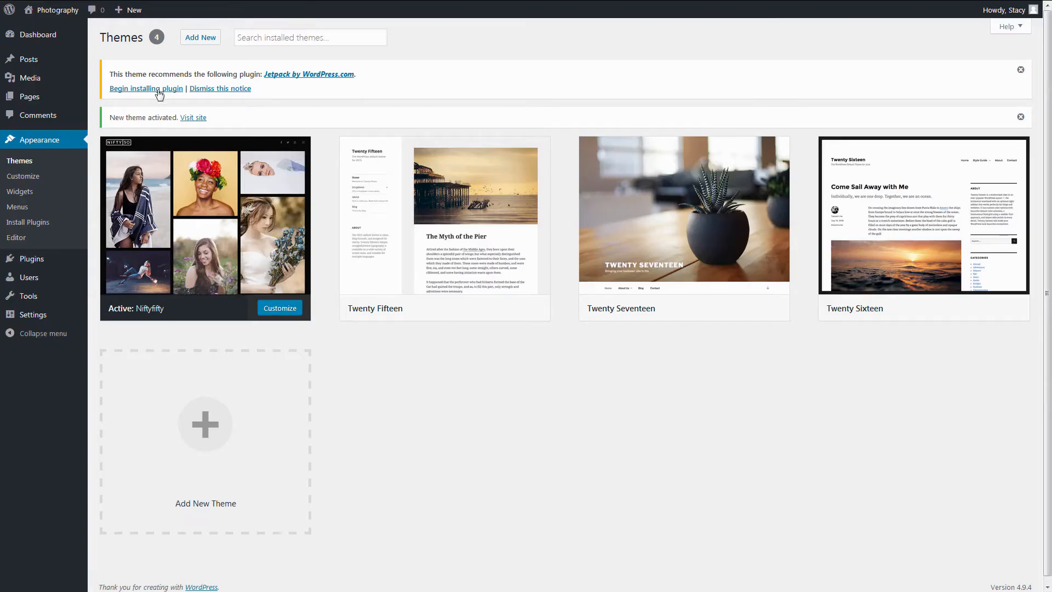
- Install Jetpack by WordPress.com from the recommended plugins list and return to the Dashboard
left_click(146, 89)
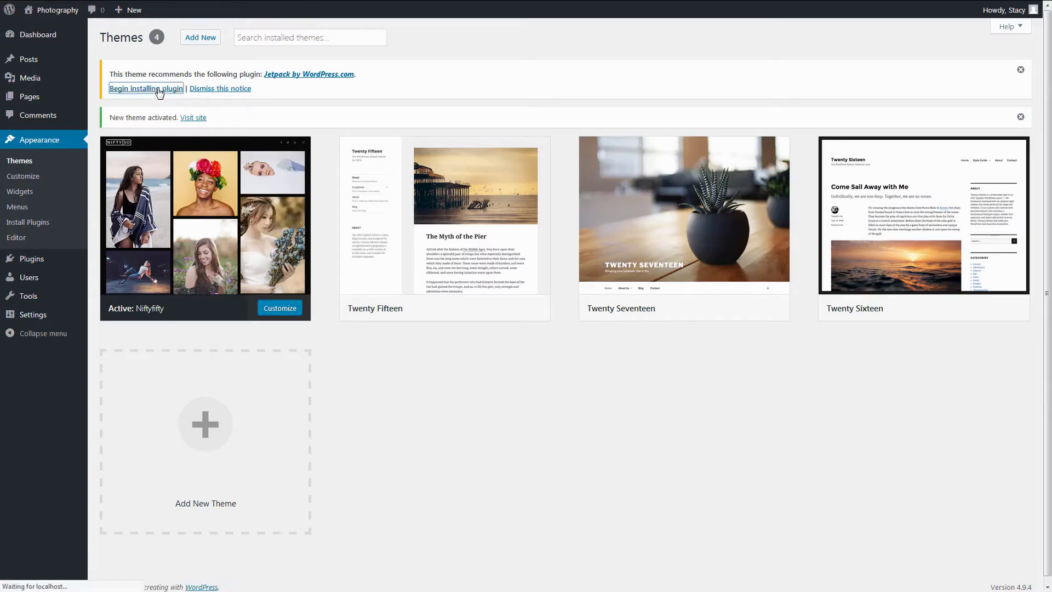
left_click(145, 87)
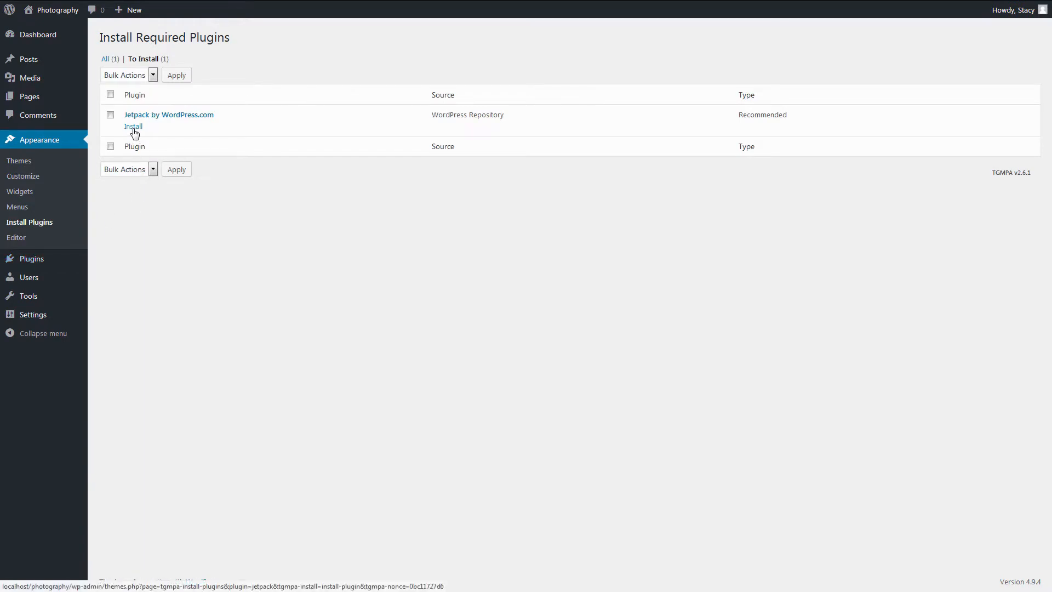
left_click(132, 126)
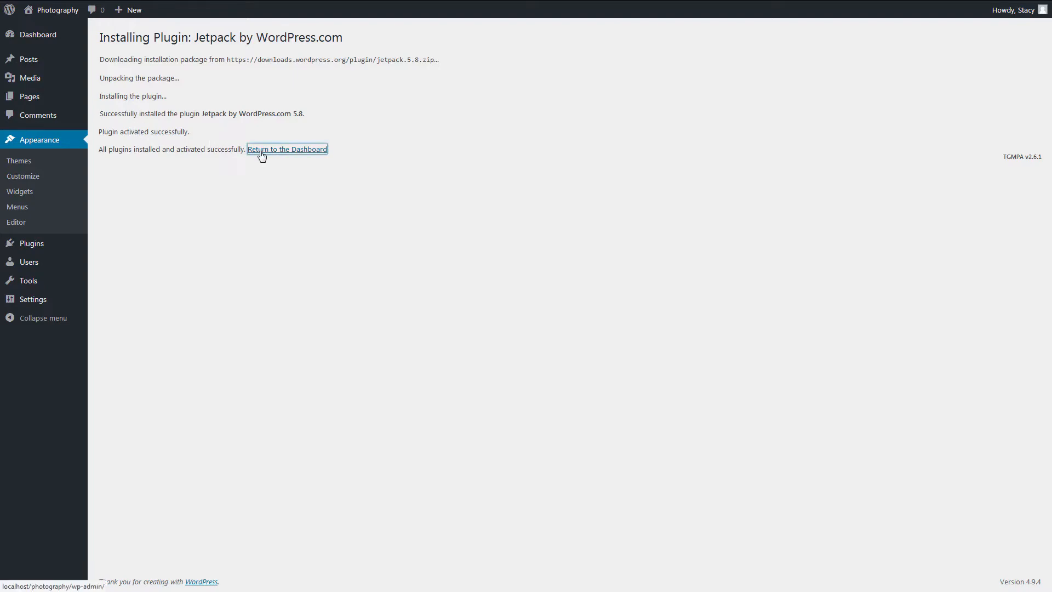
left_click(286, 149)
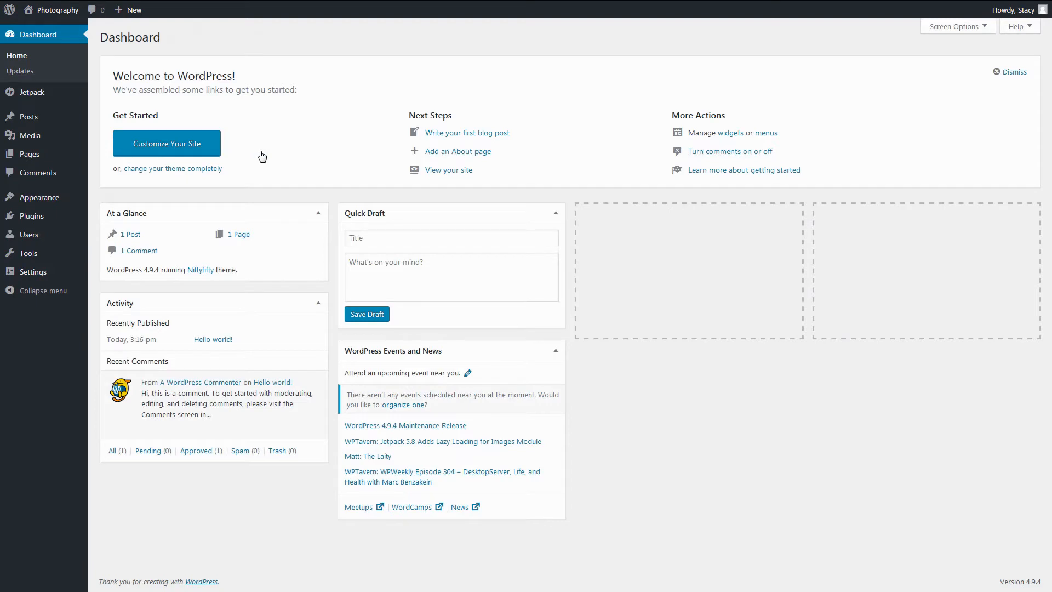
mouse_move(32, 92)
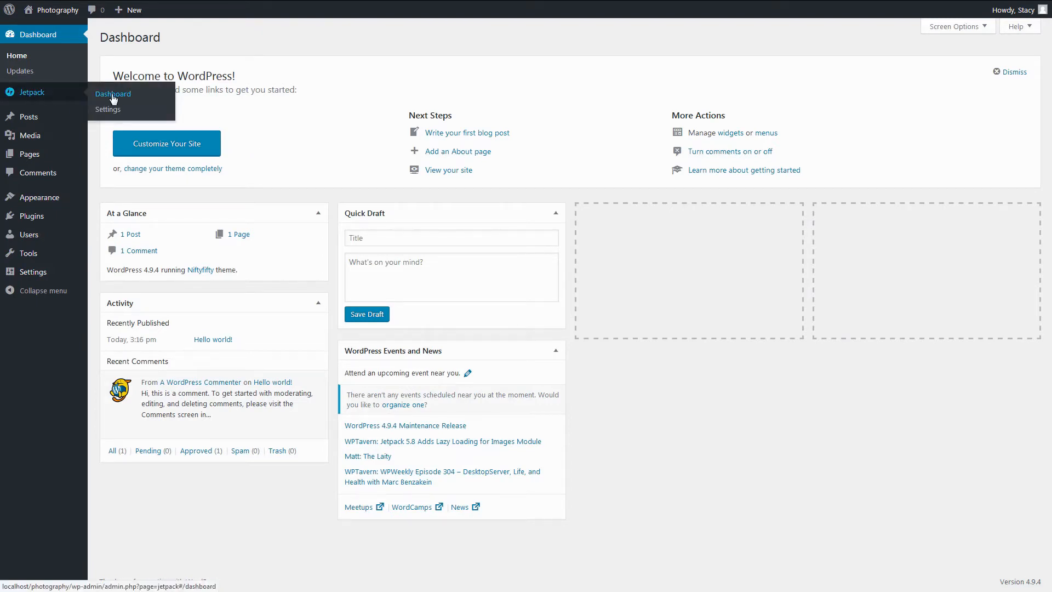
left_click(113, 93)
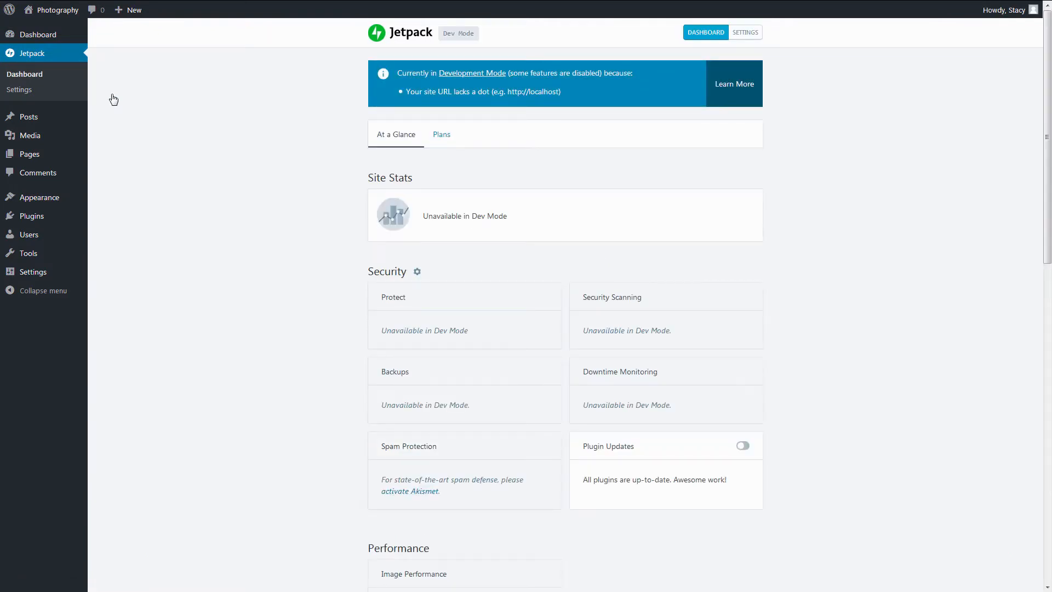
mouse_move(328, 98)
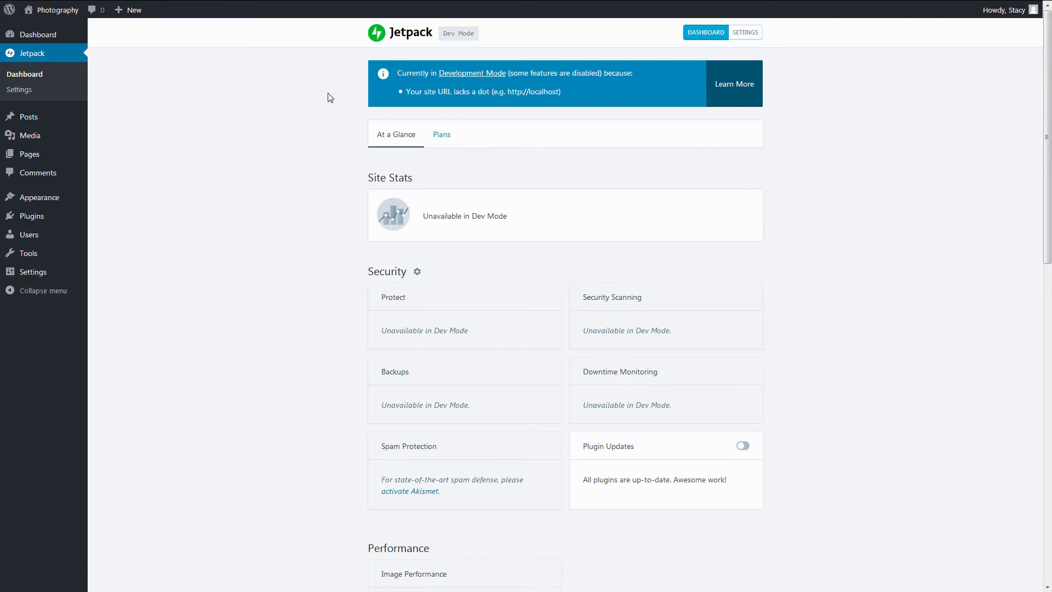
mouse_move(415, 87)
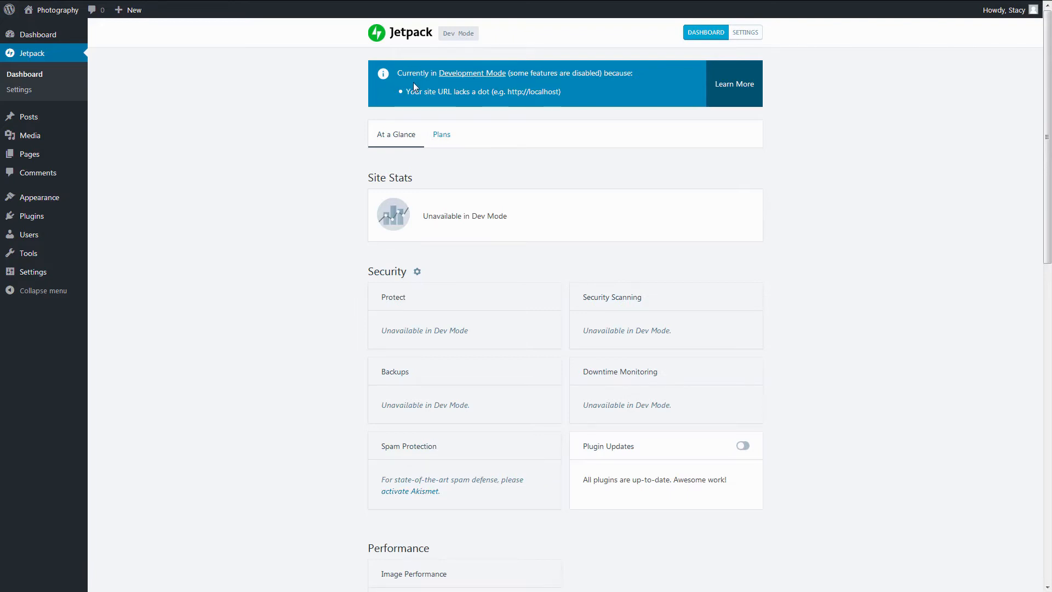
mouse_move(508, 86)
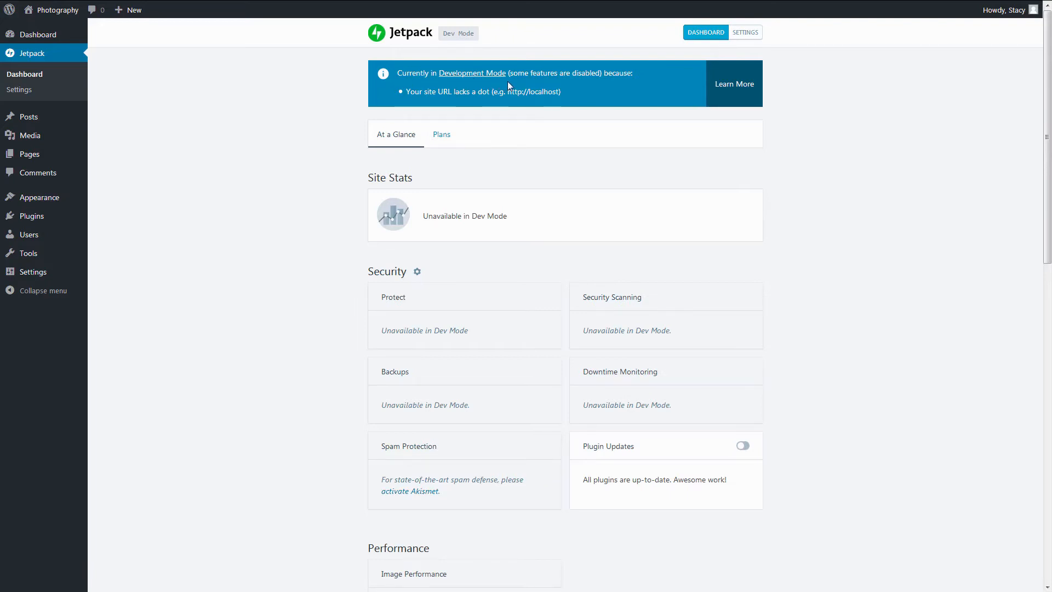
scroll("down", 3)
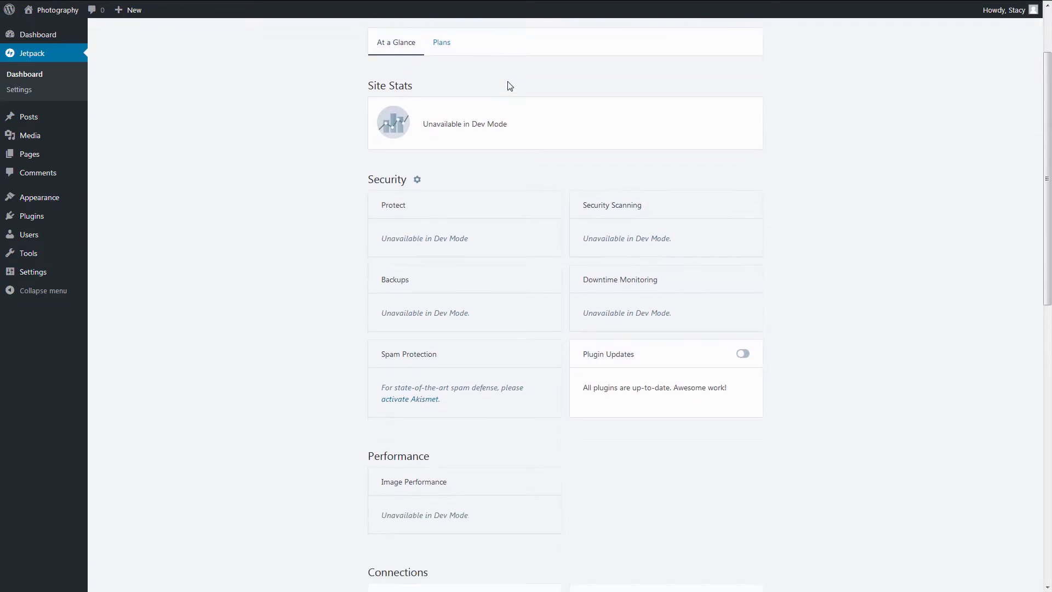
scroll("down", 3)
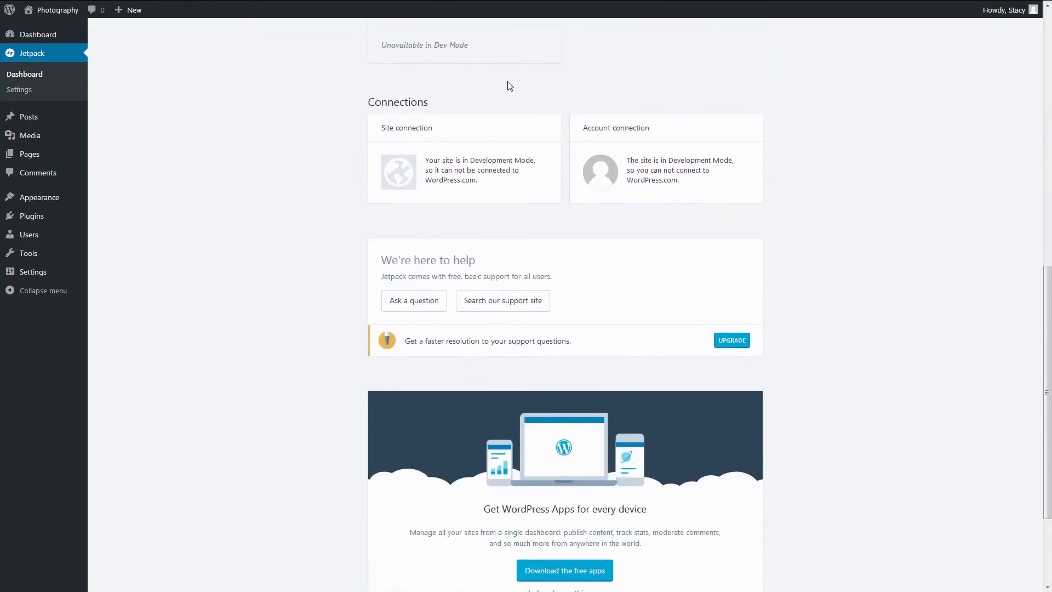
scroll("up", 3)
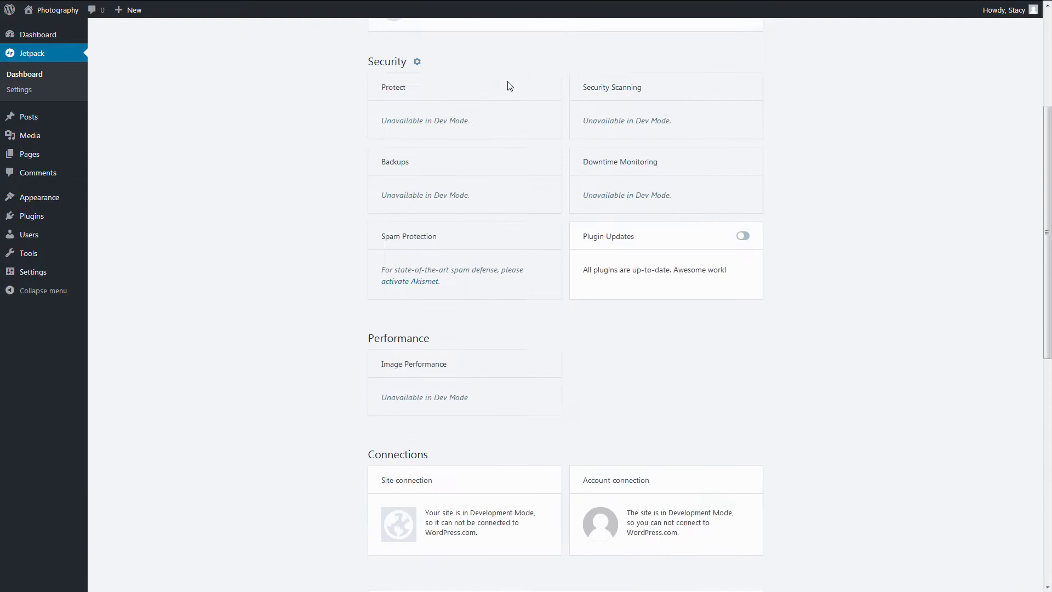
- Turn on the Jetpack Portfolios content type in Jetpack Settings
left_click(745, 32)
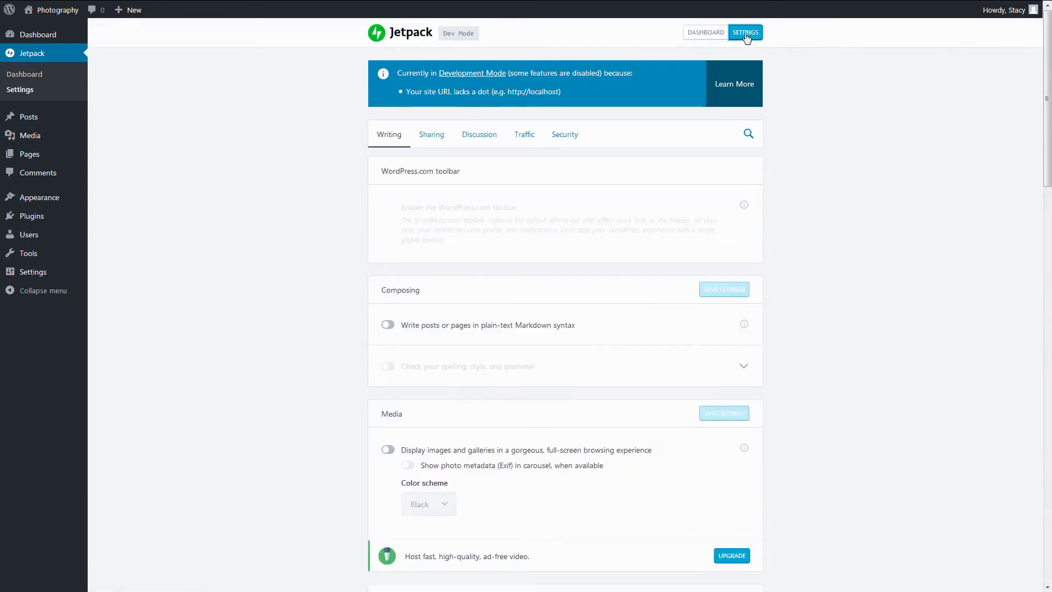
scroll("up", 3)
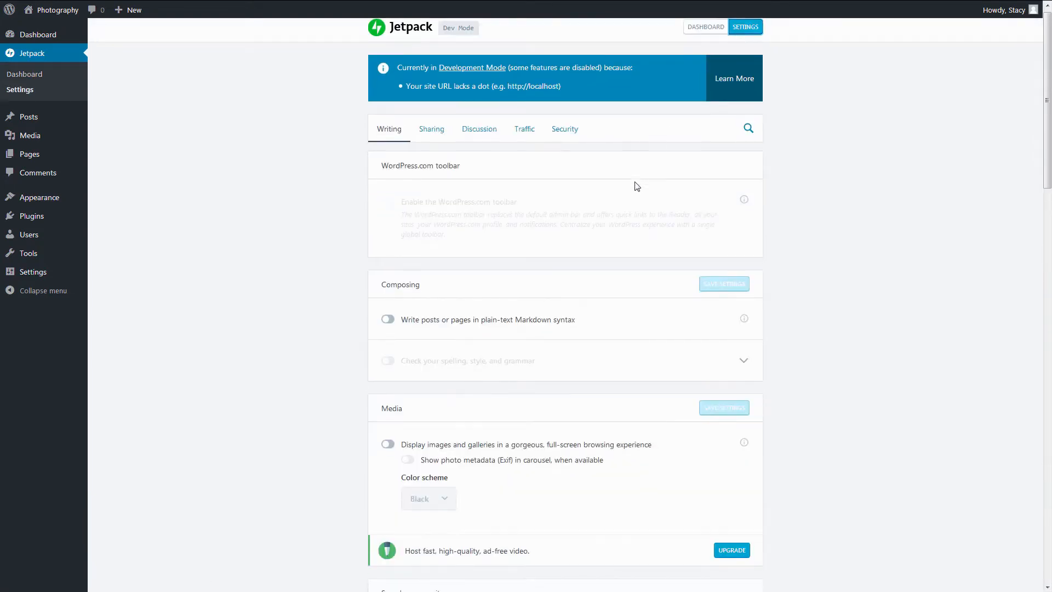
scroll("down", 3)
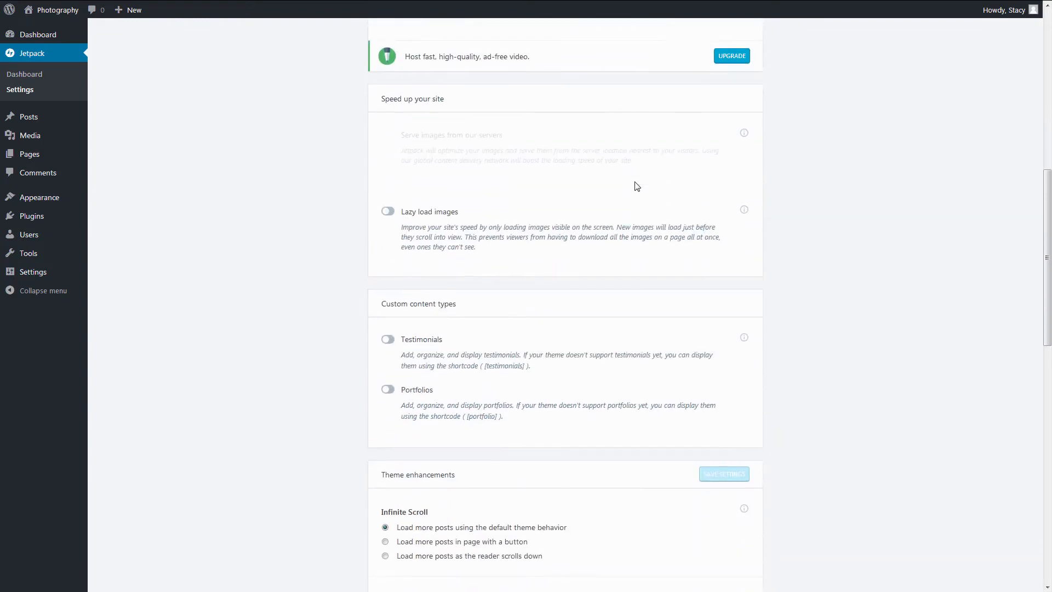
scroll("down", 3)
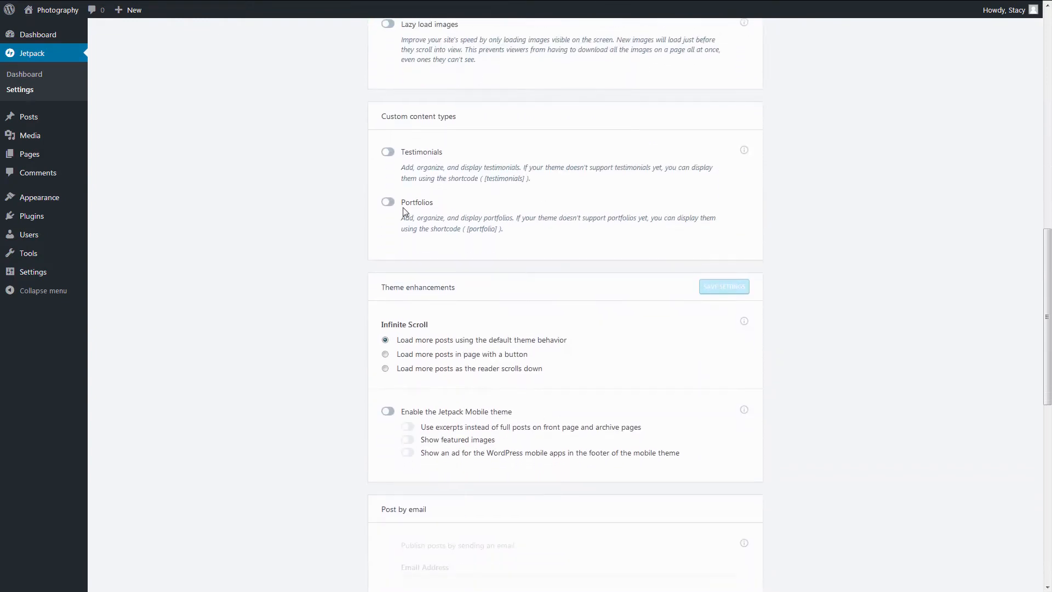
left_click(387, 205)
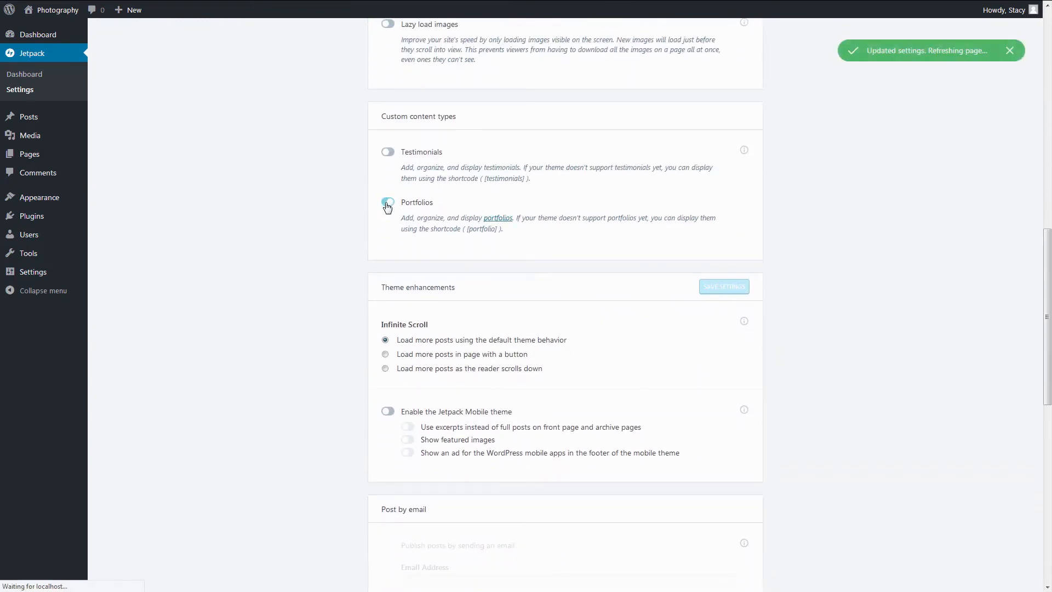
left_click(388, 205)
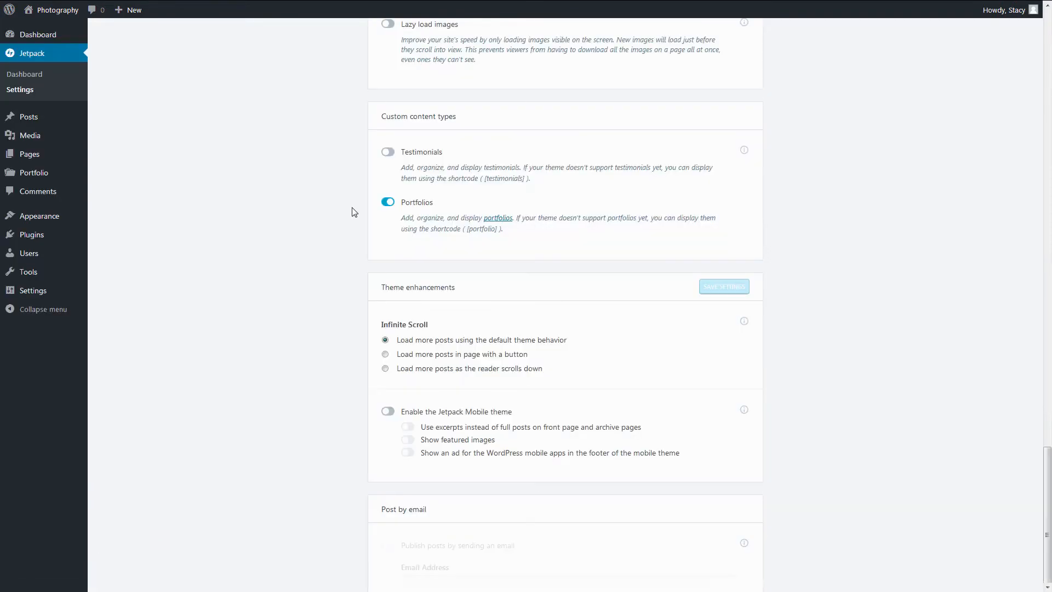
- Enable the full-screen image carousel with Exif photo metadata
scroll("down", 3)
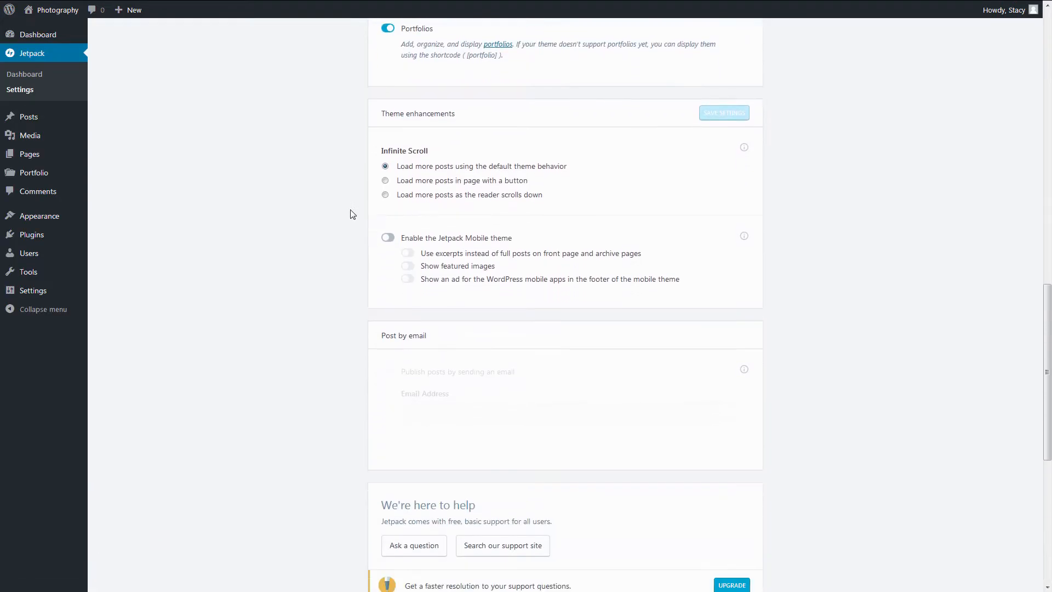
scroll("down", 3)
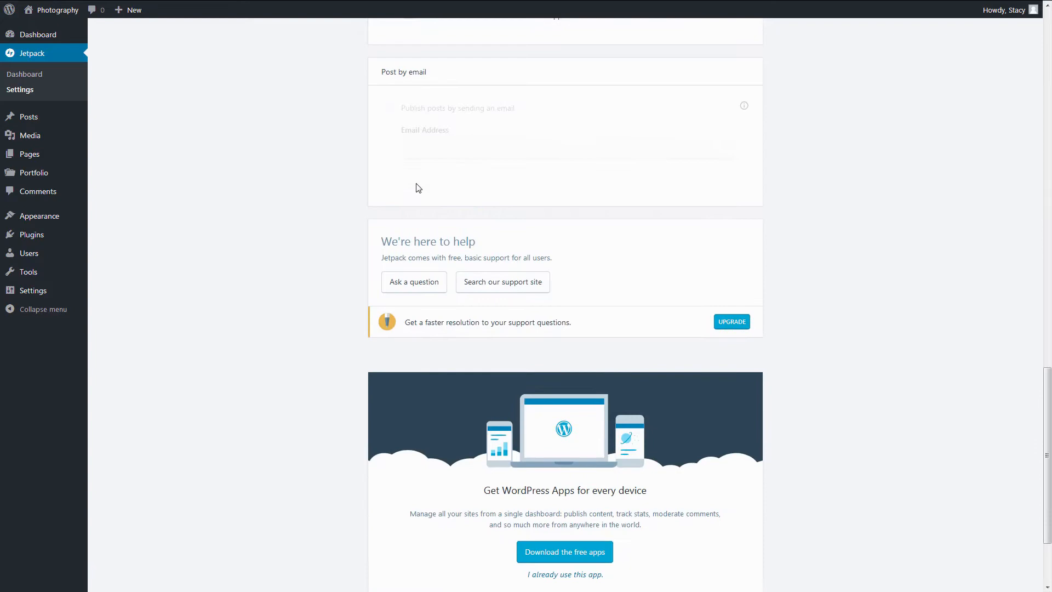
scroll("up", 3)
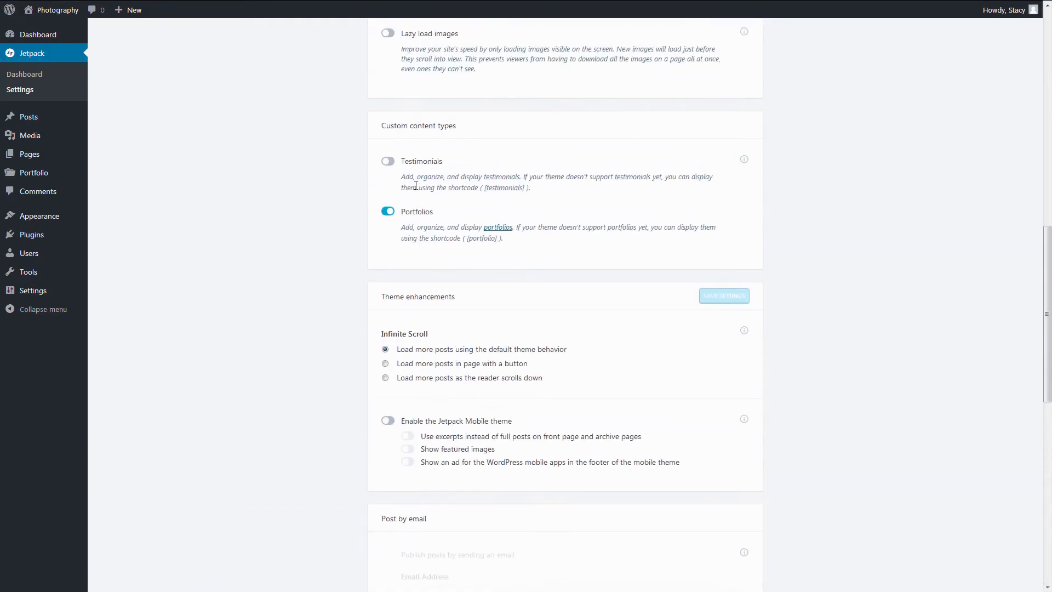
scroll("up", 3)
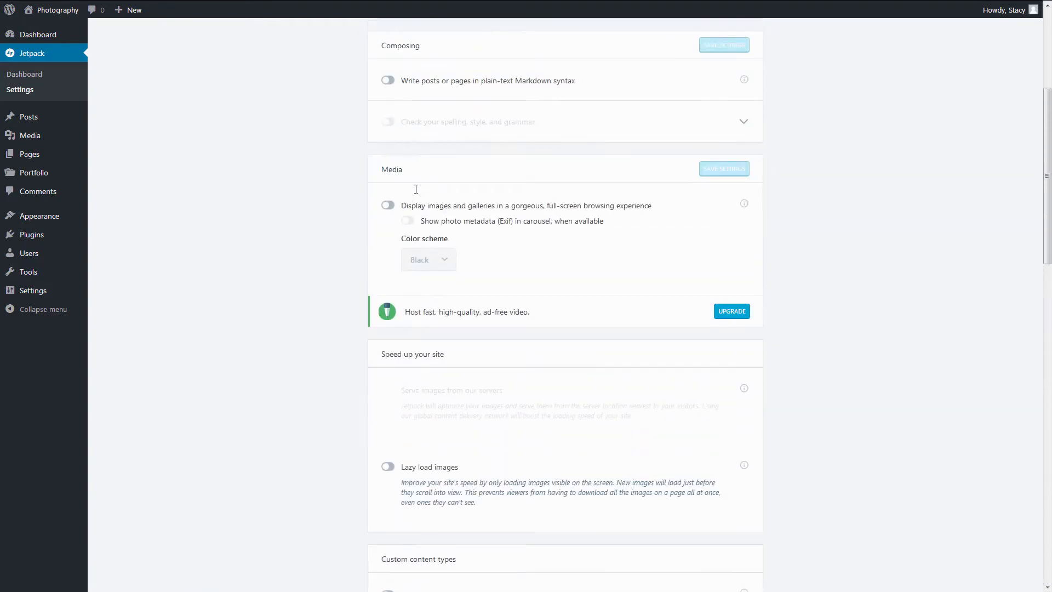
left_click(387, 205)
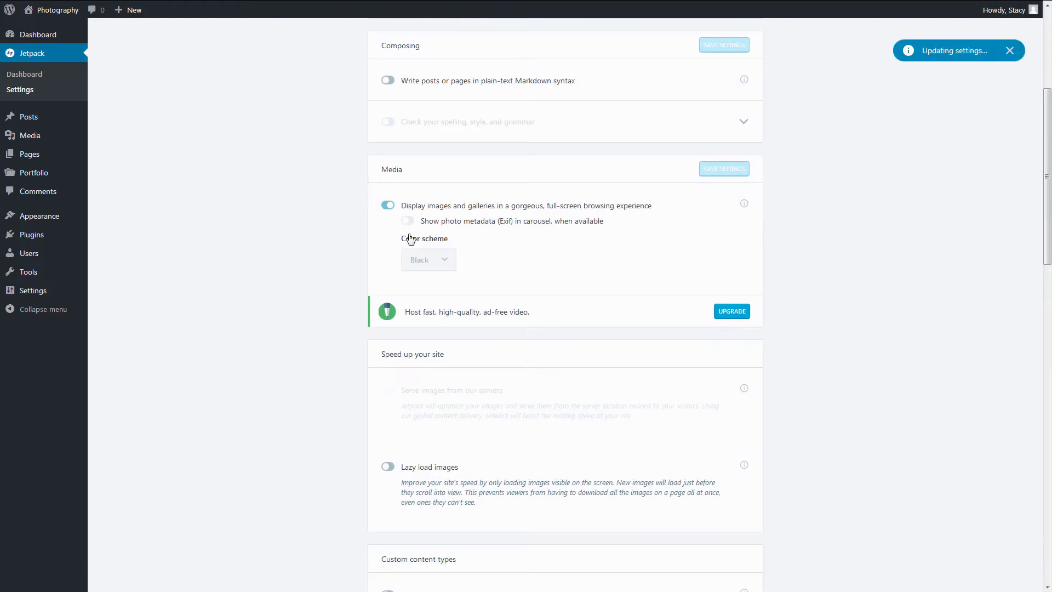
left_click(407, 221)
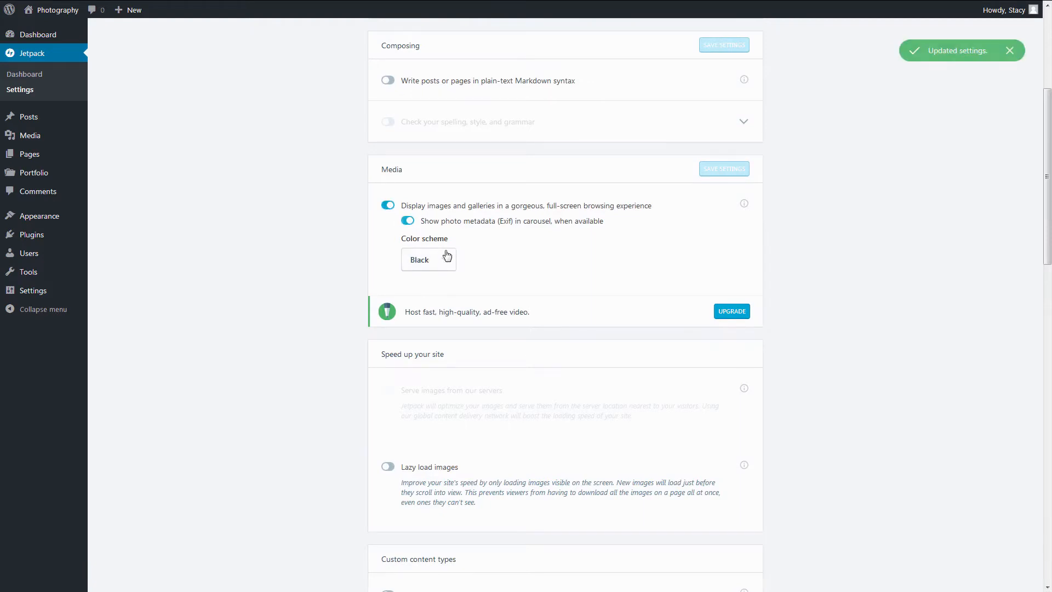
mouse_move(479, 244)
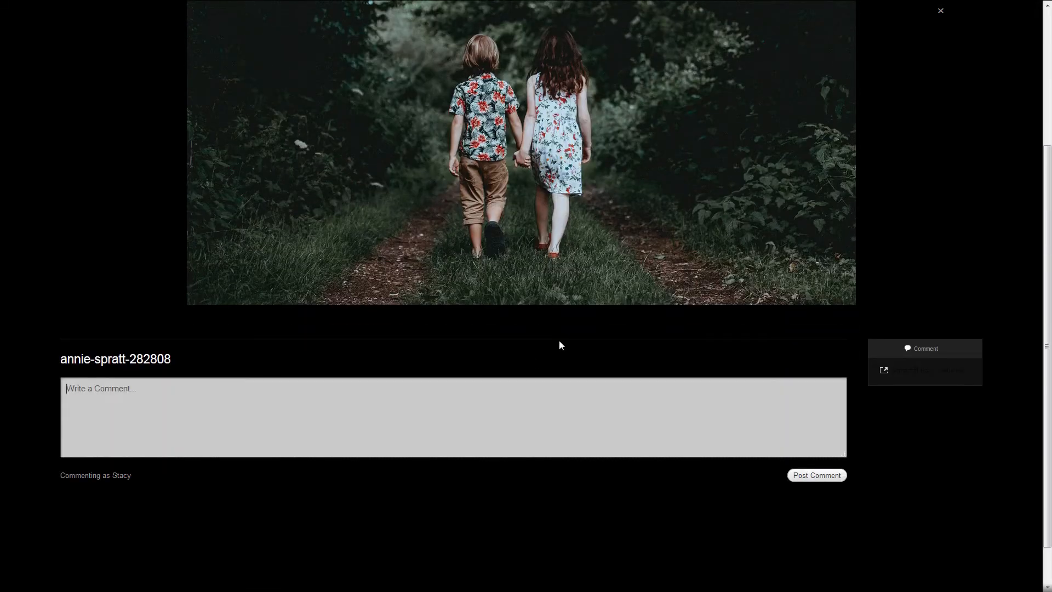
left_click(940, 11)
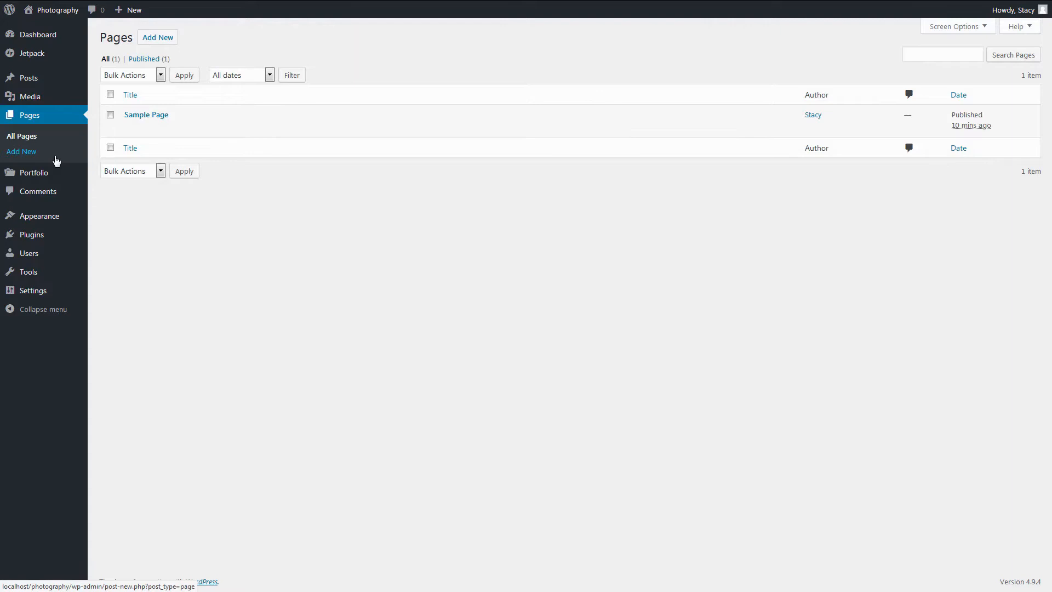
mouse_move(99, 113)
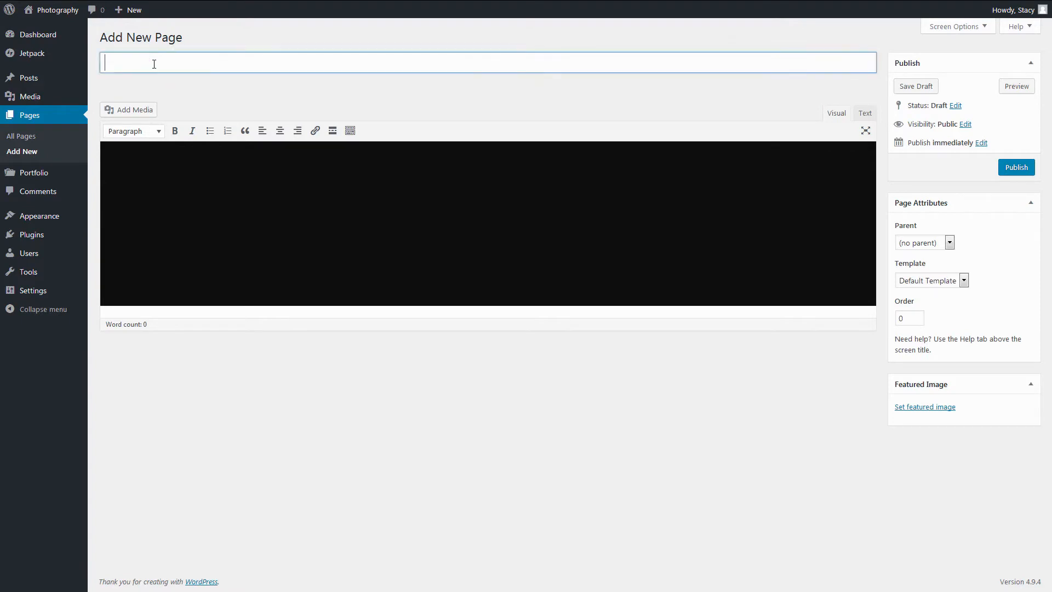
- Publish the Home page with the Full width template, then publish a Blog page
left_click(964, 280)
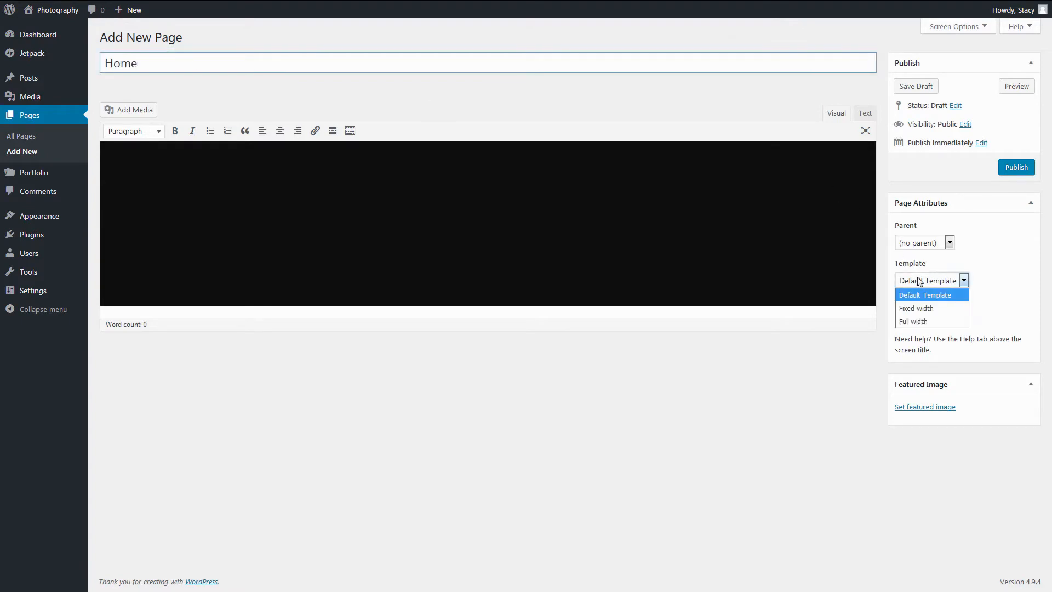
left_click(912, 321)
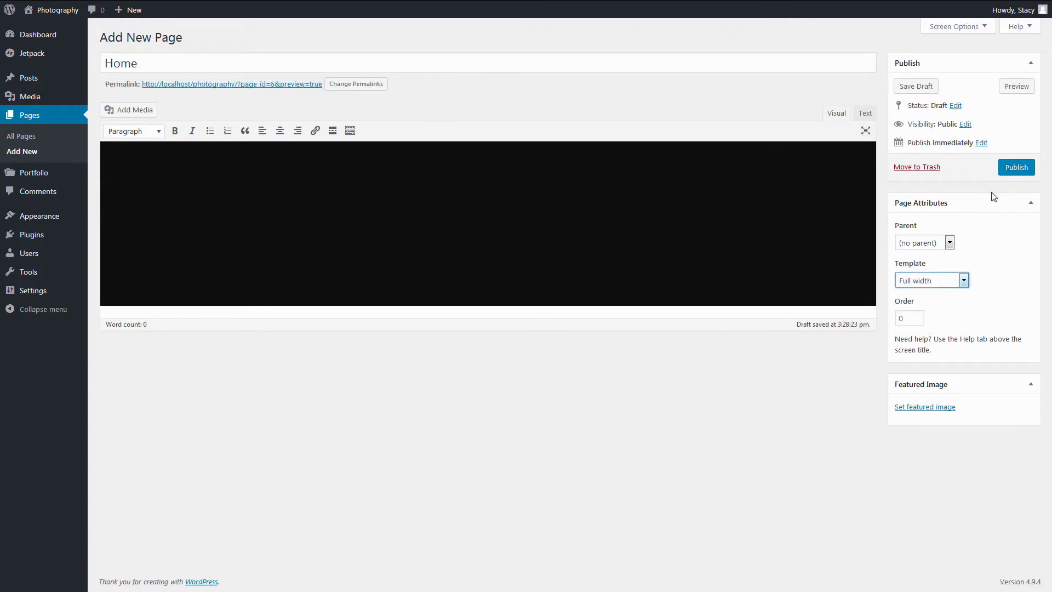
left_click(1015, 167)
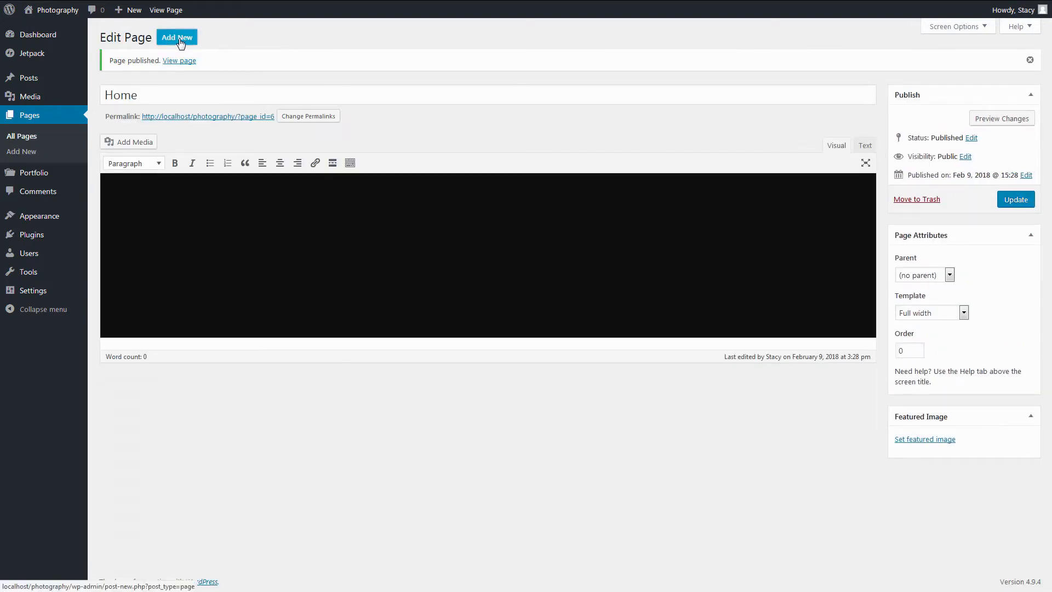
left_click(177, 37)
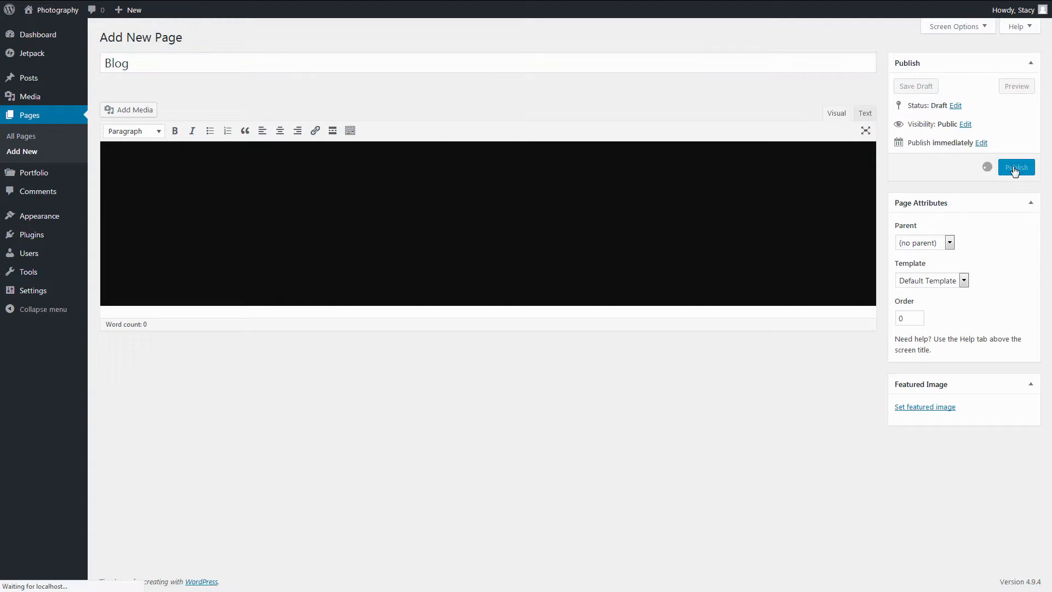
left_click(1015, 167)
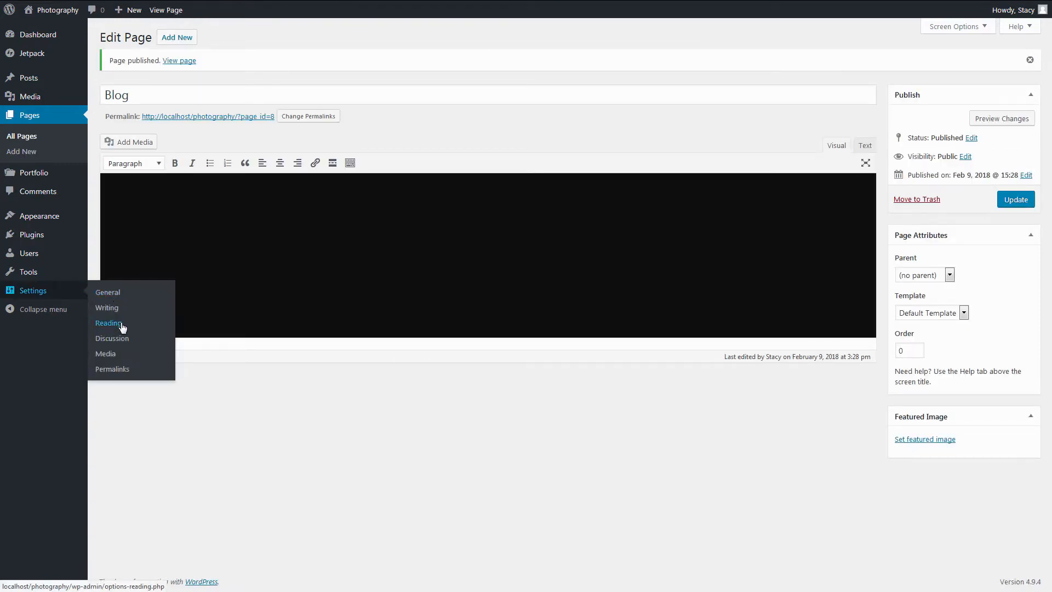
- In Reading settings, set Home as static homepage and Blog as posts page, then start a portfolio project
left_click(108, 322)
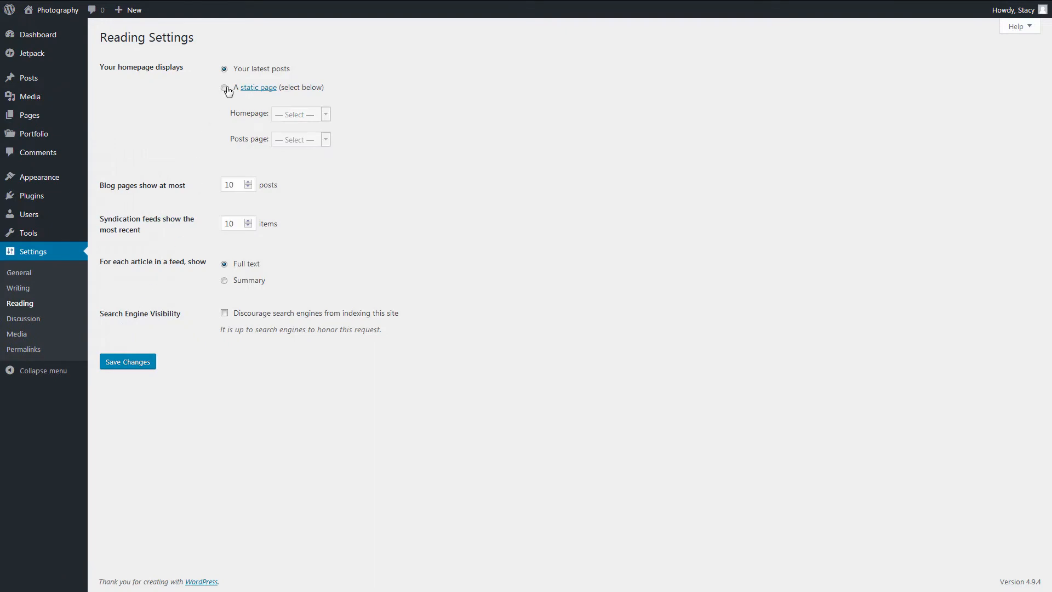
left_click(300, 113)
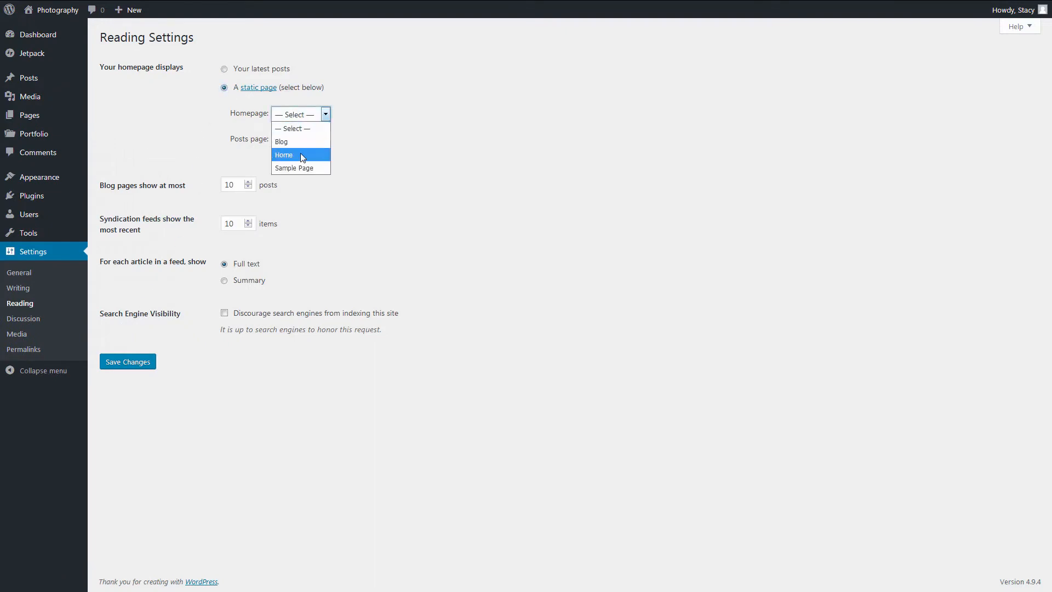
left_click(283, 155)
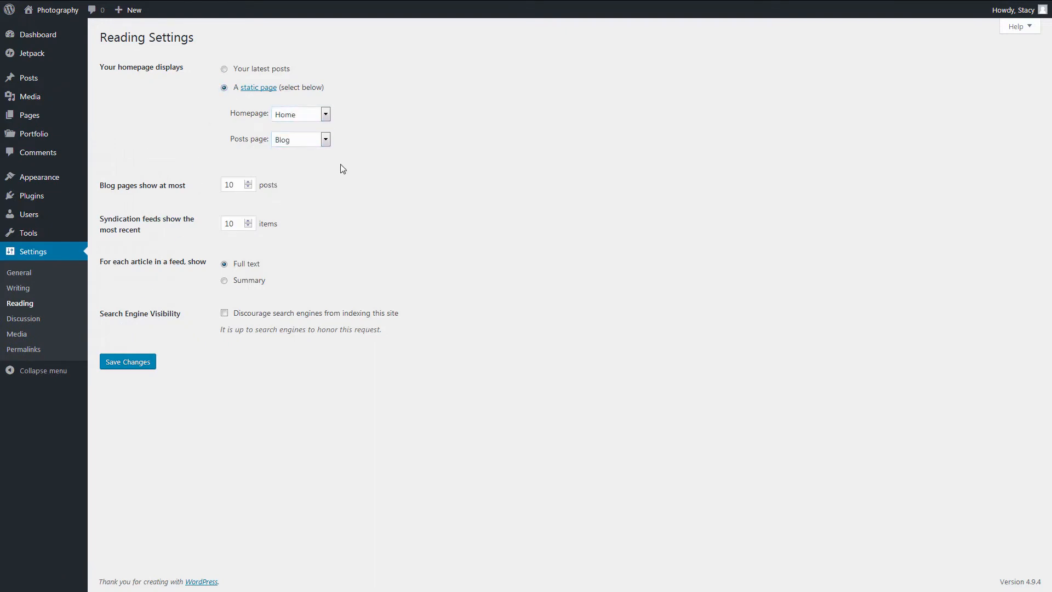
left_click(126, 361)
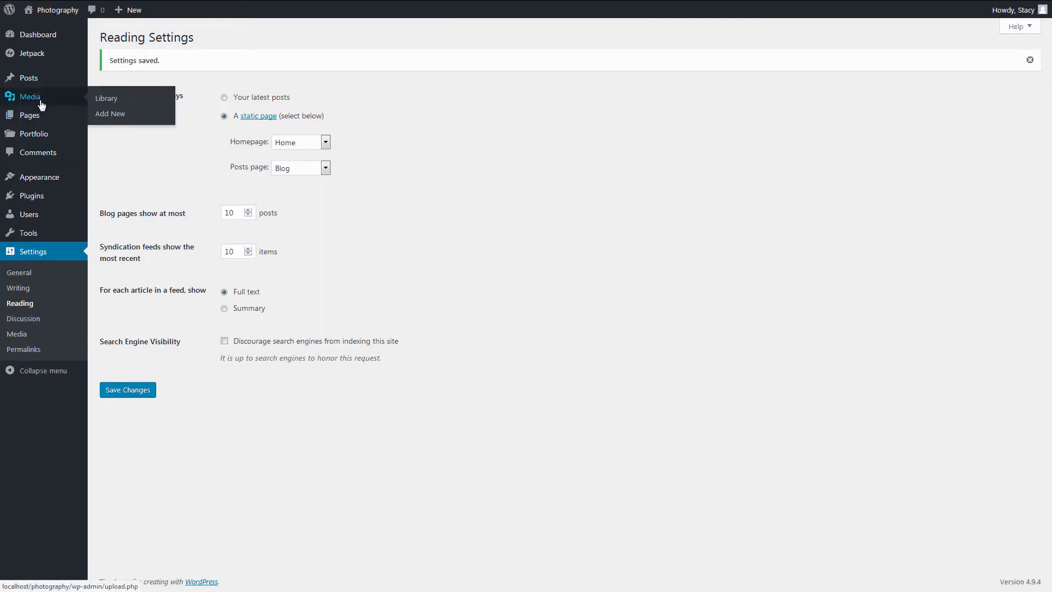
left_click(105, 98)
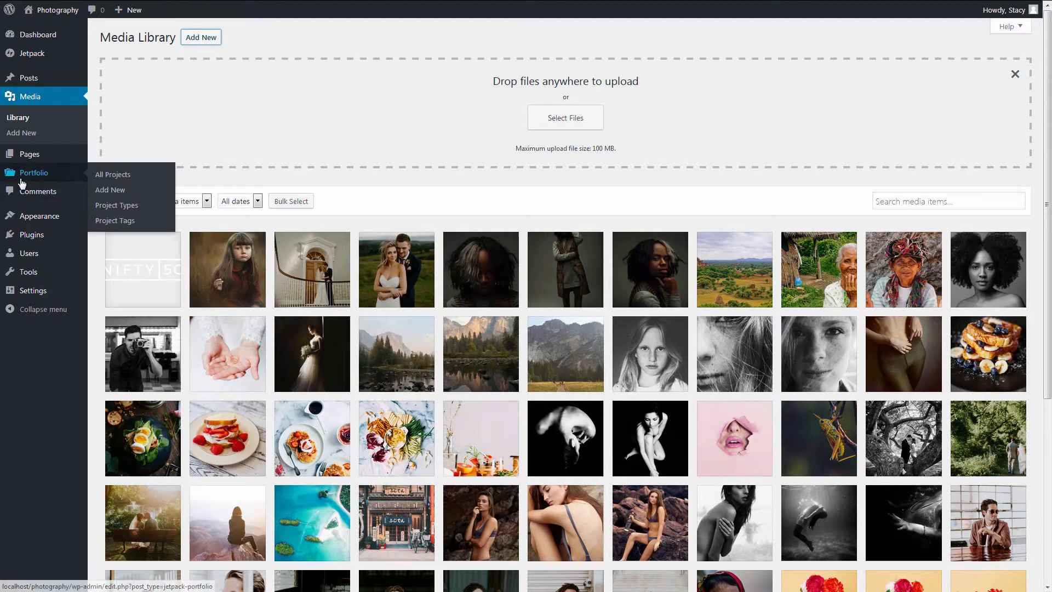
mouse_move(112, 174)
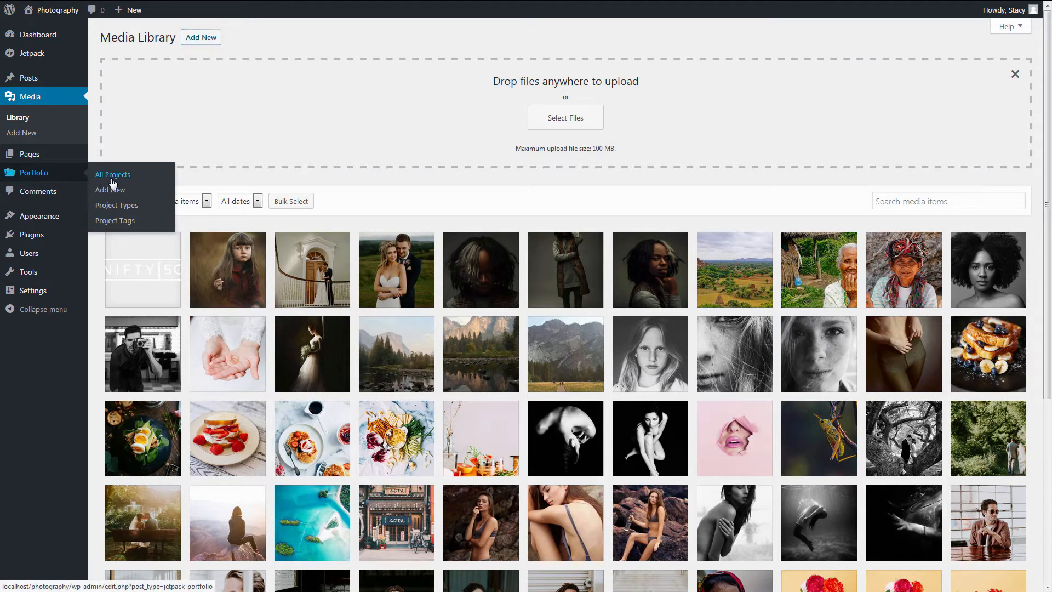
left_click(109, 189)
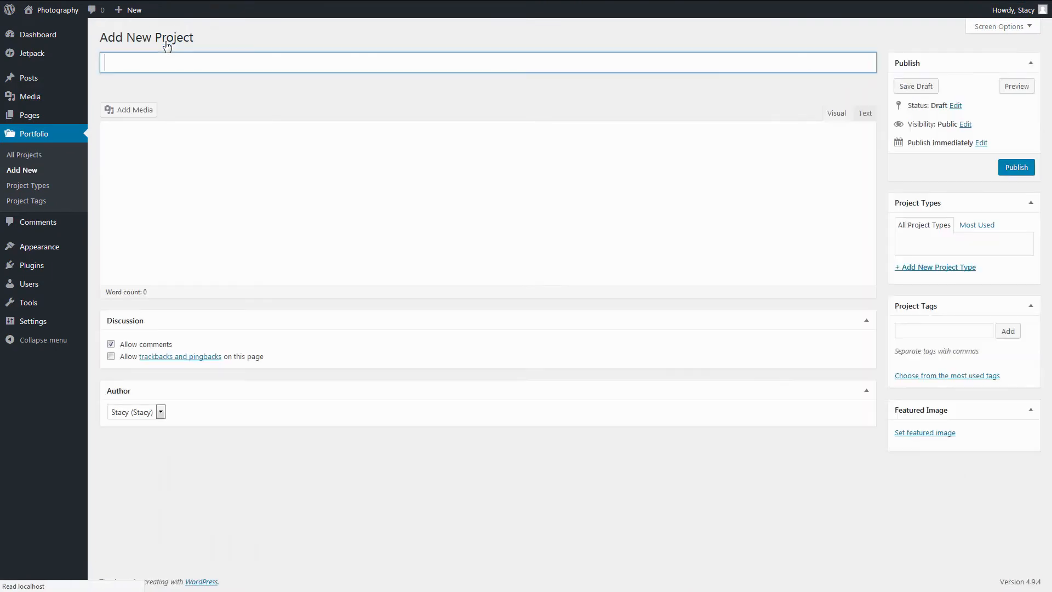
- Title the project 'Brooke Cagle' and insert several photos of the man in sunglasses
type("Brooke Cagle")
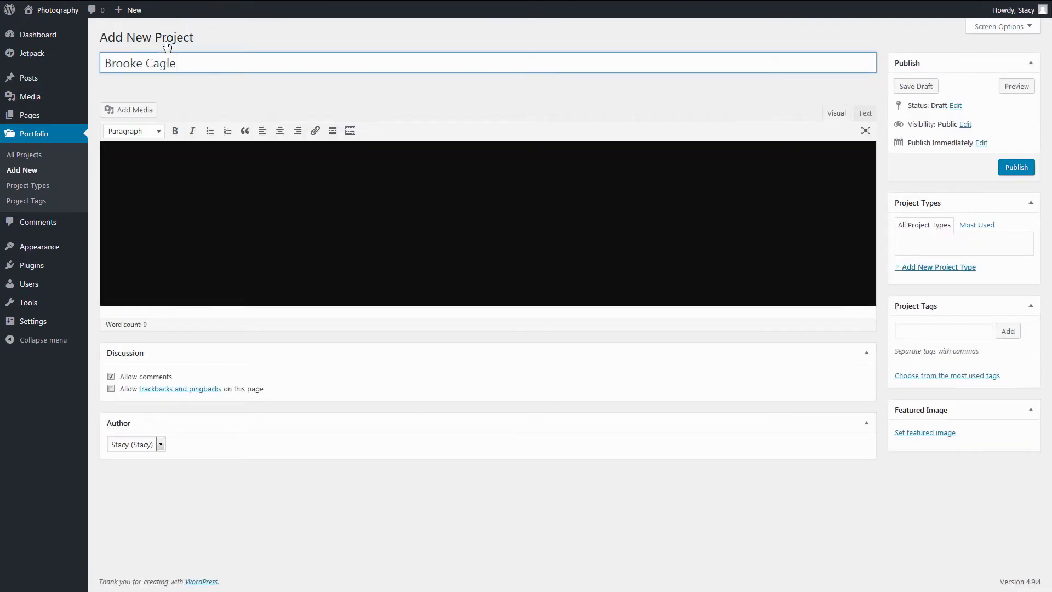
left_click(128, 109)
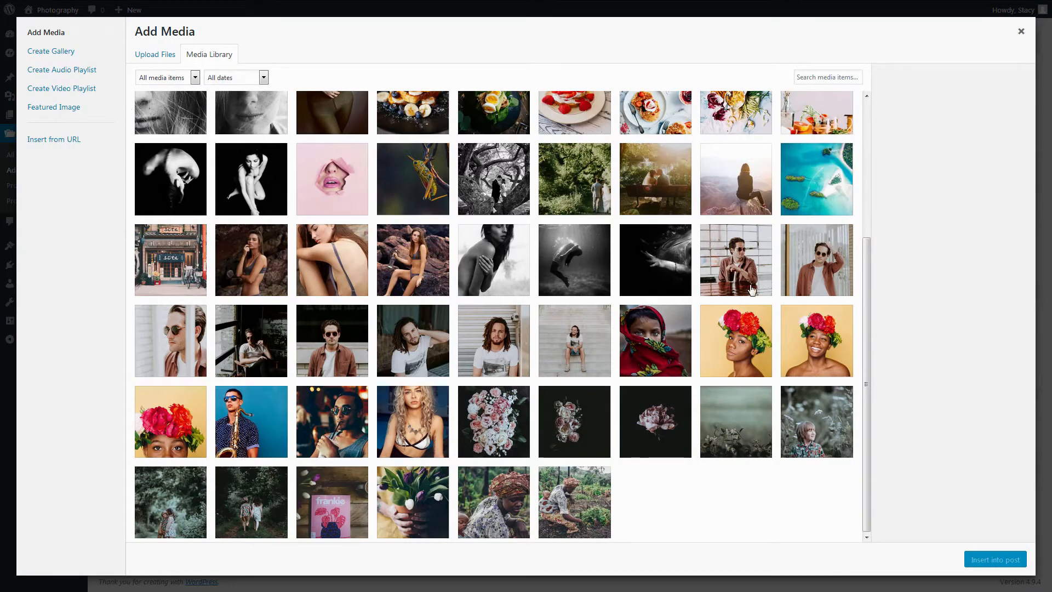
left_click(995, 559)
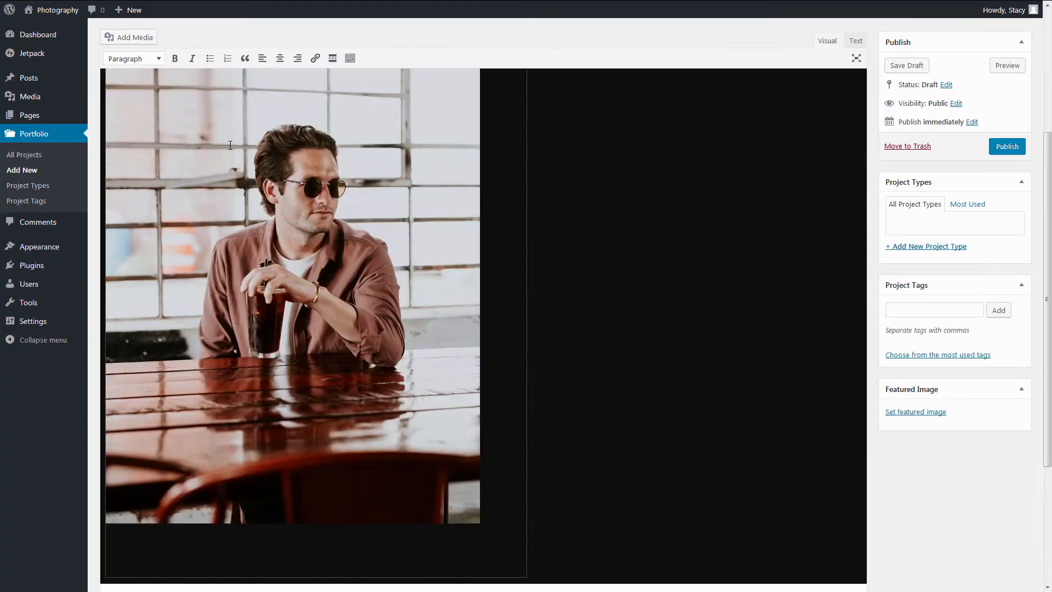
scroll("down", 3)
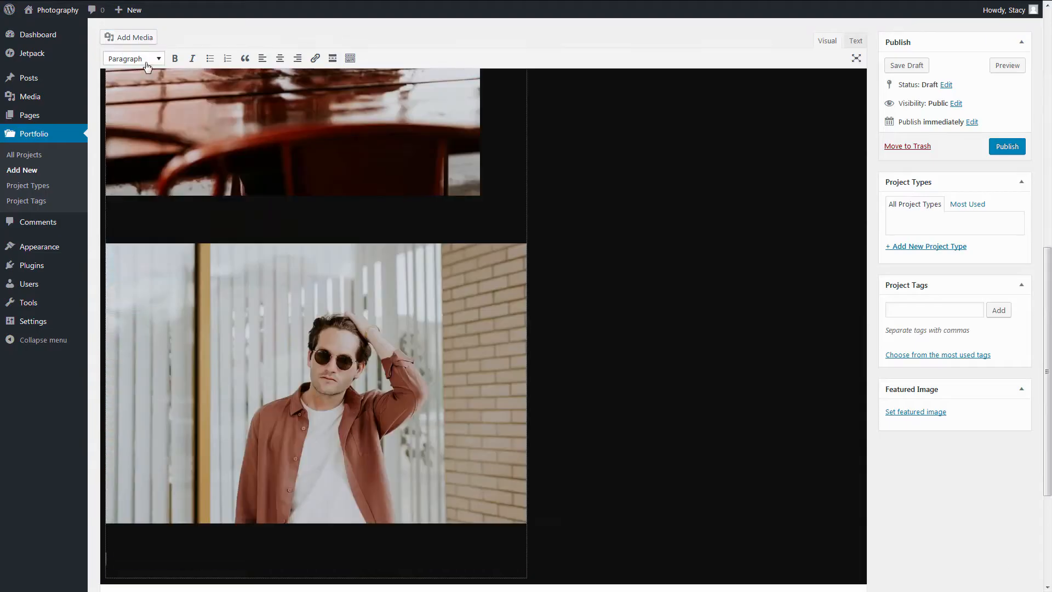
- Open the last inserted photo's image details and close them without changes
left_click(128, 36)
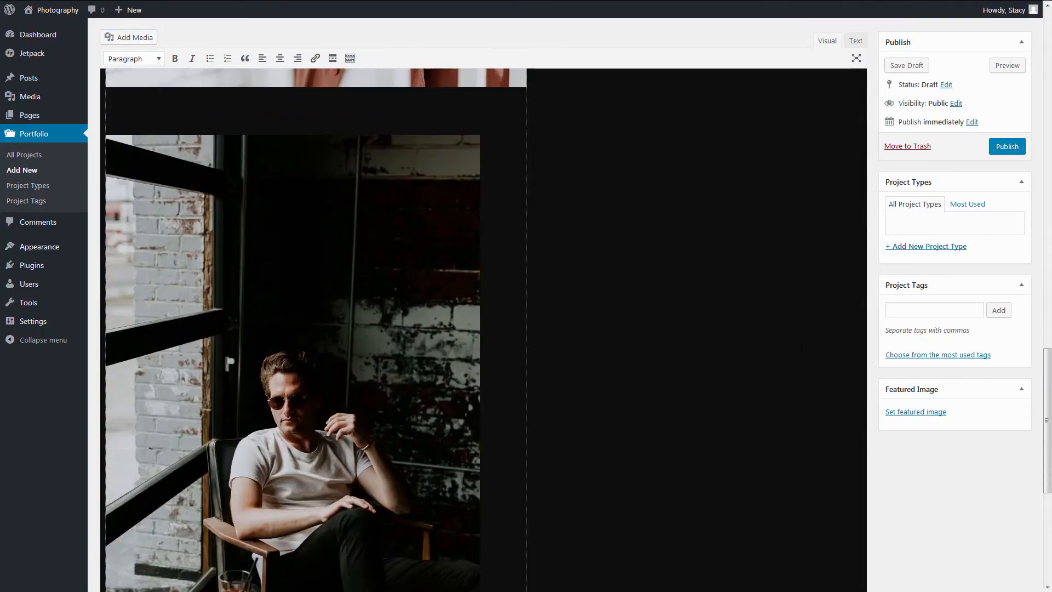
scroll("down", 3)
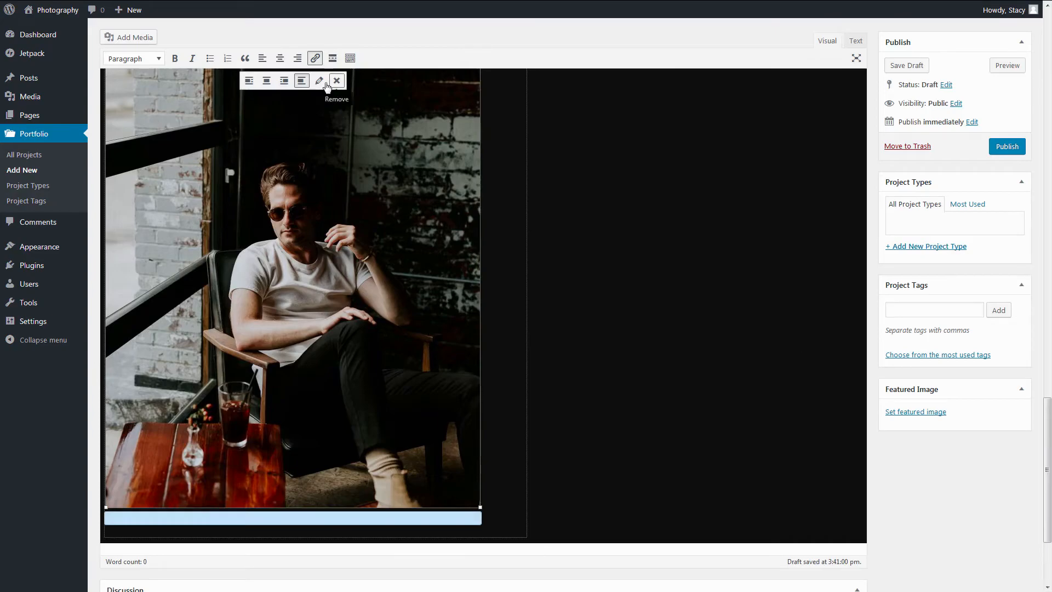
left_click(320, 81)
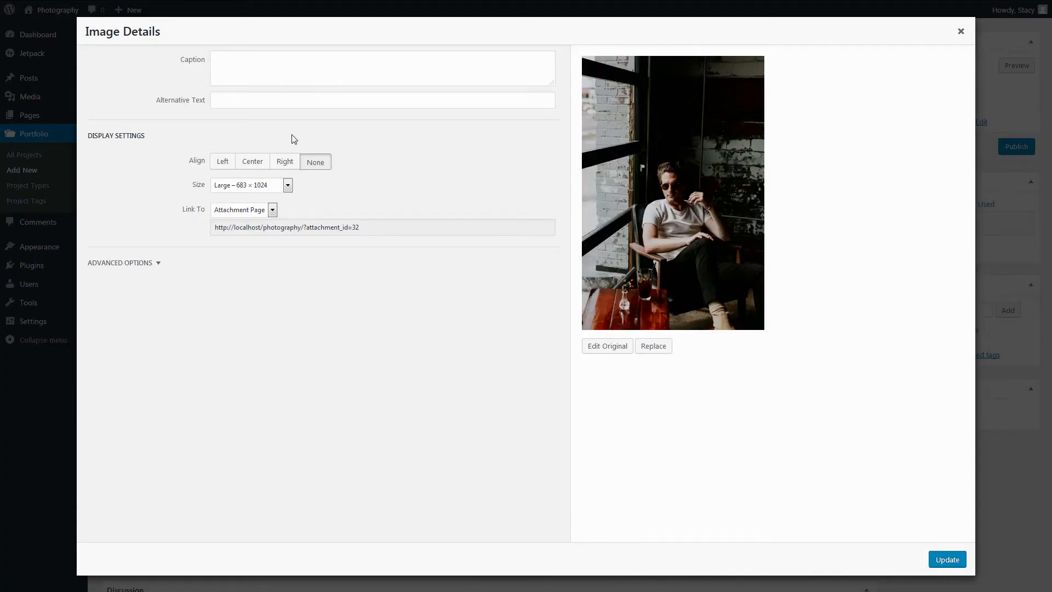
mouse_move(262, 251)
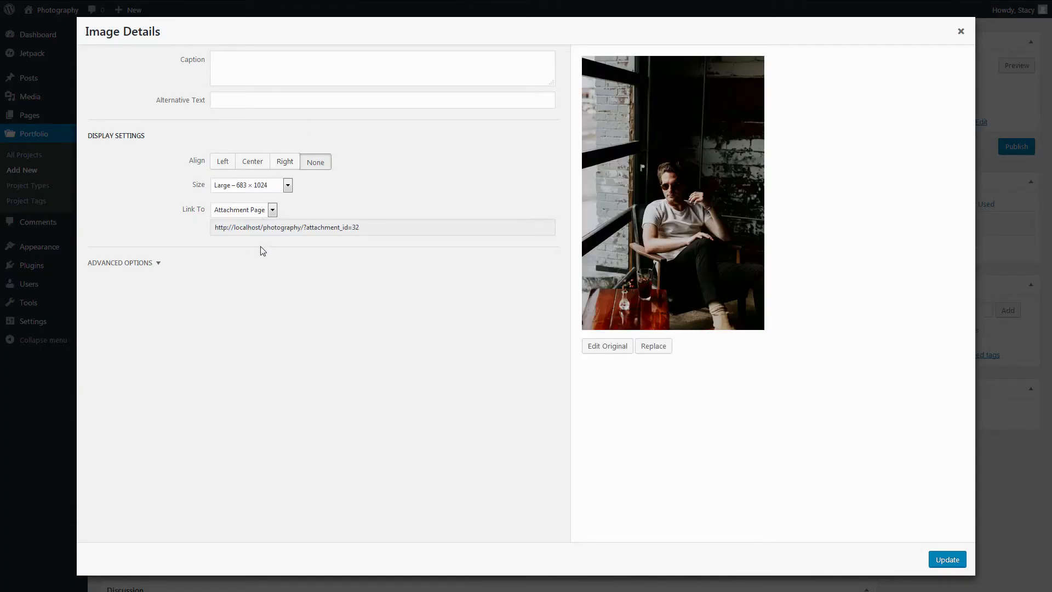
mouse_move(778, 451)
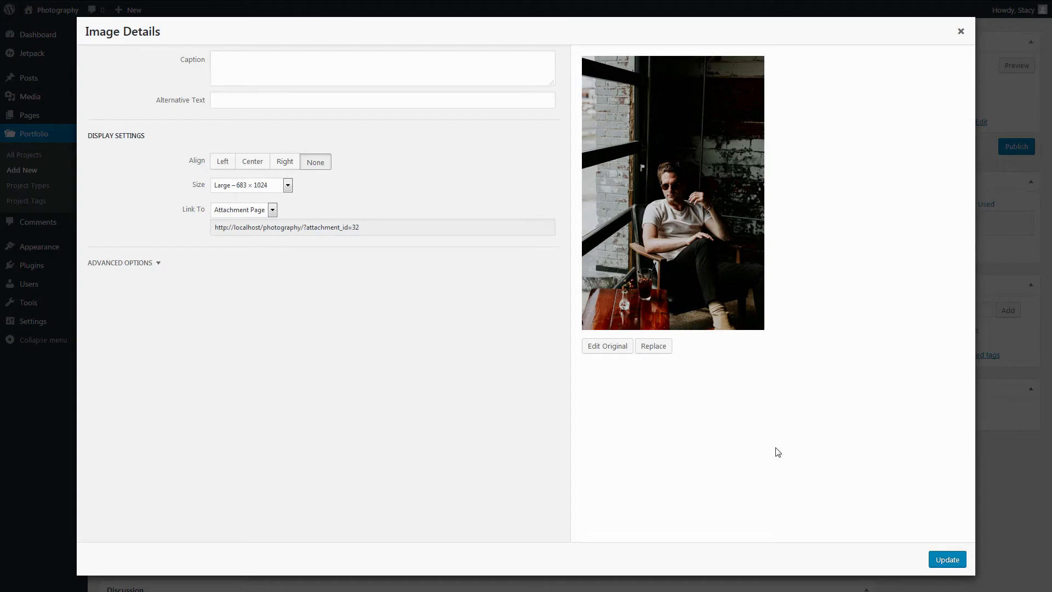
left_click(947, 559)
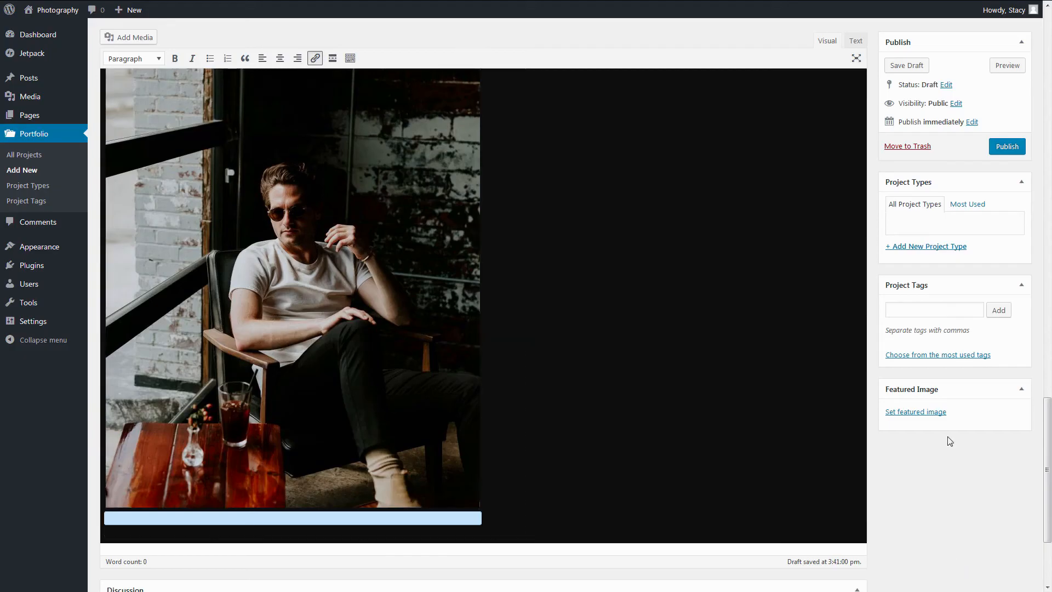
- Give the project the Portraits type and the tags Brooke Cagle and Featured
left_click(926, 246)
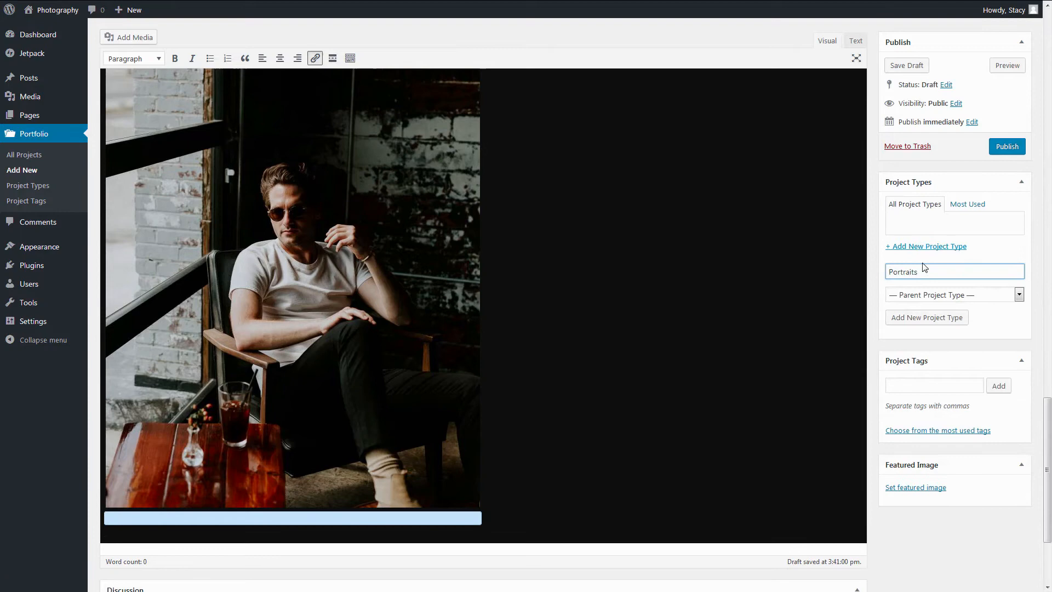
left_click(926, 317)
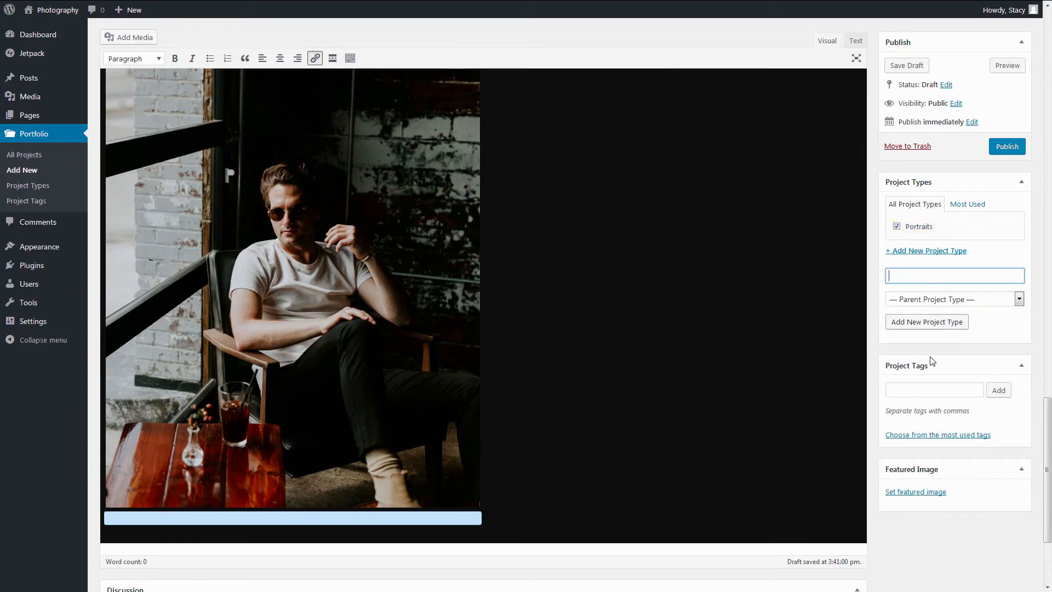
left_click(934, 389)
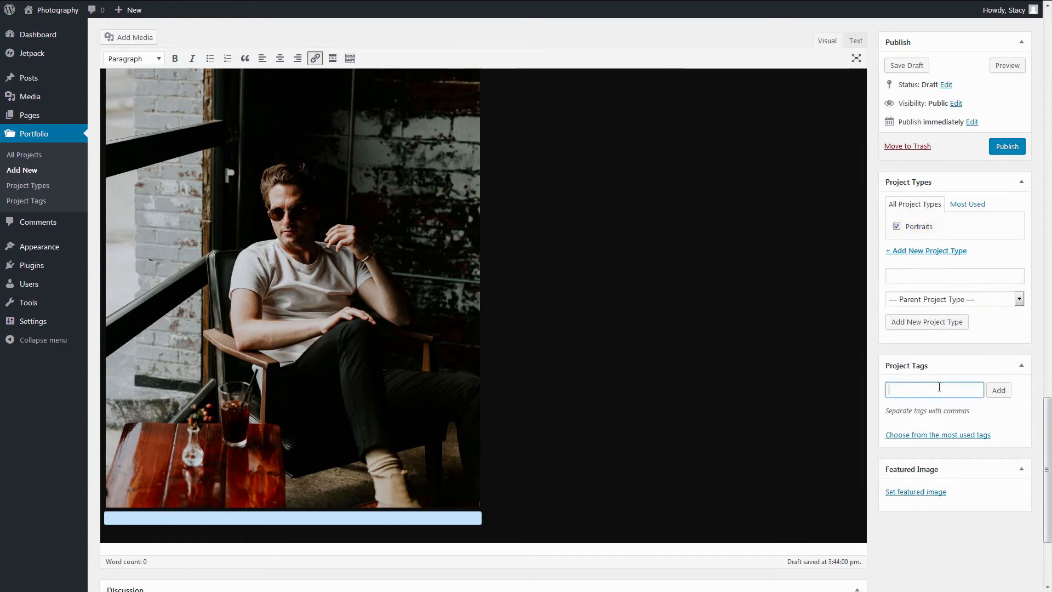
type("Brooke Cagle")
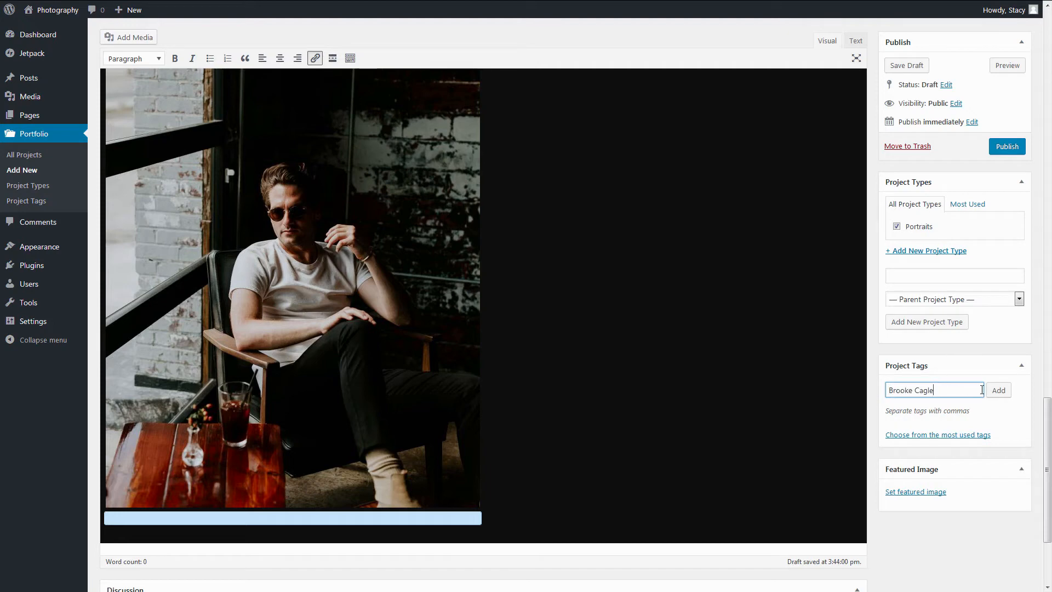
left_click(998, 390)
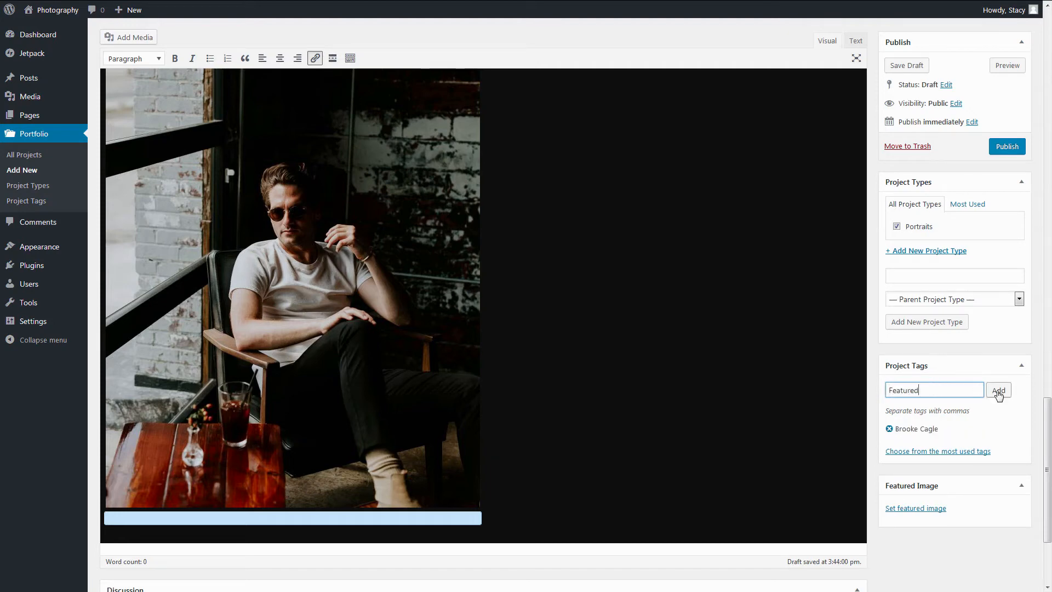
left_click(998, 391)
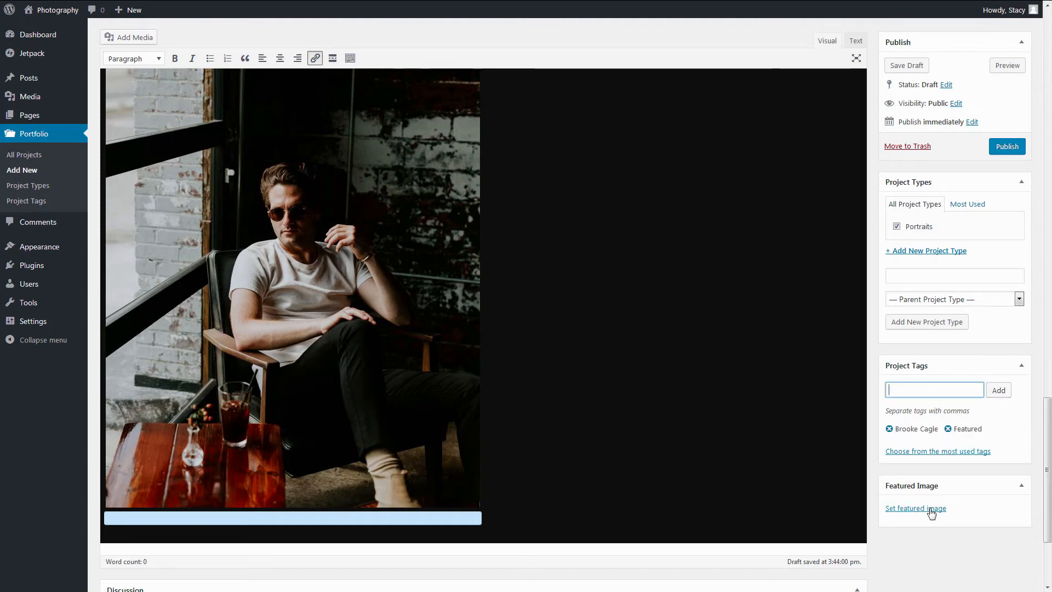
- Set the man-in-sunglasses photo as featured image, then list all projects
left_click(914, 508)
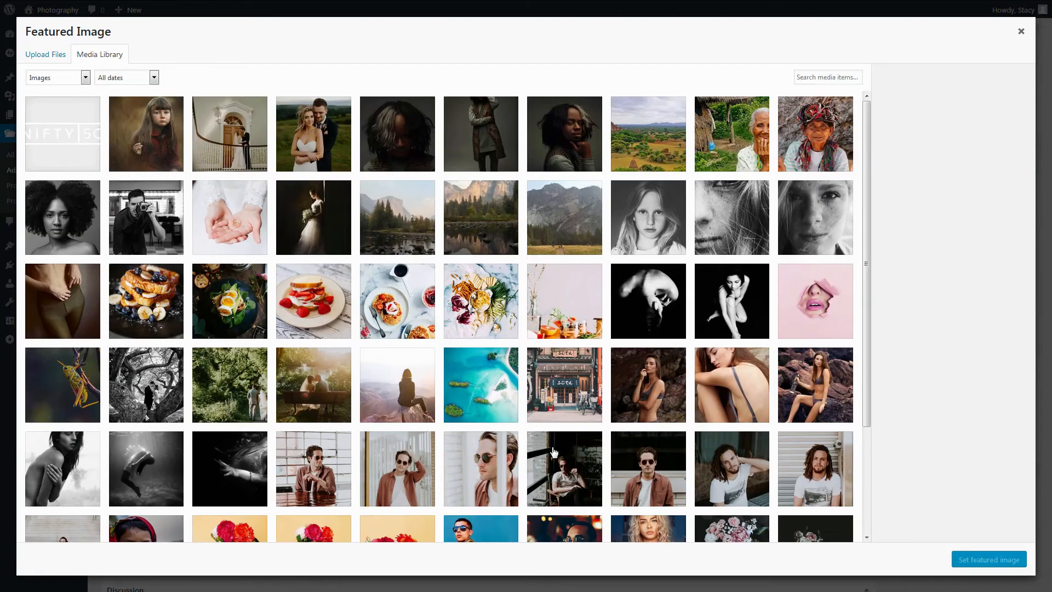
left_click(647, 332)
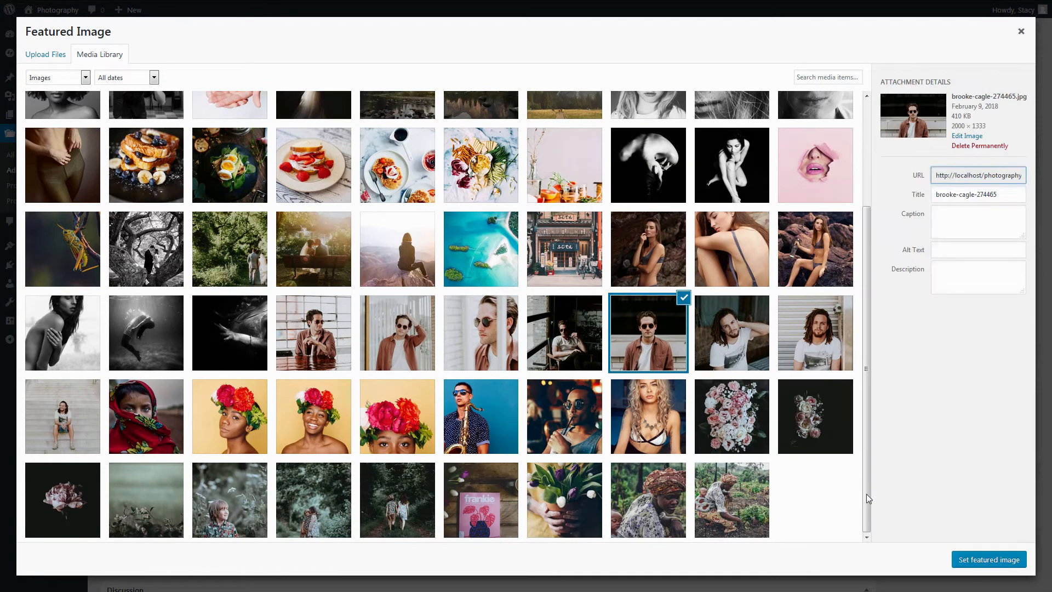
left_click(989, 558)
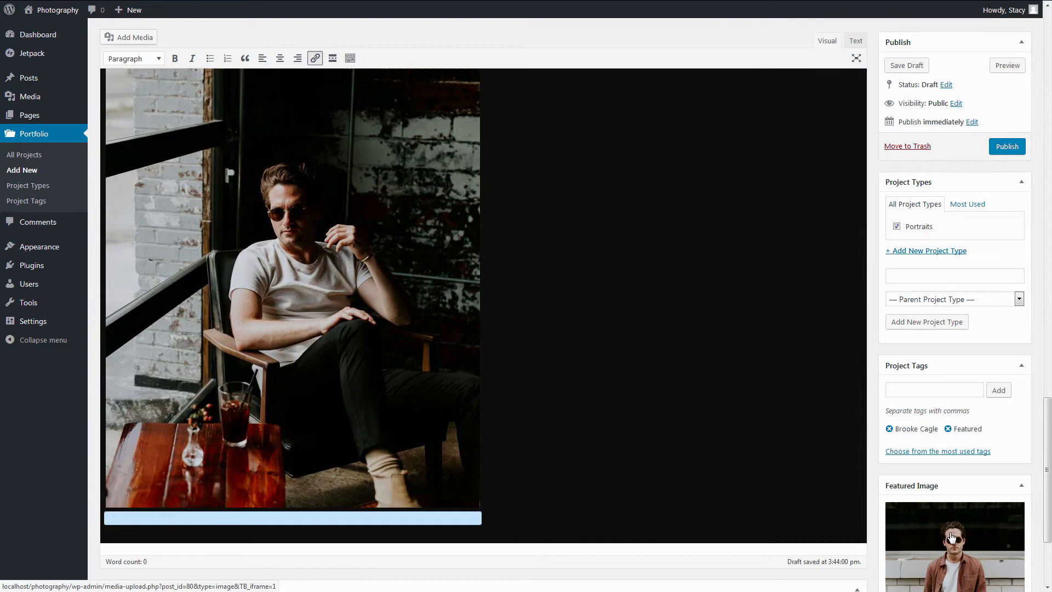
scroll("down", 3)
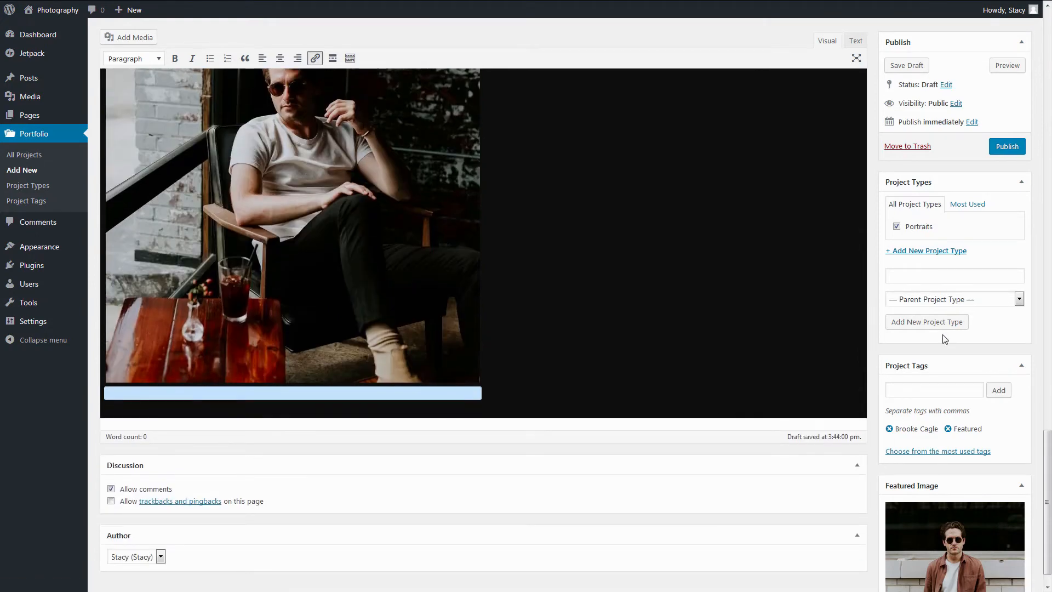
left_click(24, 155)
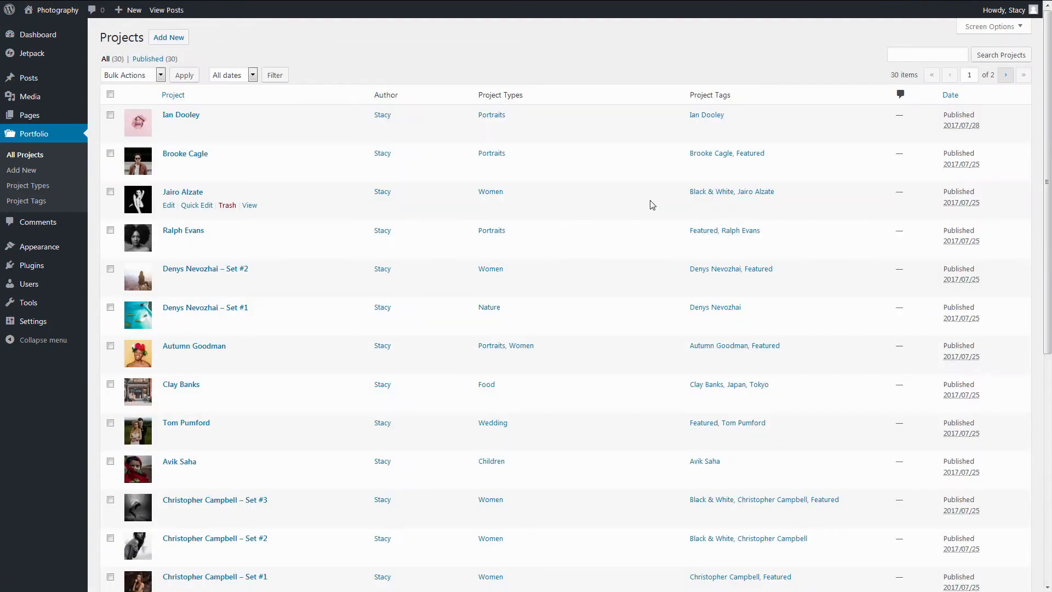
- View the Autumn Goodman project live, then visit the home page and open it for editing
left_click(194, 345)
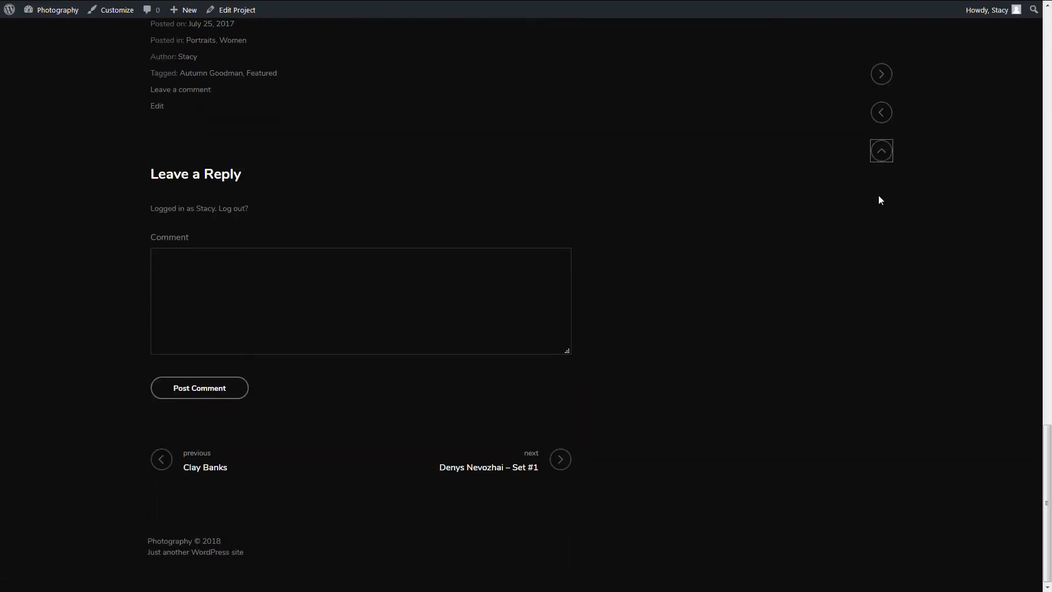
left_click(881, 150)
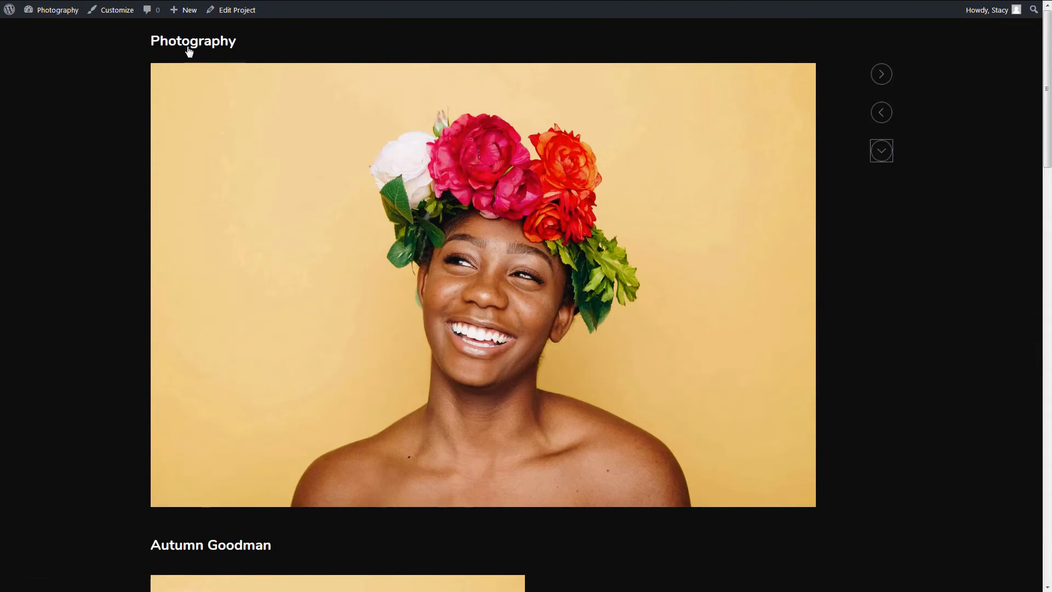
left_click(236, 10)
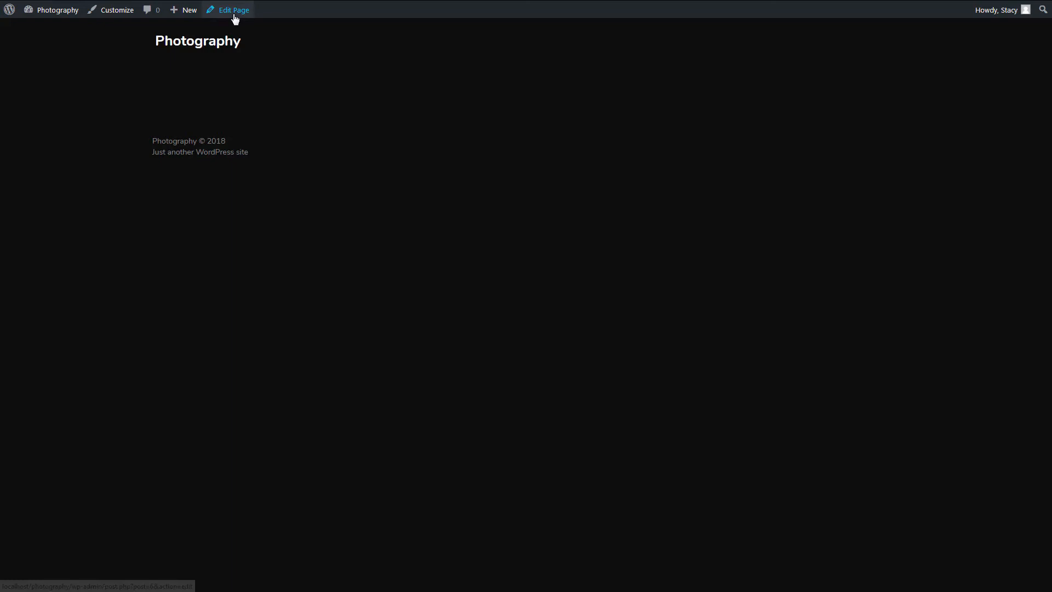
left_click(234, 10)
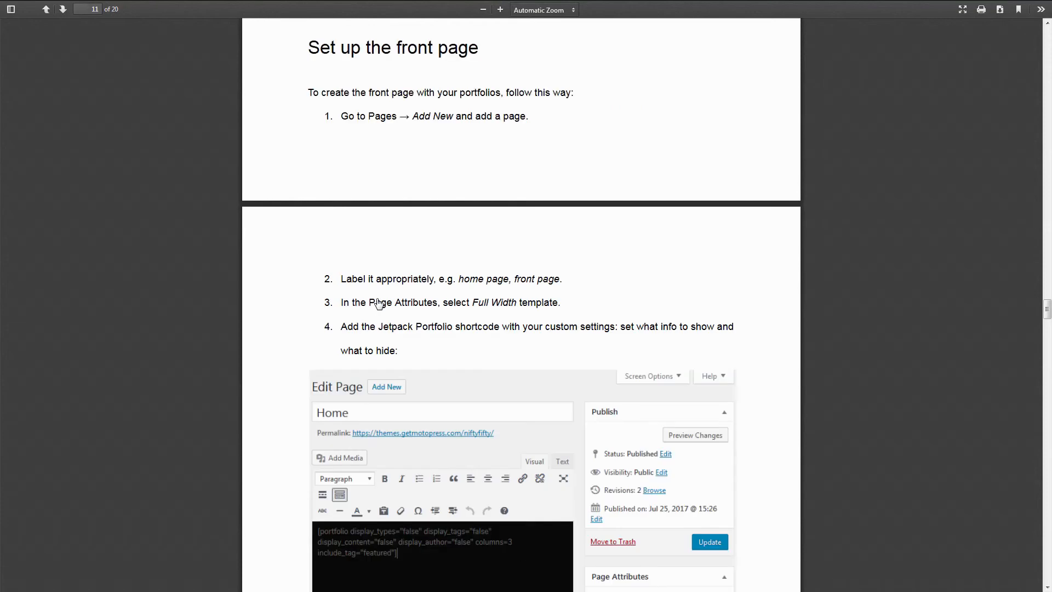
- Scroll the PDF guide to pages 11–12 on front-page setup and portfolio shortcodes
scroll("down", 3)
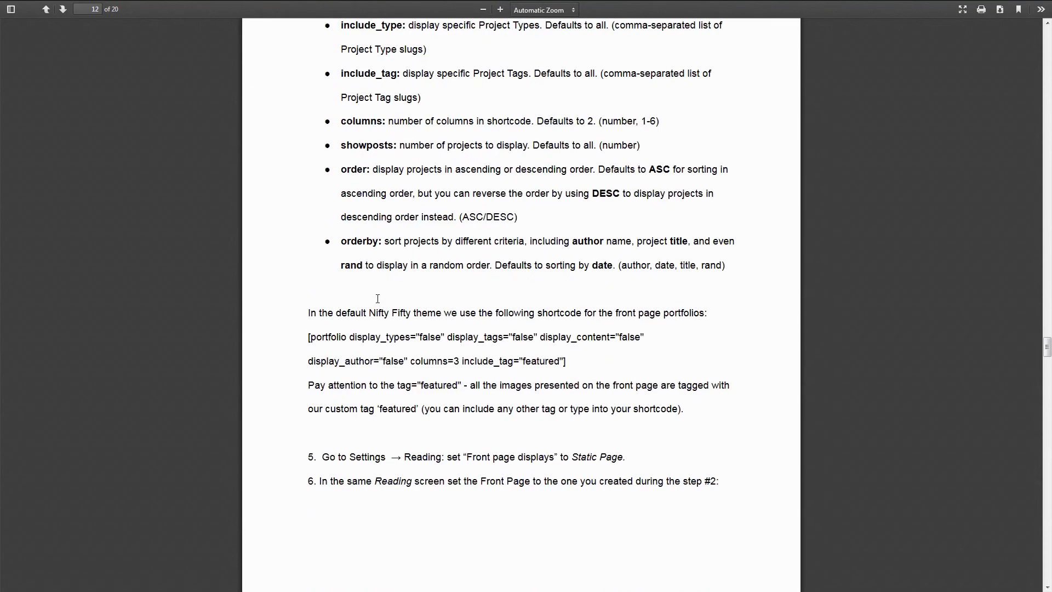
scroll("down", 3)
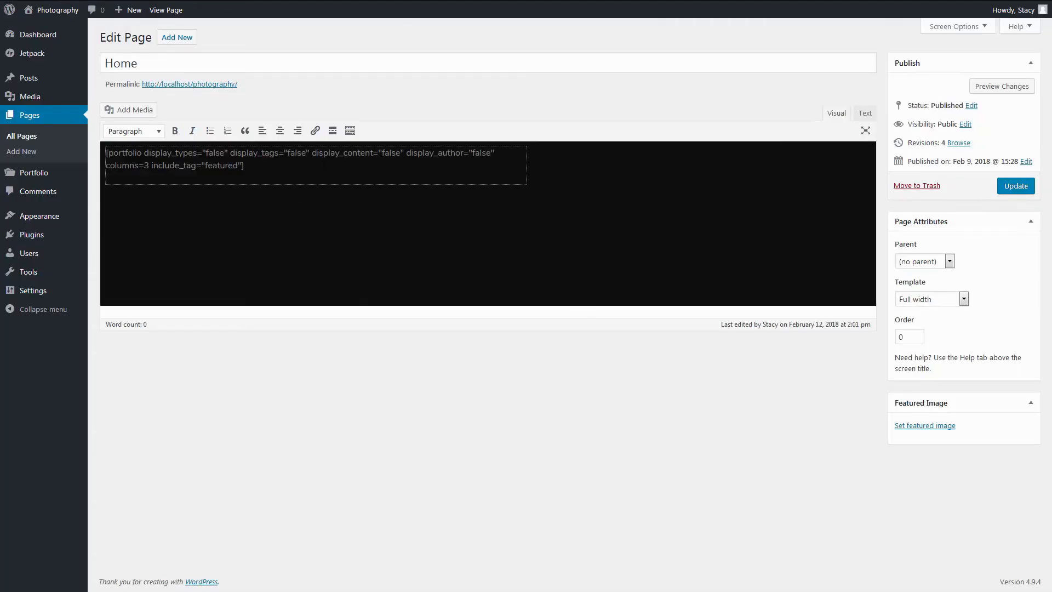
- Update the Home page with the three-column featured portfolio shortcode and view it live
left_click(1015, 186)
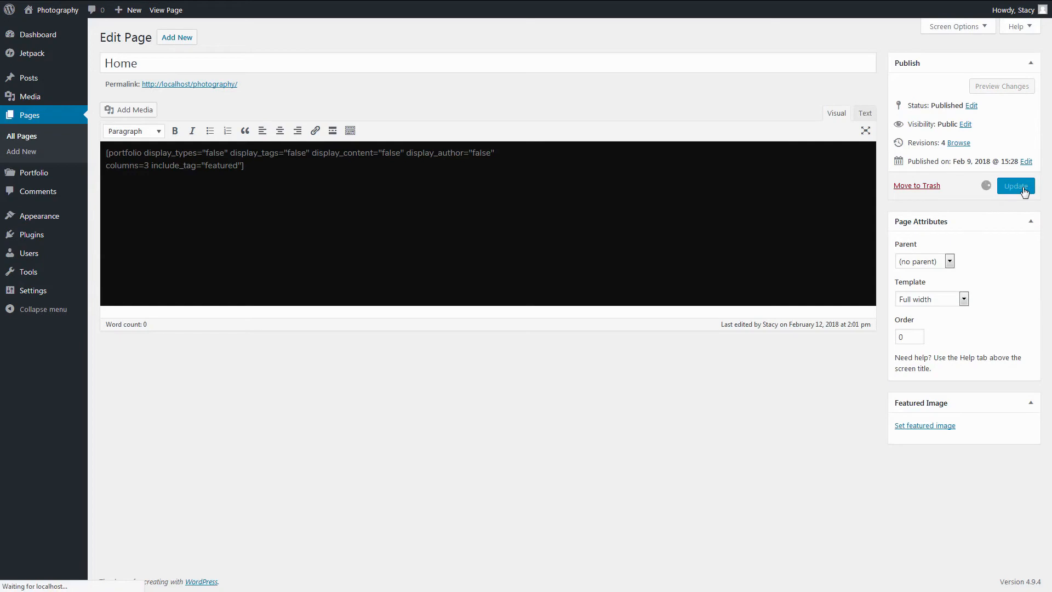
left_click(1016, 185)
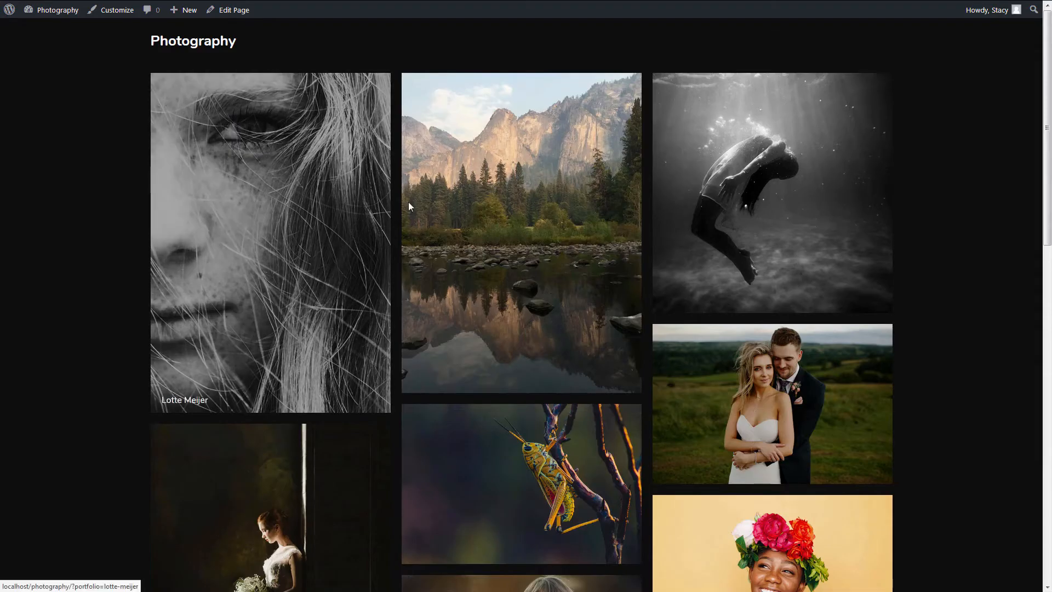
scroll("down", 3)
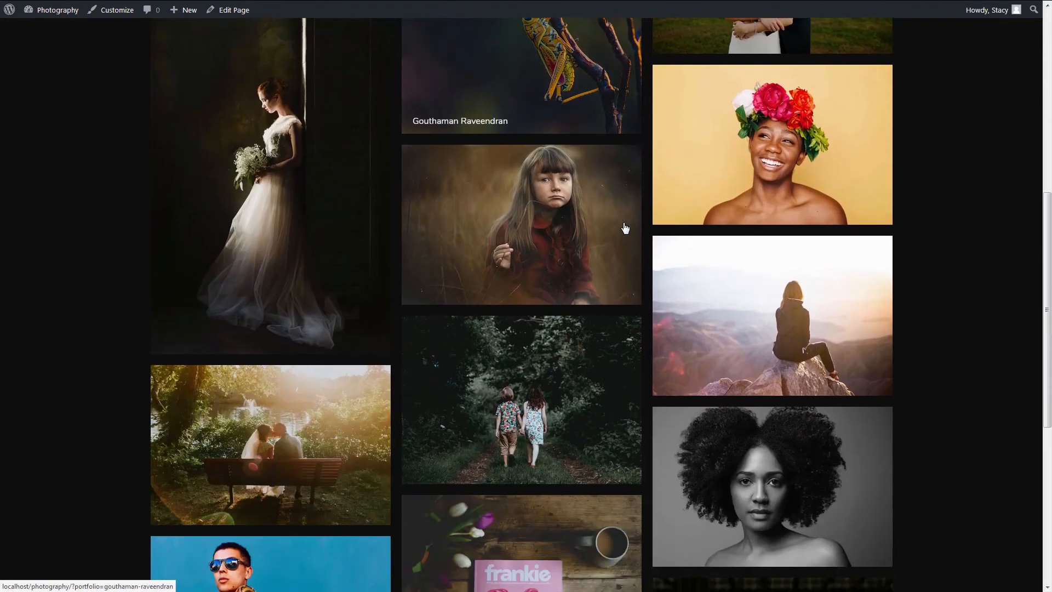
scroll("down", 3)
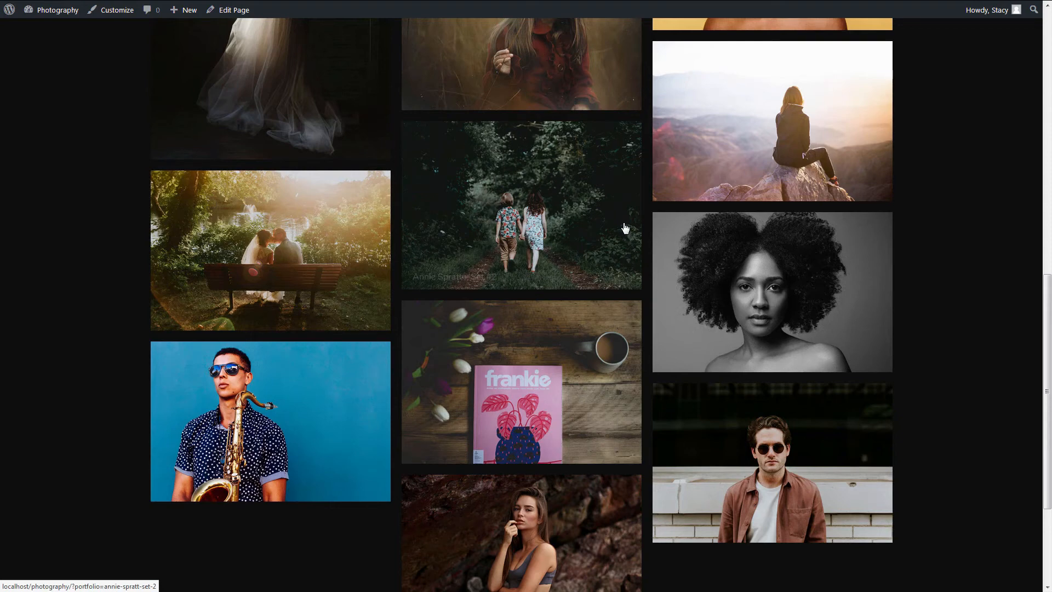
left_click(233, 9)
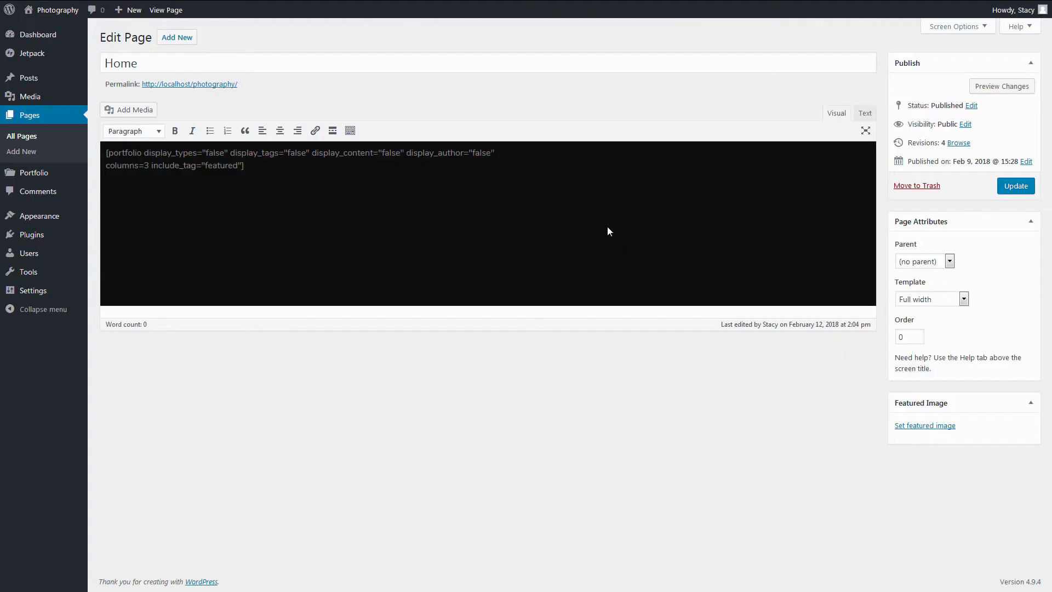
left_click(177, 37)
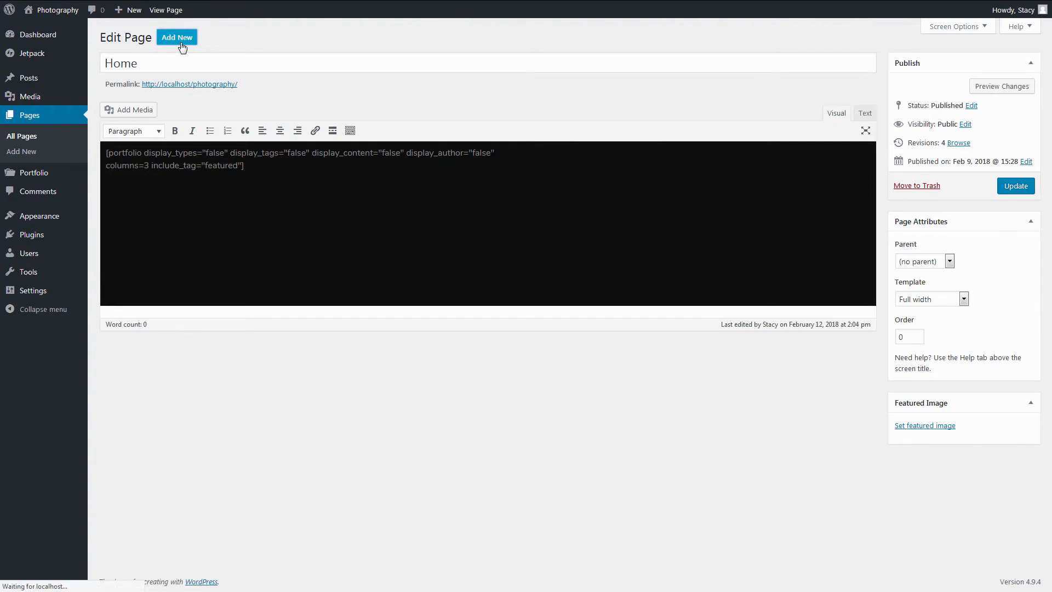
- Publish a full-width Portraits page with a four-column portraits portfolio shortcode and view it
left_click(177, 37)
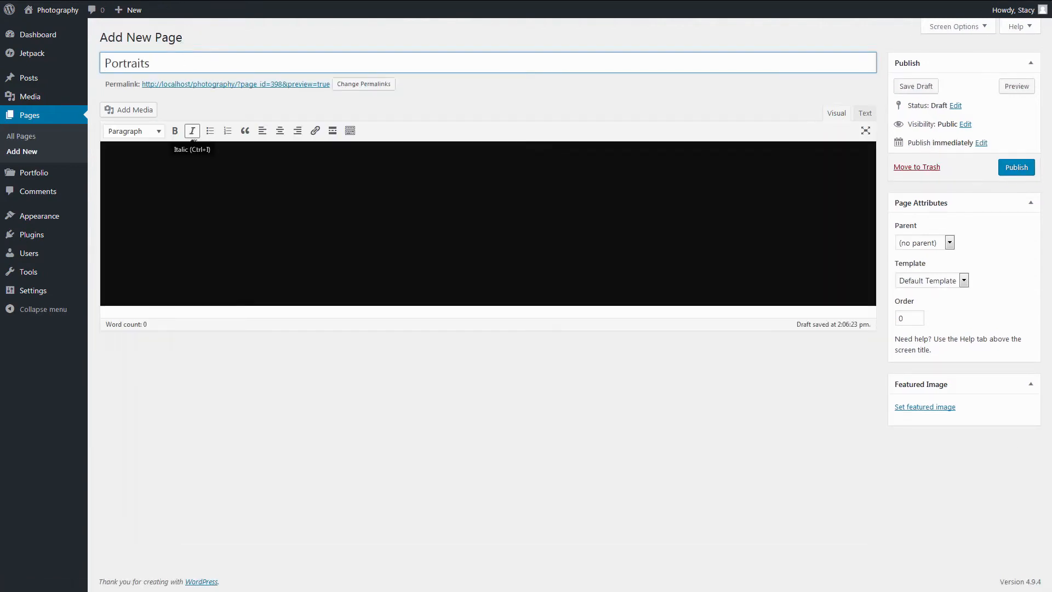
type("[portfolio display_types=\"false\" display_tags=\"false\" display_content=\"false\" display_author=\"false\" columns=4 include_type=\"portraits\"]")
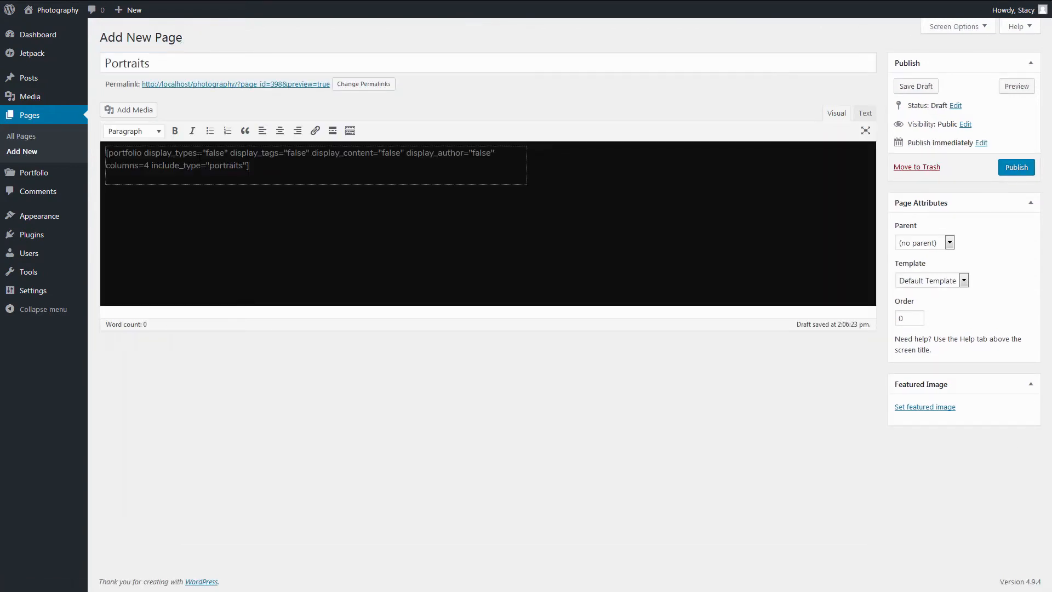
double_click(224, 165)
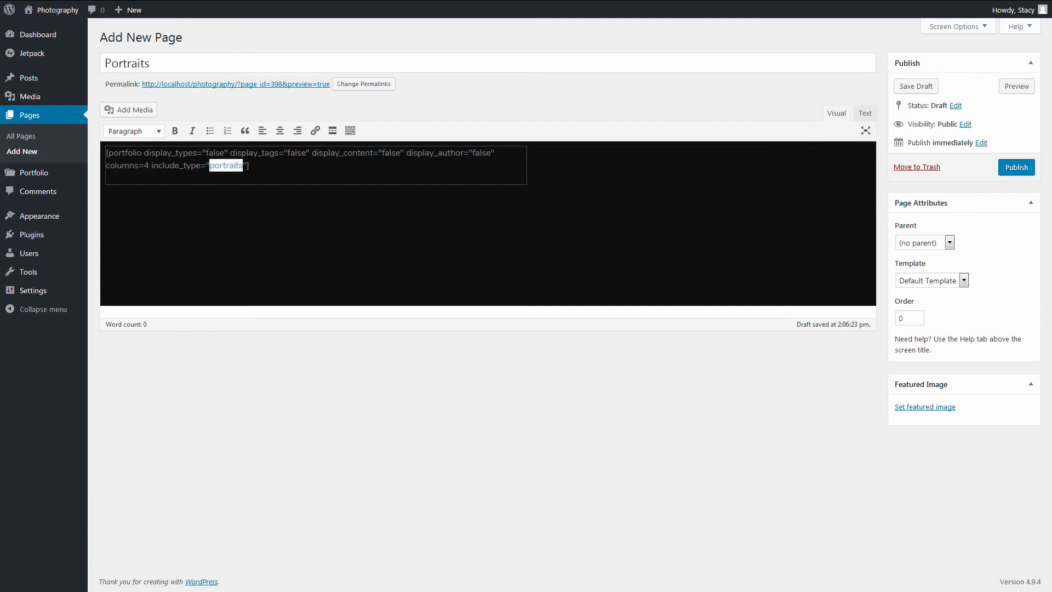
left_click(146, 166)
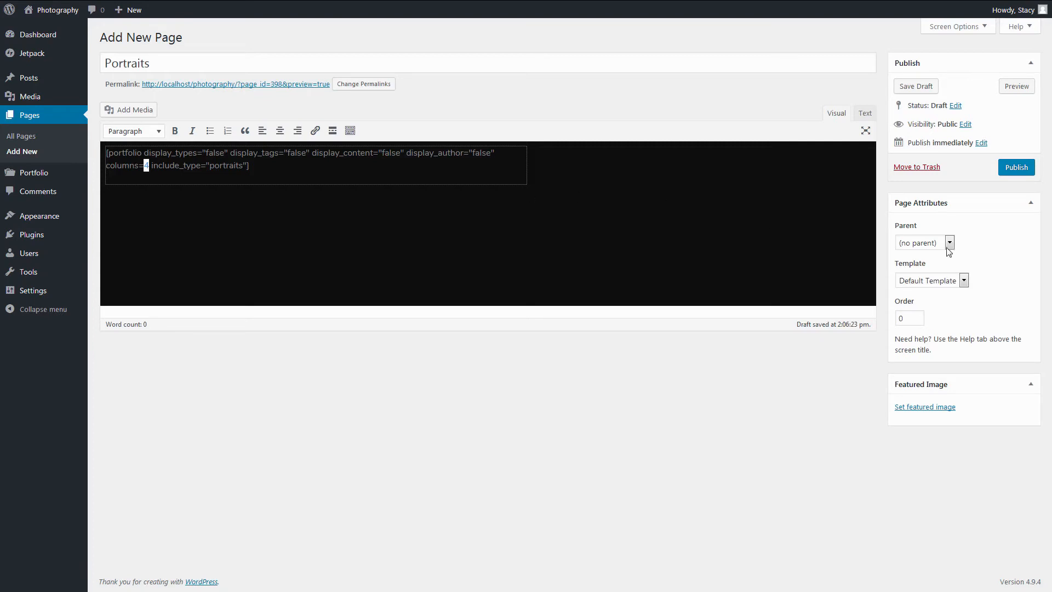
left_click(1016, 167)
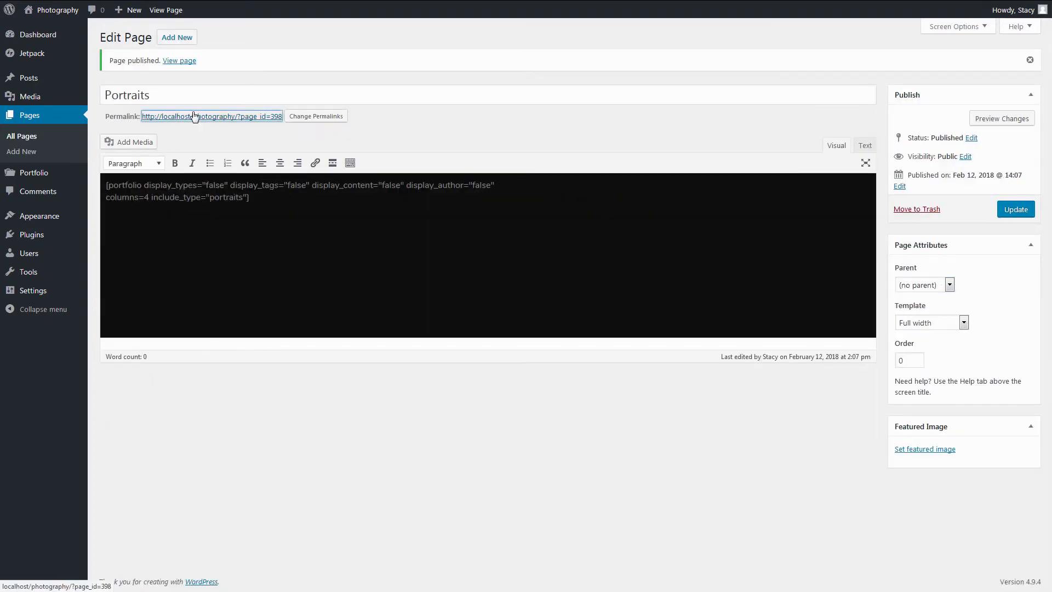
left_click(179, 60)
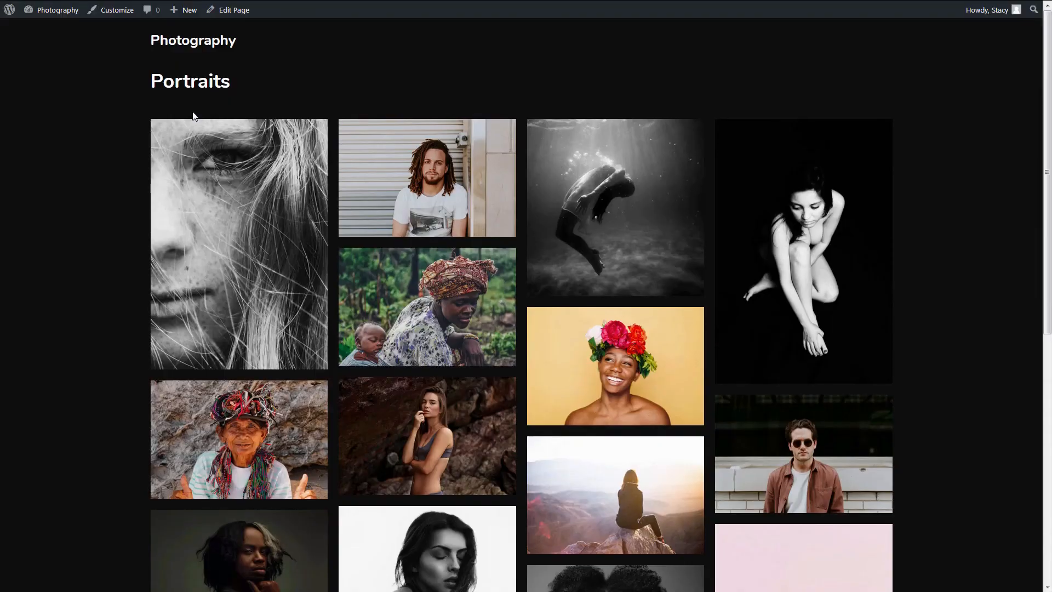
scroll("down", 3)
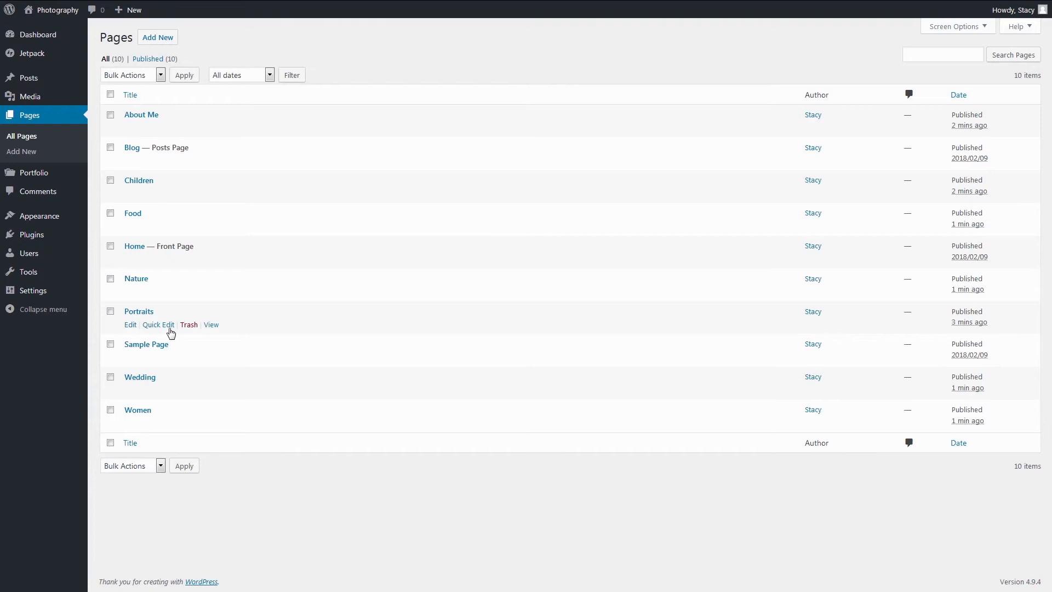
mouse_move(174, 422)
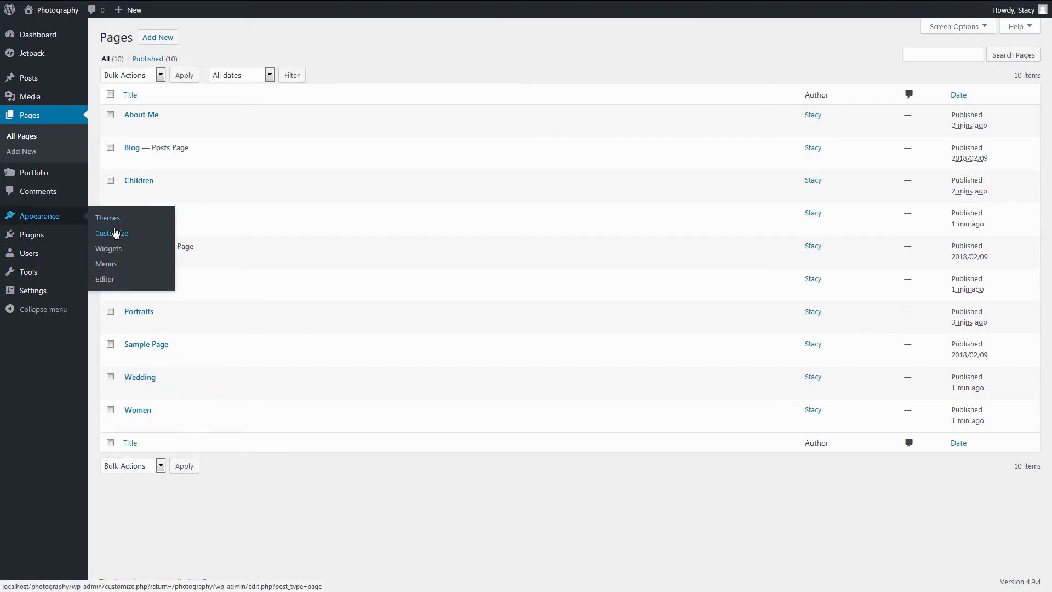
- Create a Primary menu in the primary location with Home, gallery pages, Blog and About Me
left_click(105, 263)
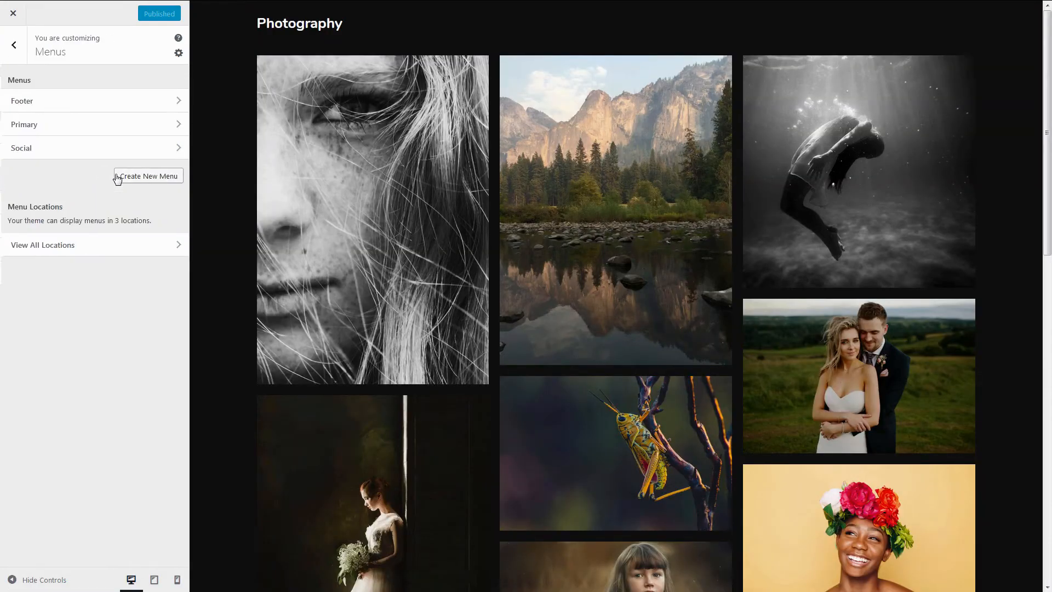
left_click(147, 176)
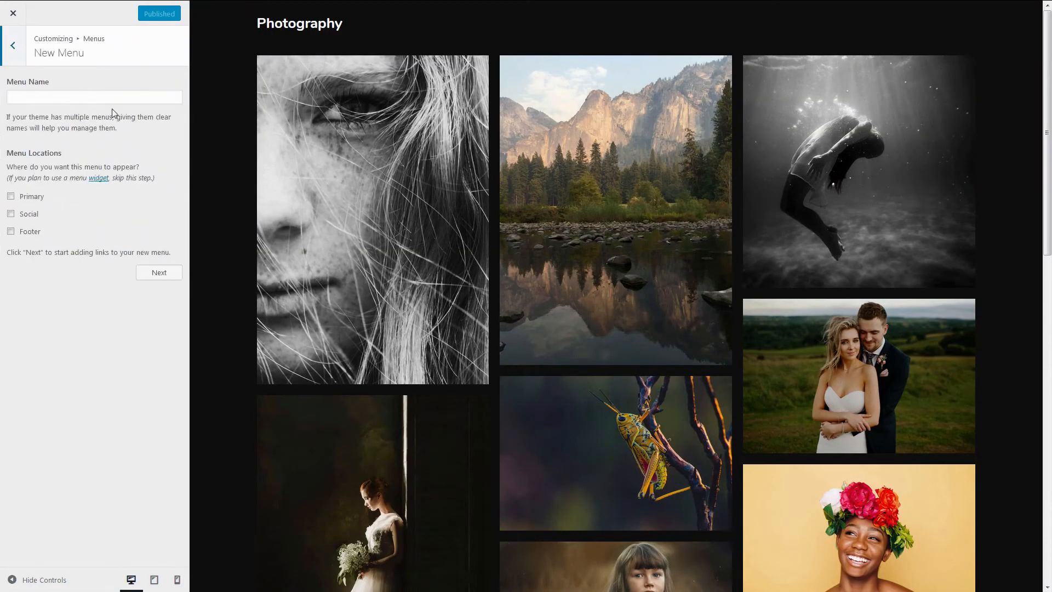
left_click(10, 196)
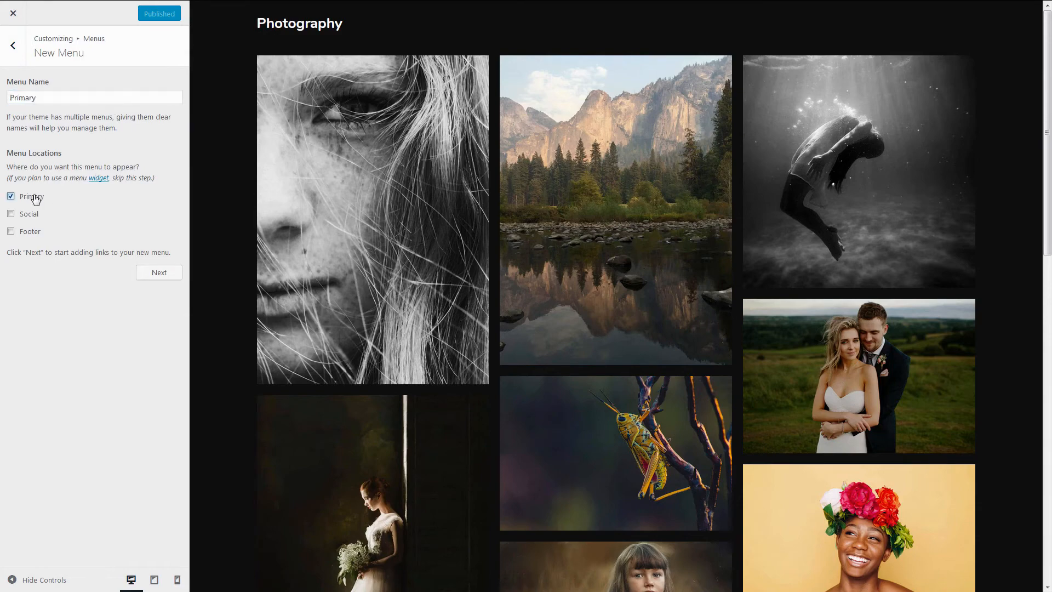
left_click(159, 272)
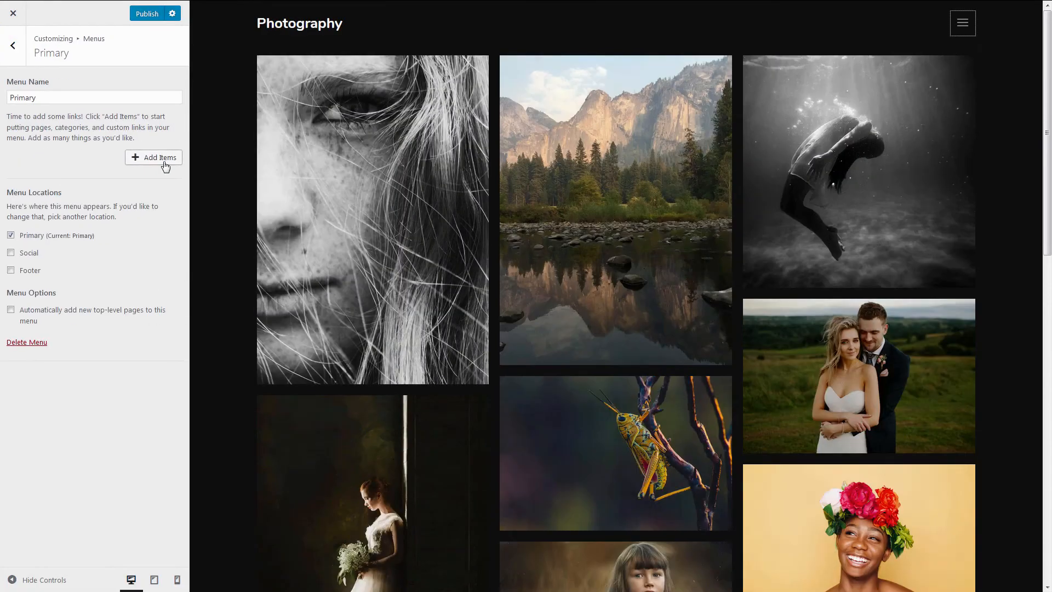
left_click(159, 157)
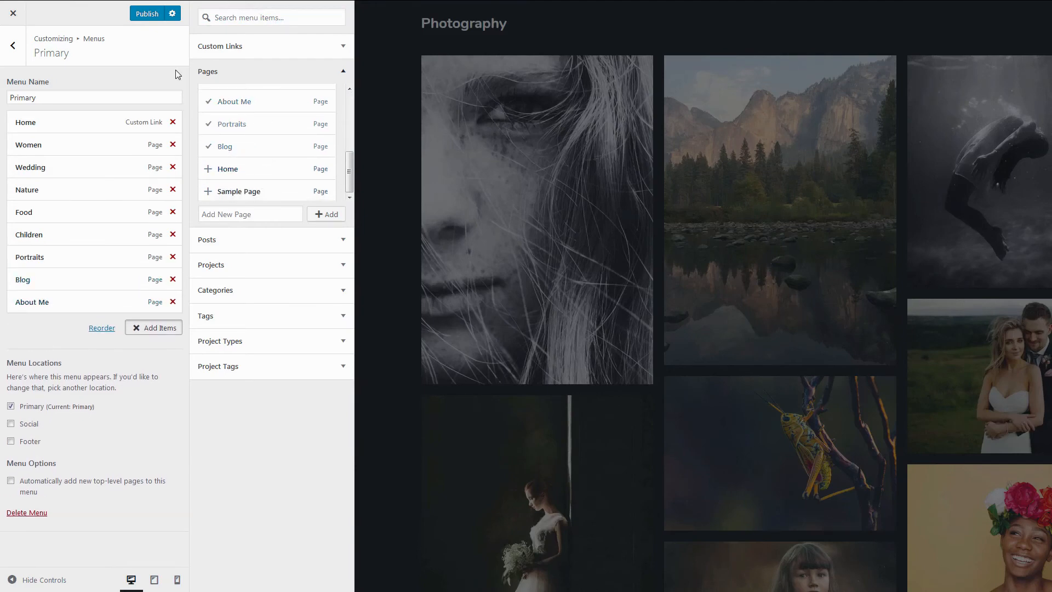
left_click(147, 13)
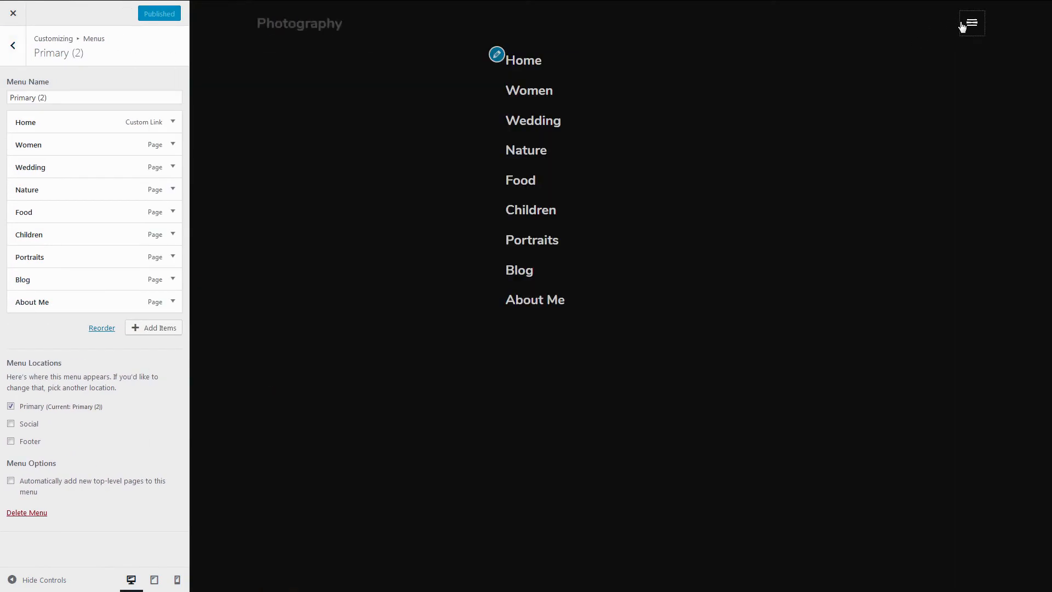
- Open and close the preview's navigation overlay, then return to the menu list
left_click(971, 23)
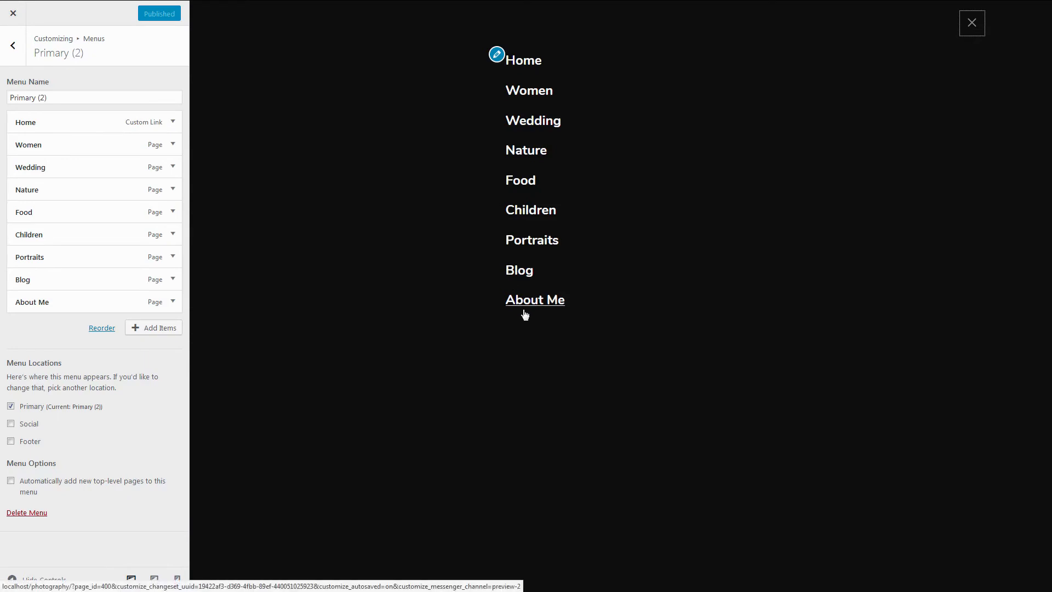
left_click(12, 45)
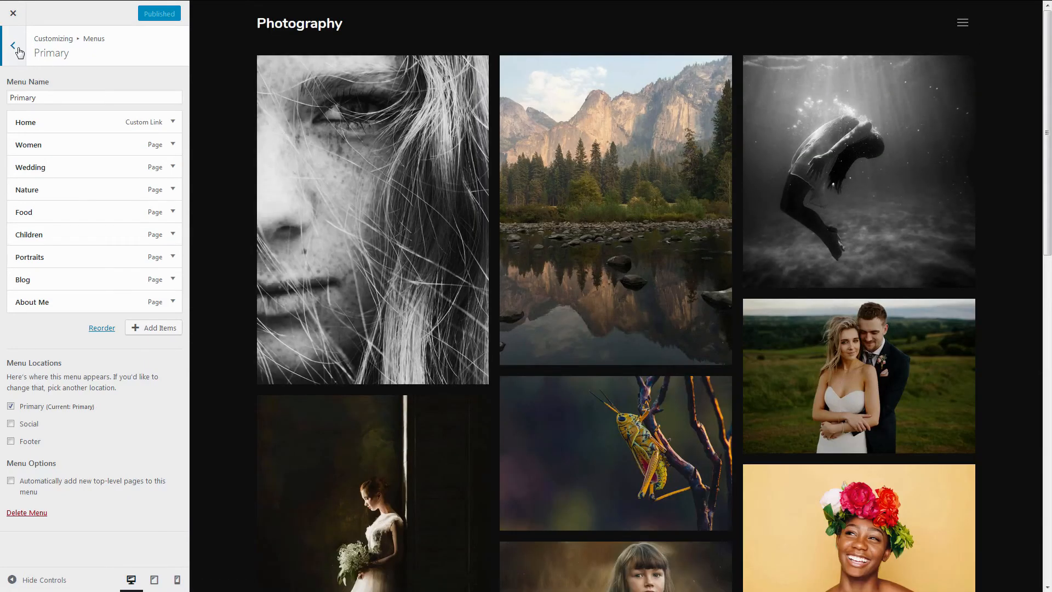
left_click(12, 45)
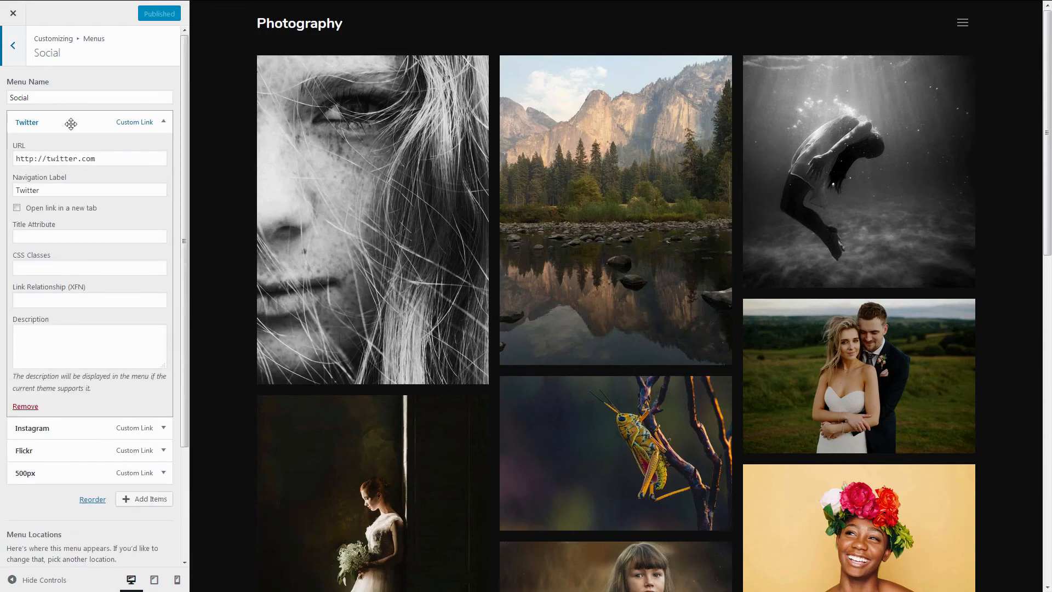
- Assign the Social menu to the social location and Footer menu to the footer location
left_click(163, 122)
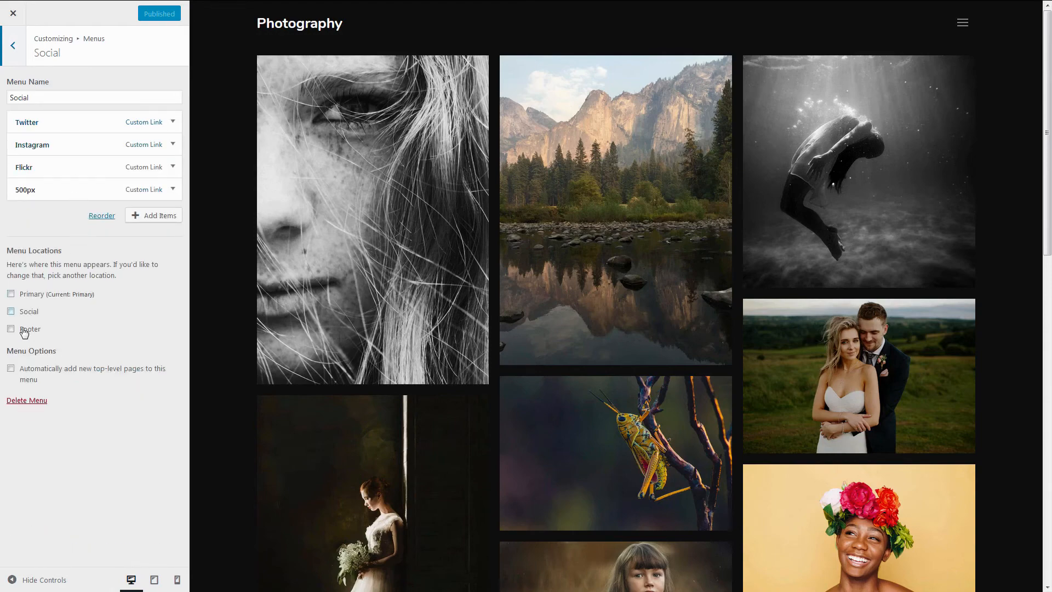
left_click(11, 311)
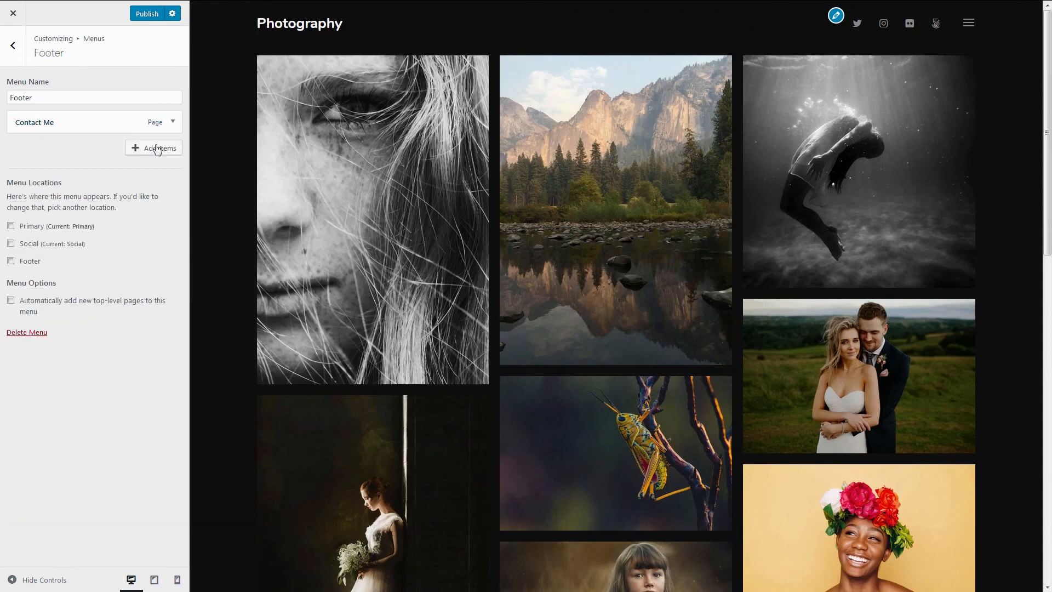
left_click(10, 260)
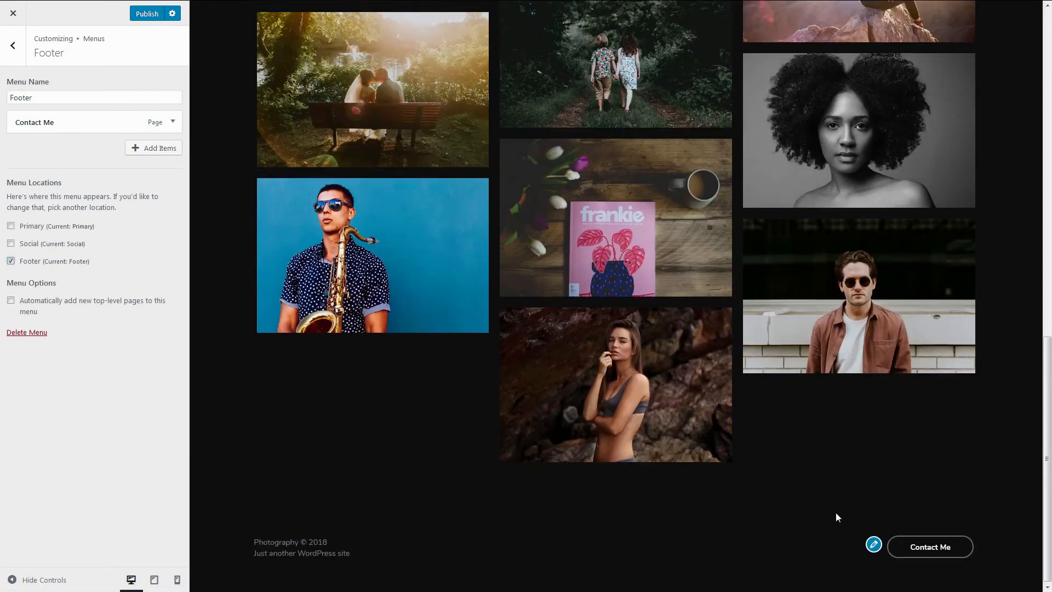
mouse_move(804, 535)
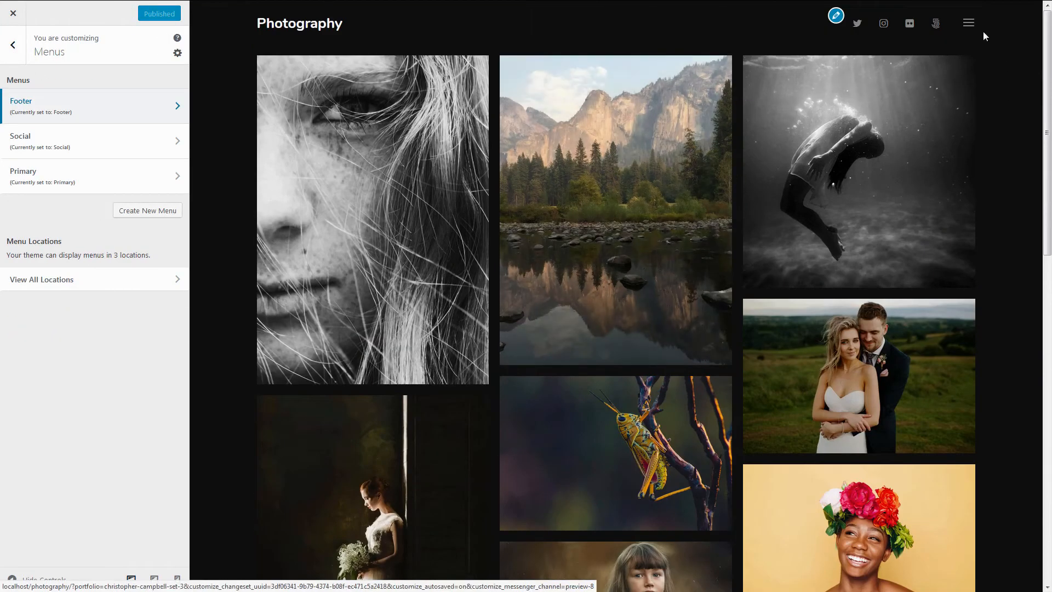
left_click(968, 23)
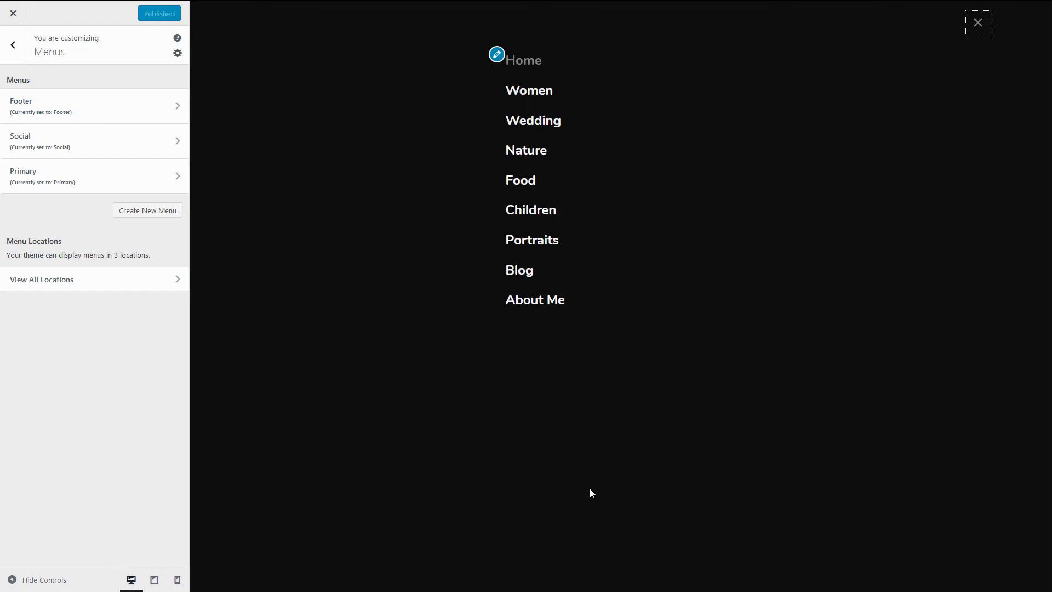
- Add a Header Text widget titled with the phone number and an Unsplash CC0 photo credit
left_click(12, 45)
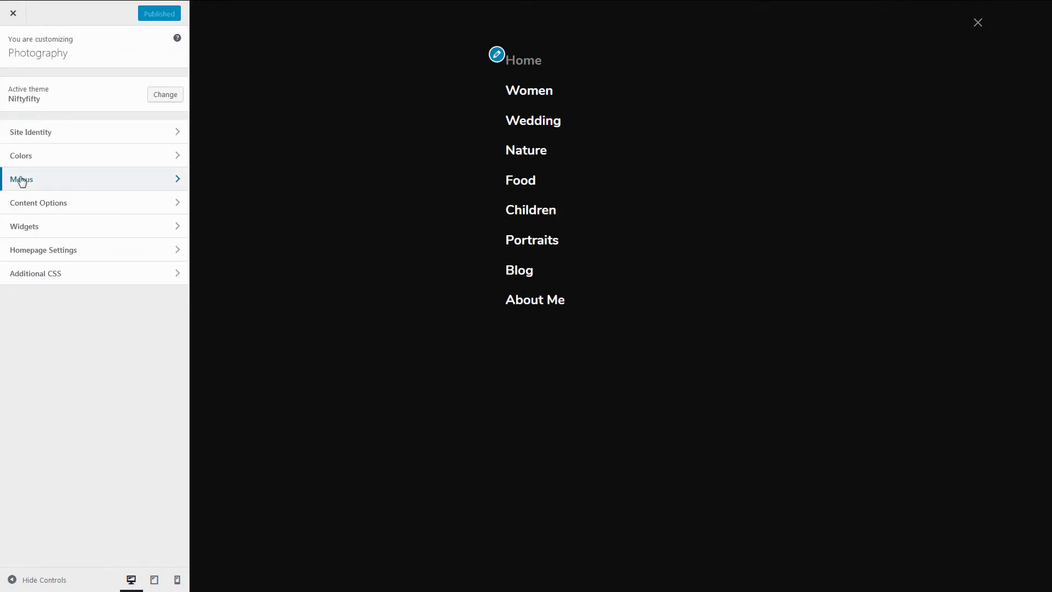
left_click(25, 227)
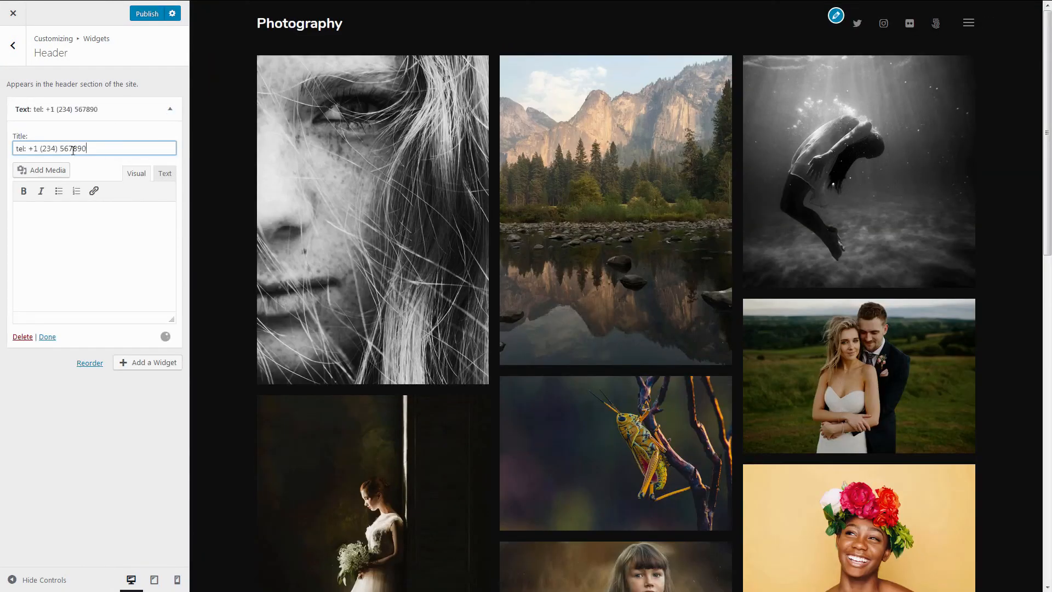
type("All photos on this site are taken from Unsplash website. They are licensed under CC0 allowing you to use them for commercial and noncommercial purposes for free.")
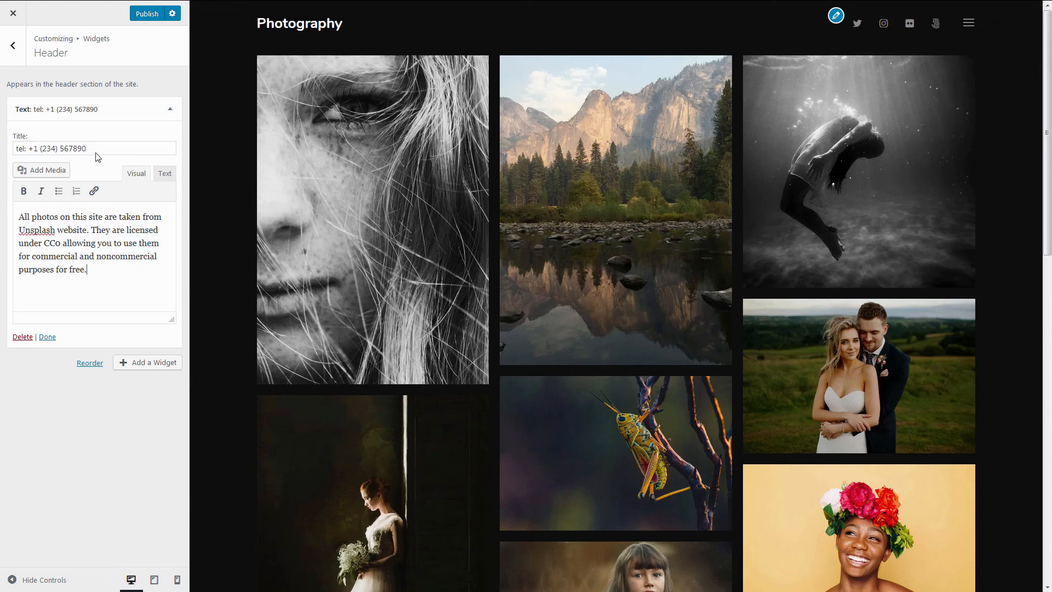
left_click(146, 12)
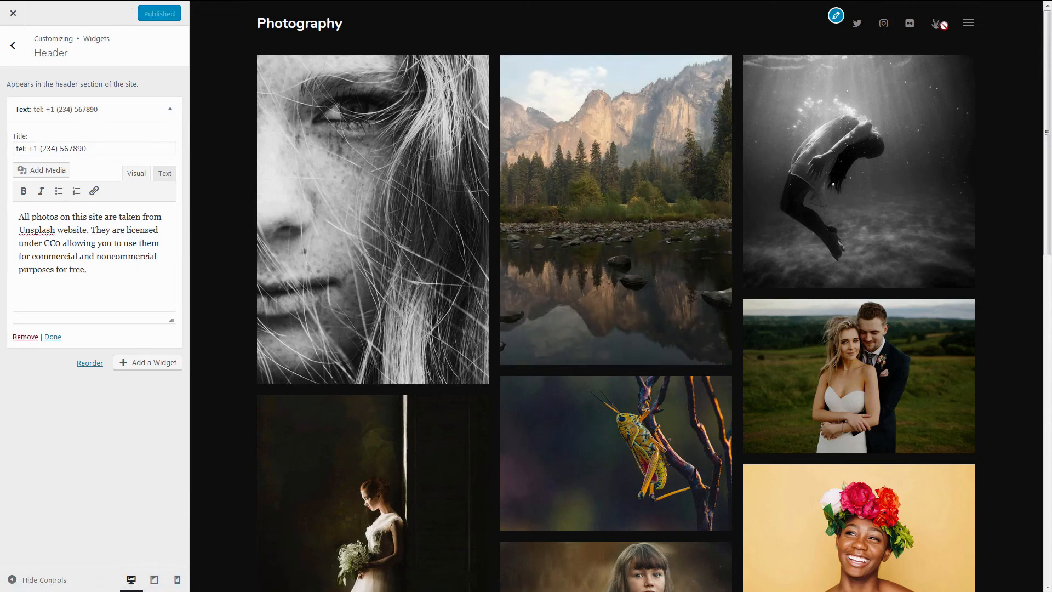
left_click(968, 23)
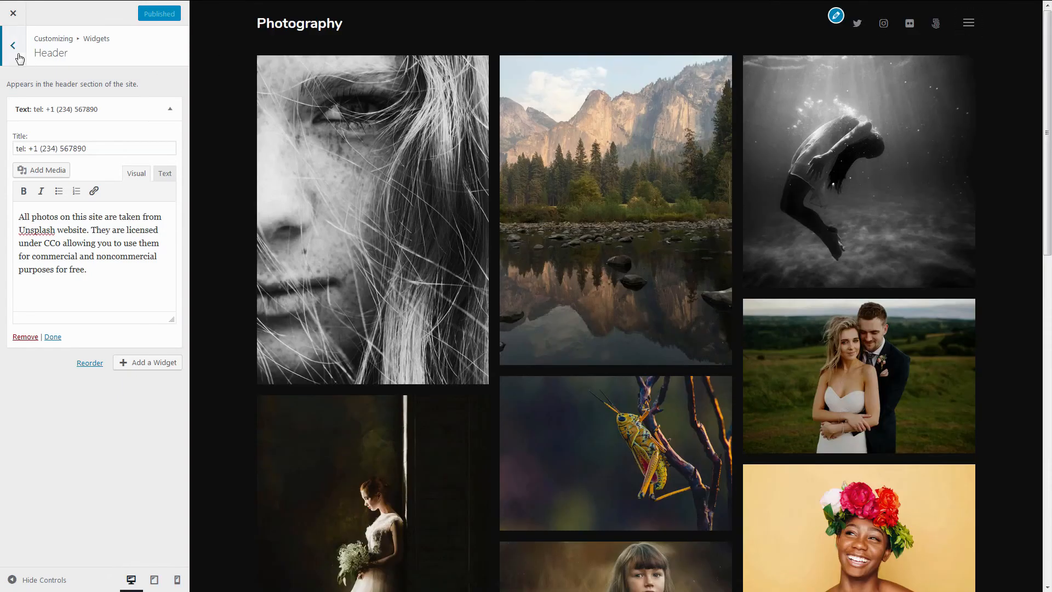
- Preview the White theme colour, then switch the theme colour back to Black
left_click(12, 45)
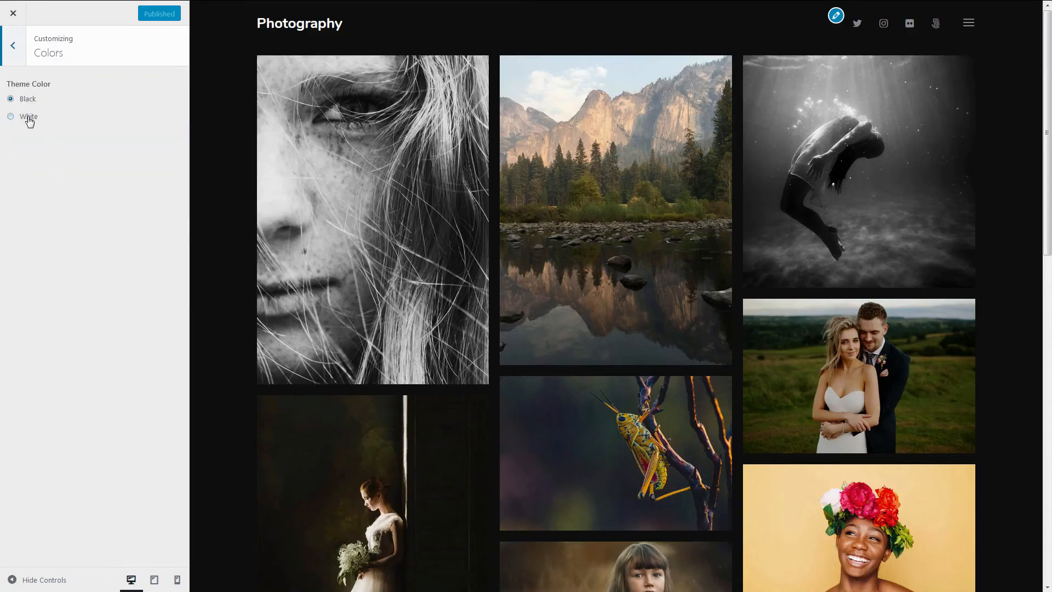
left_click(29, 116)
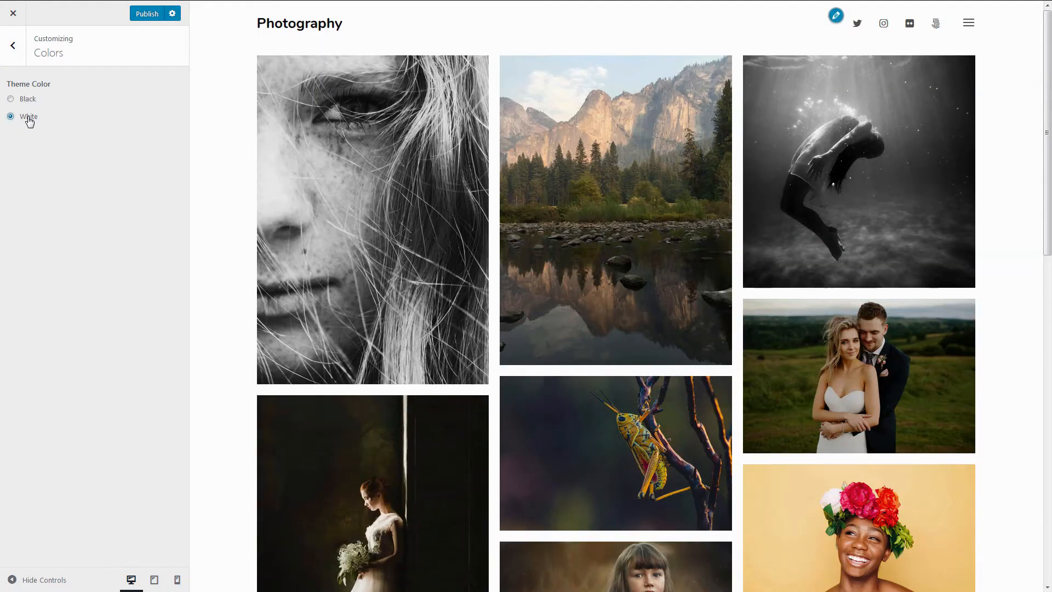
left_click(10, 99)
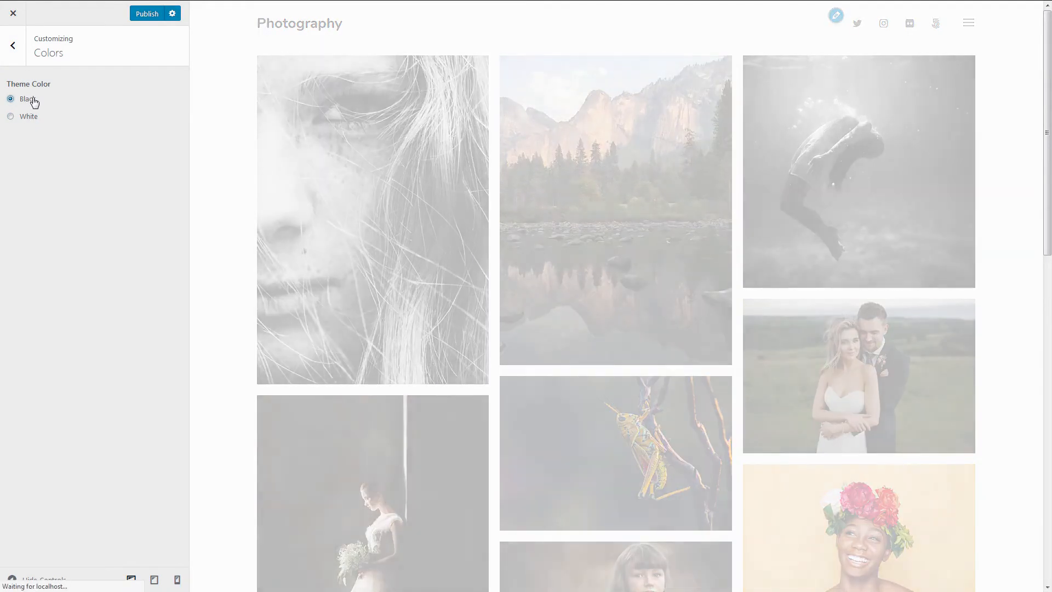
left_click(12, 45)
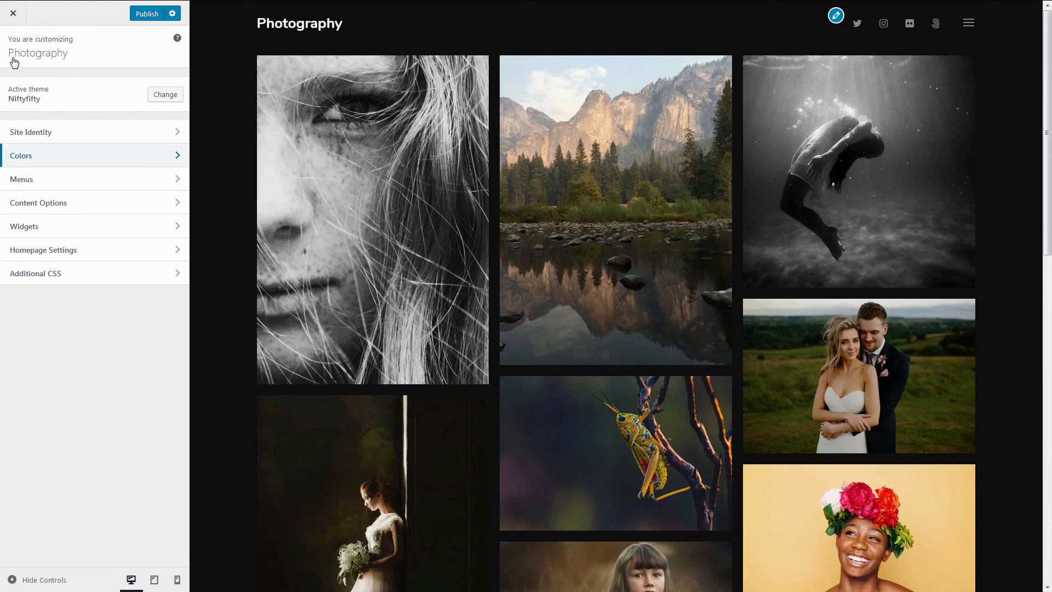
- In Site Identity, set the Nifty 50 image as the header logo
left_click(30, 132)
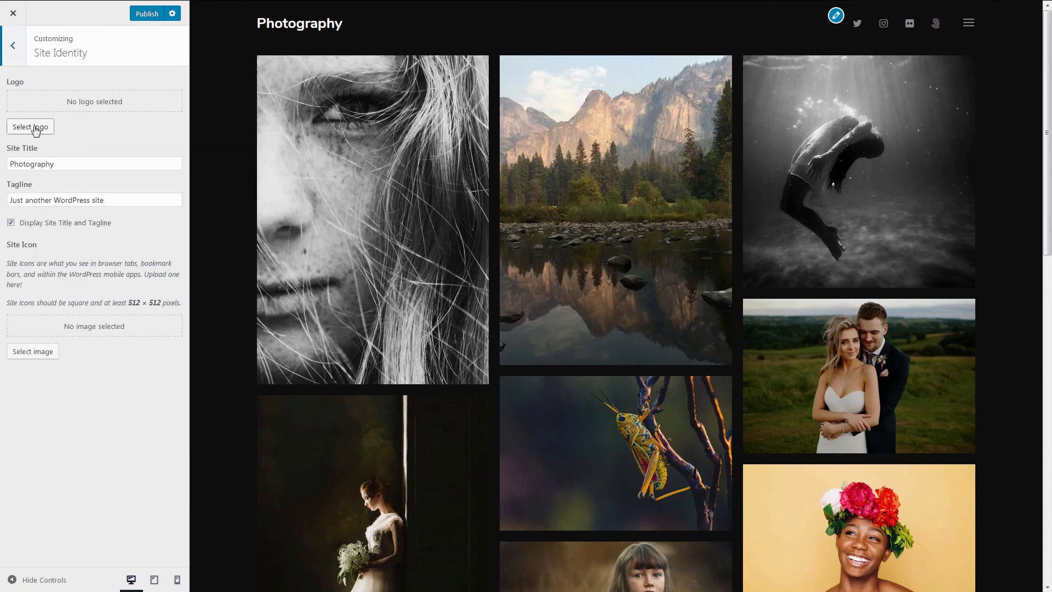
left_click(29, 127)
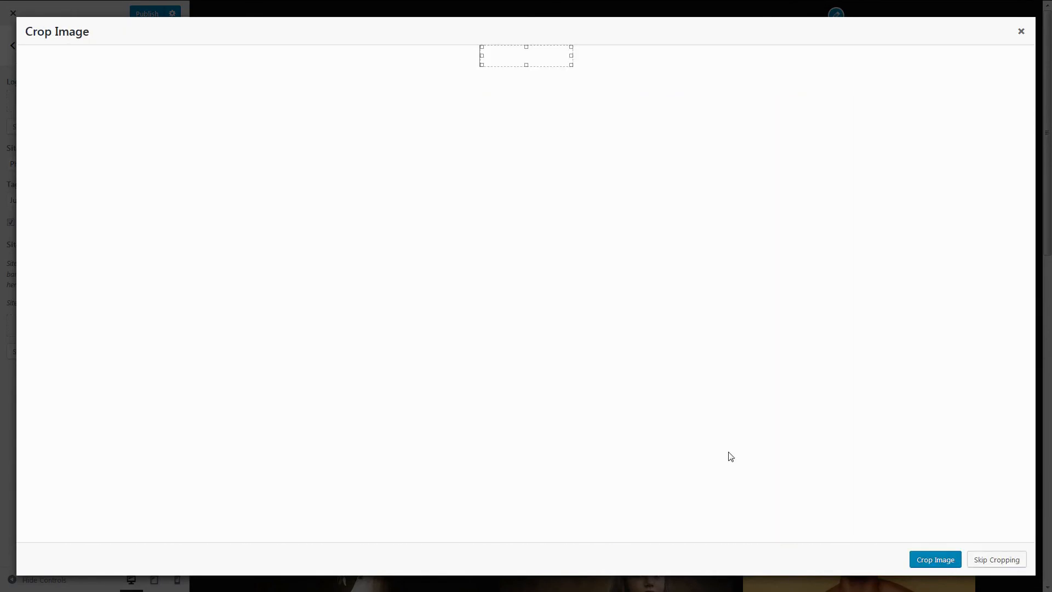
left_click(996, 559)
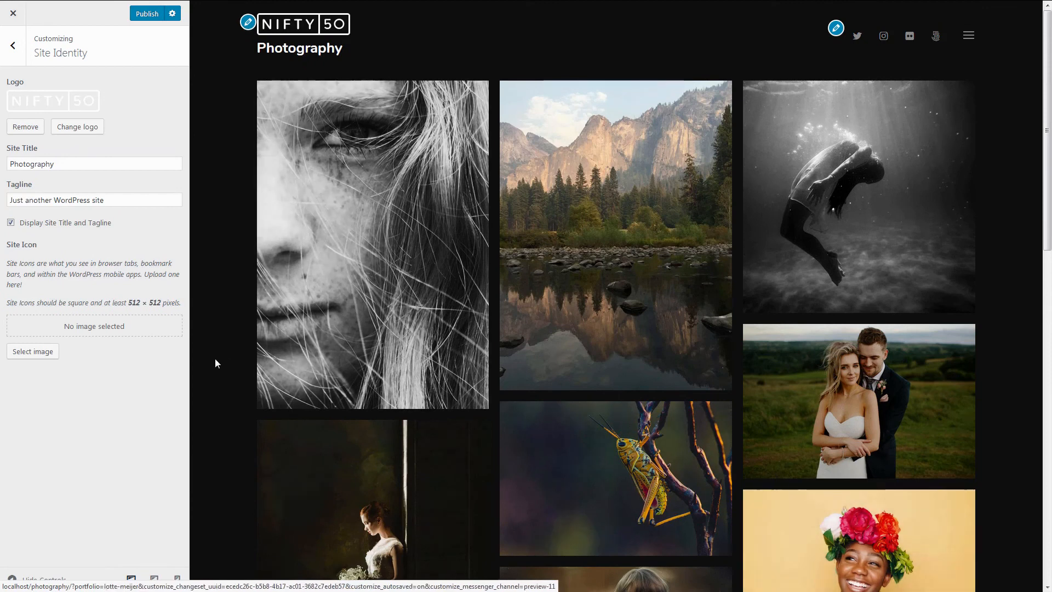
left_click(12, 44)
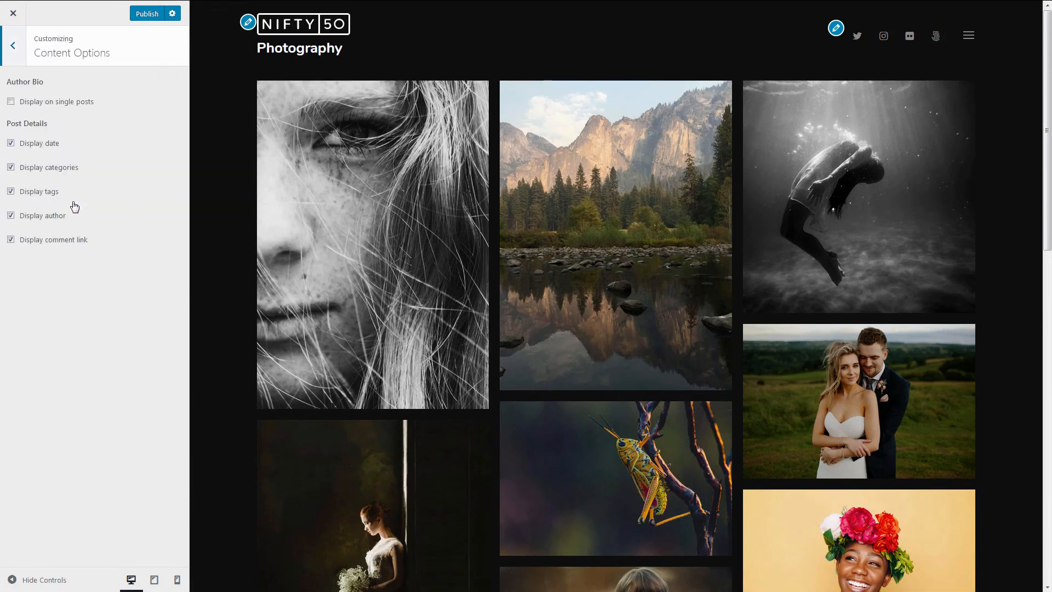
mouse_move(69, 173)
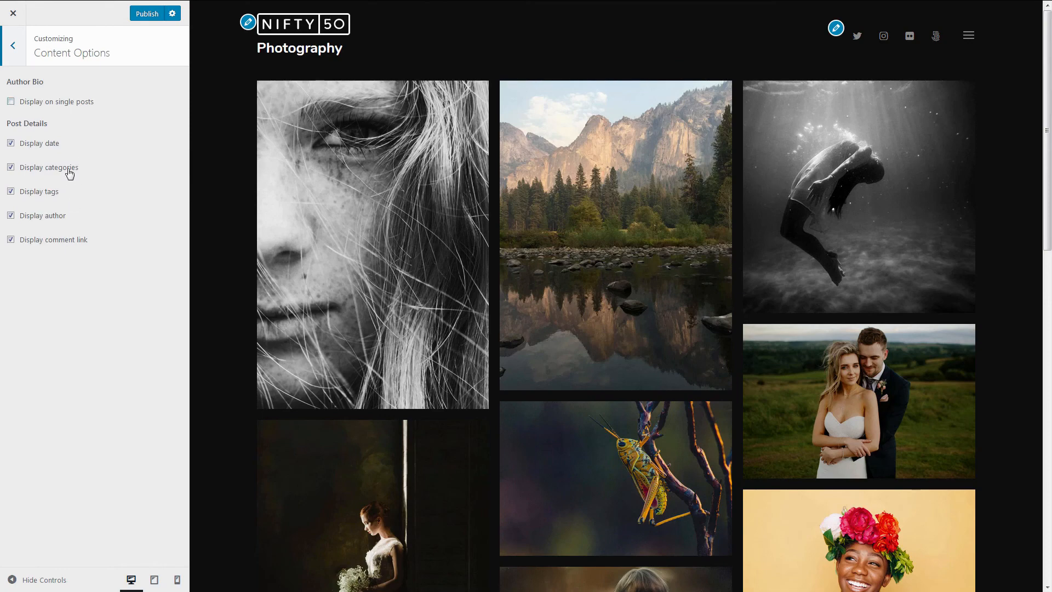
mouse_move(548, 243)
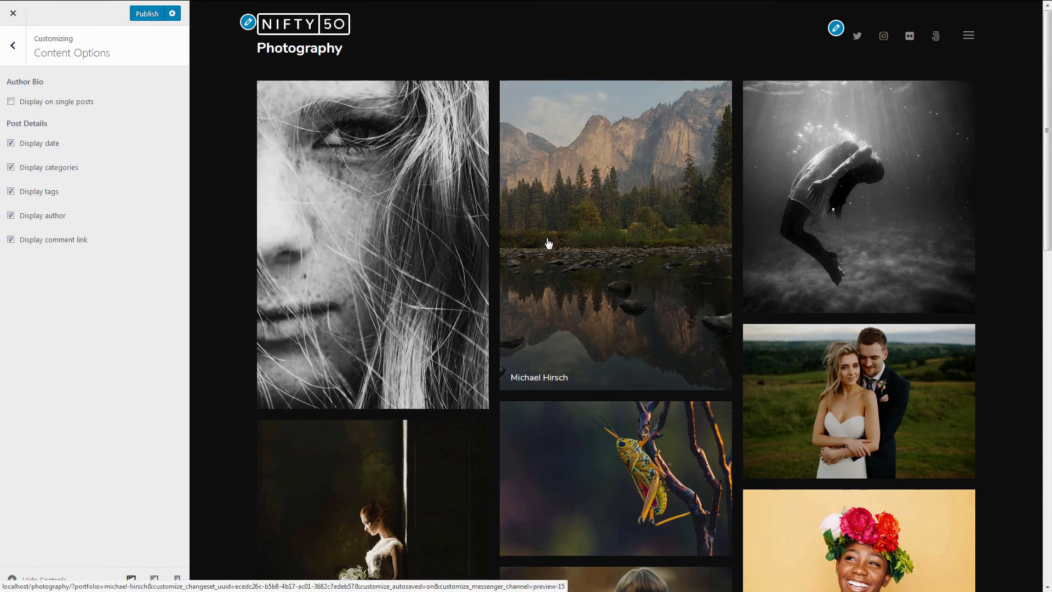
left_click(548, 243)
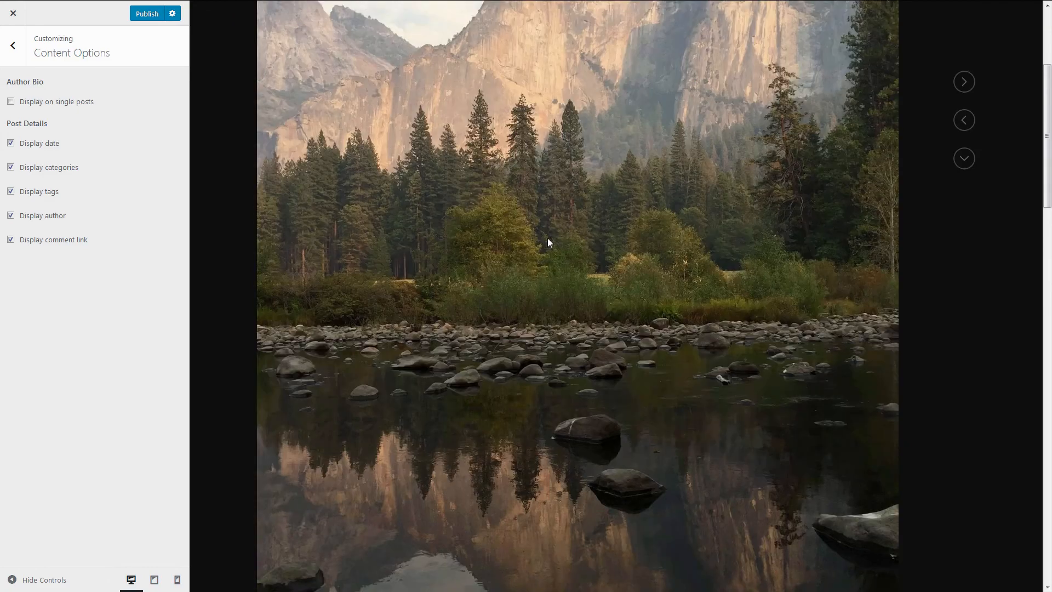
scroll("down", 3)
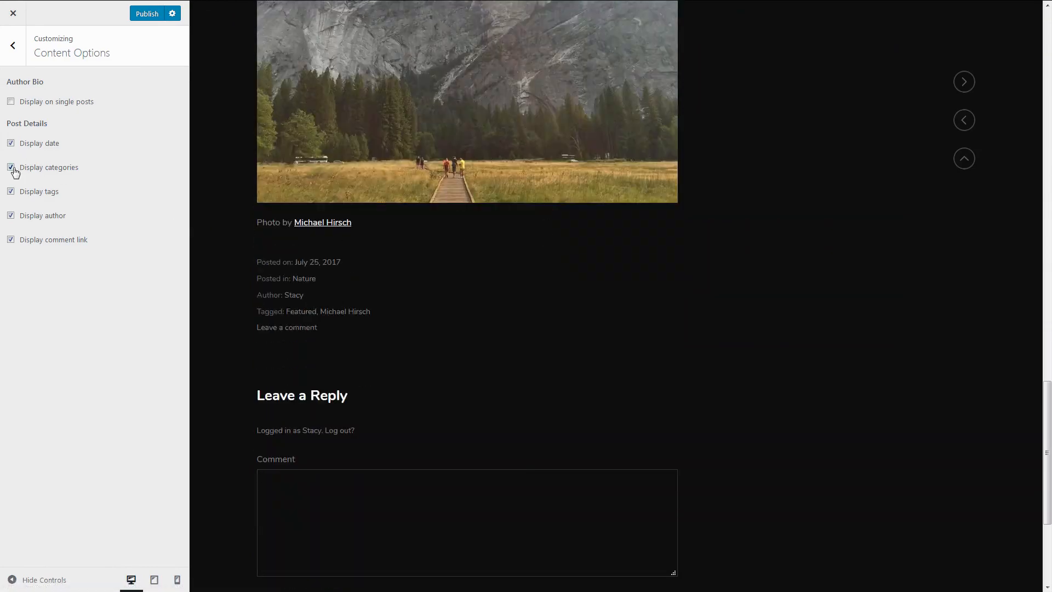
left_click(10, 192)
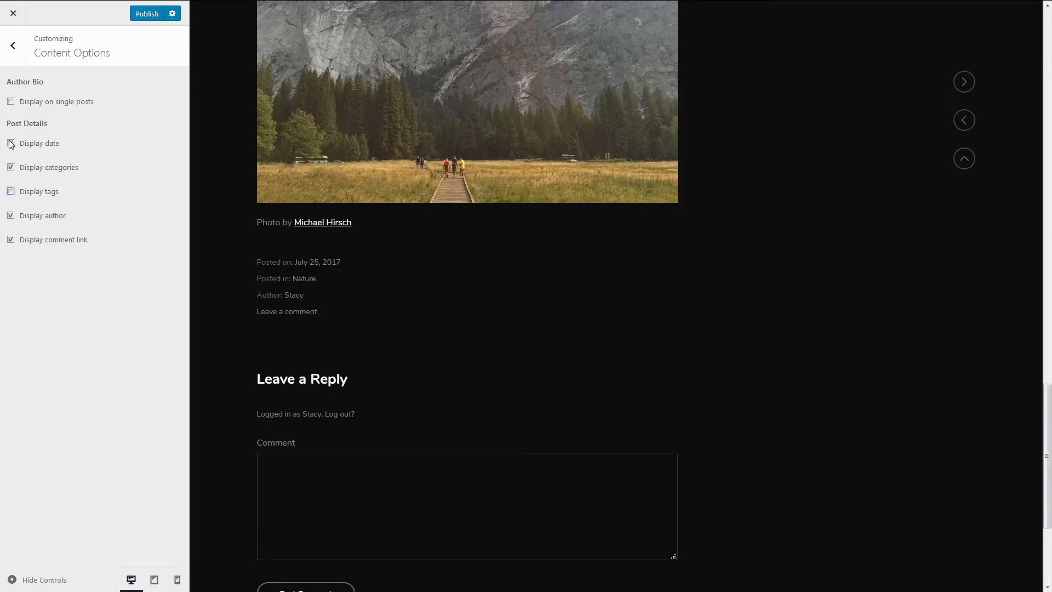
left_click(10, 144)
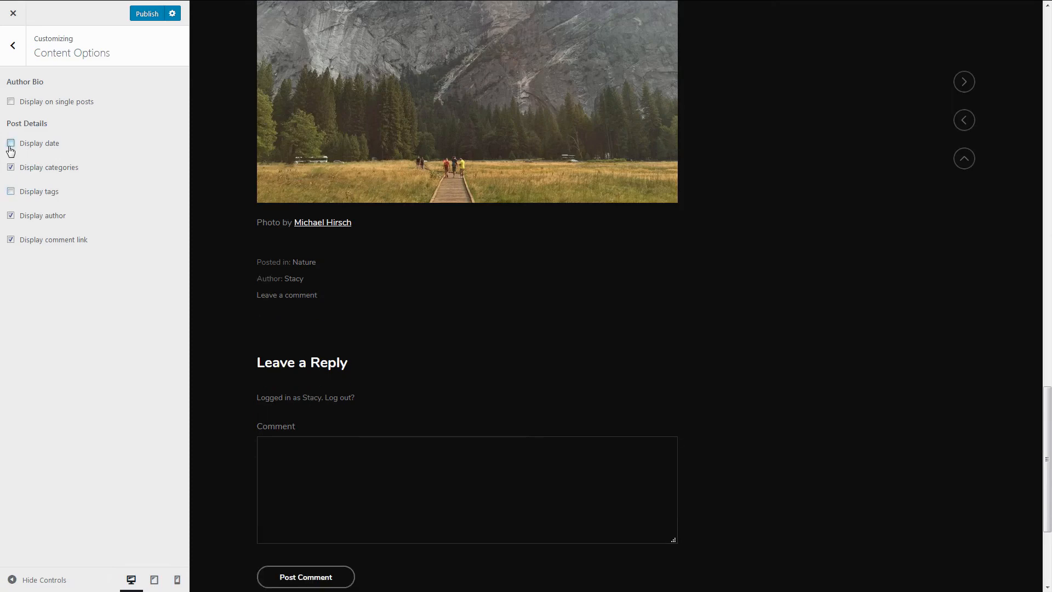
left_click(9, 143)
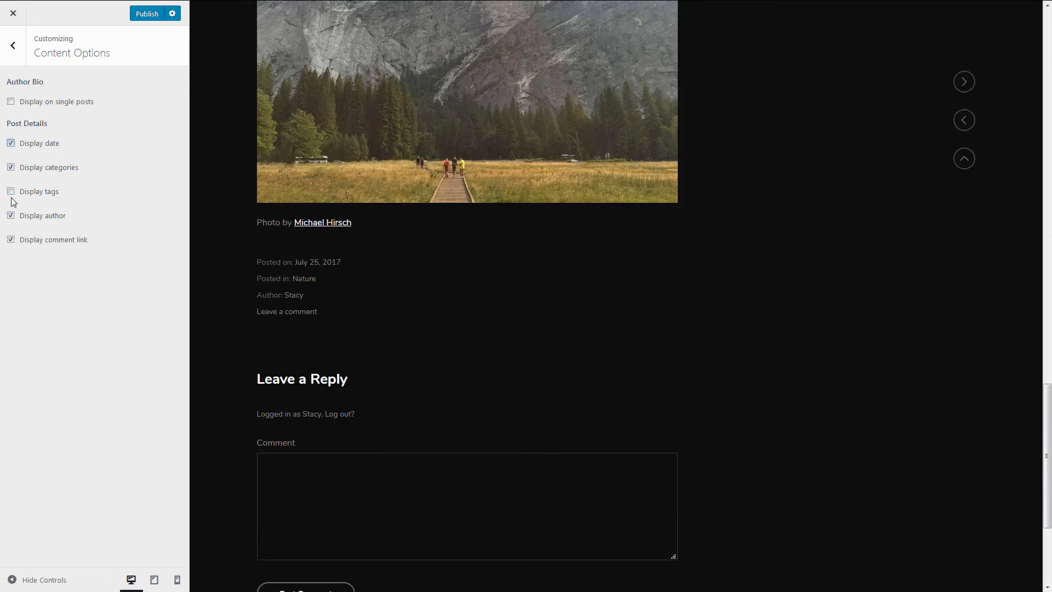
left_click(12, 13)
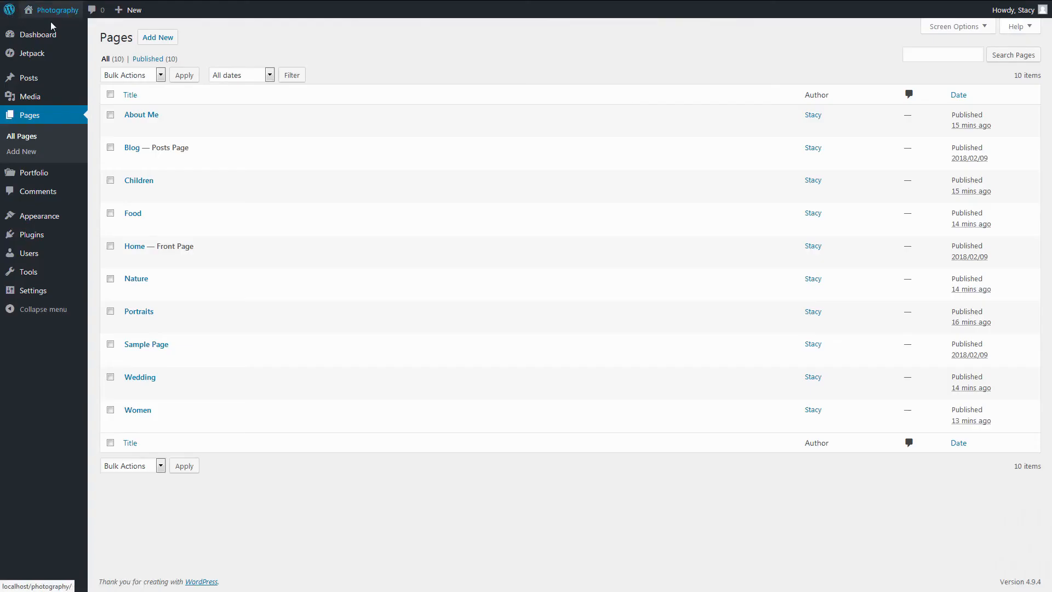
- Visit the live Photography site and scroll the Portraits gallery down to its footer
left_click(56, 9)
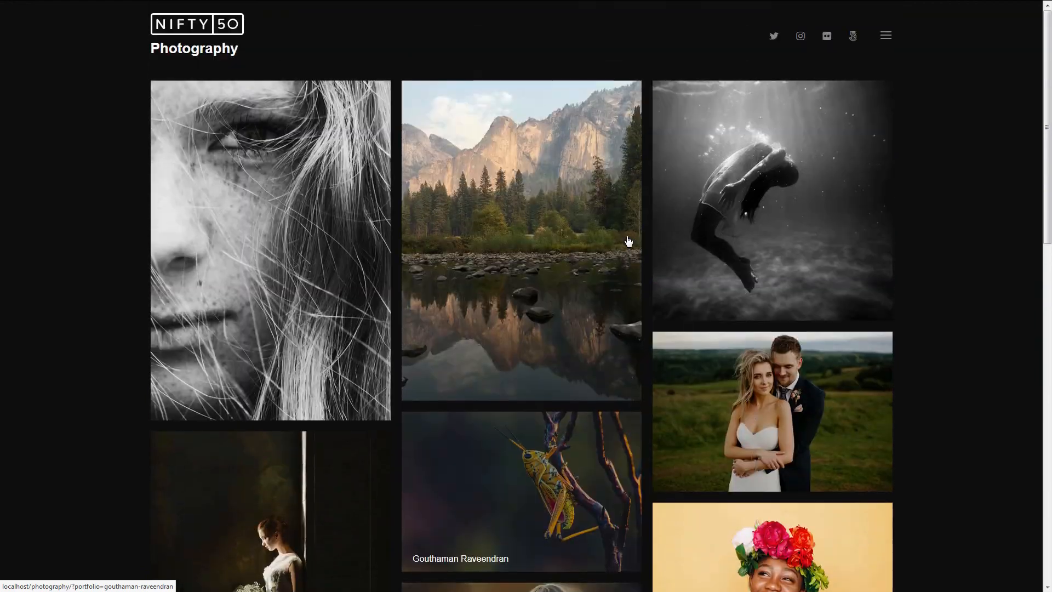
left_click(885, 35)
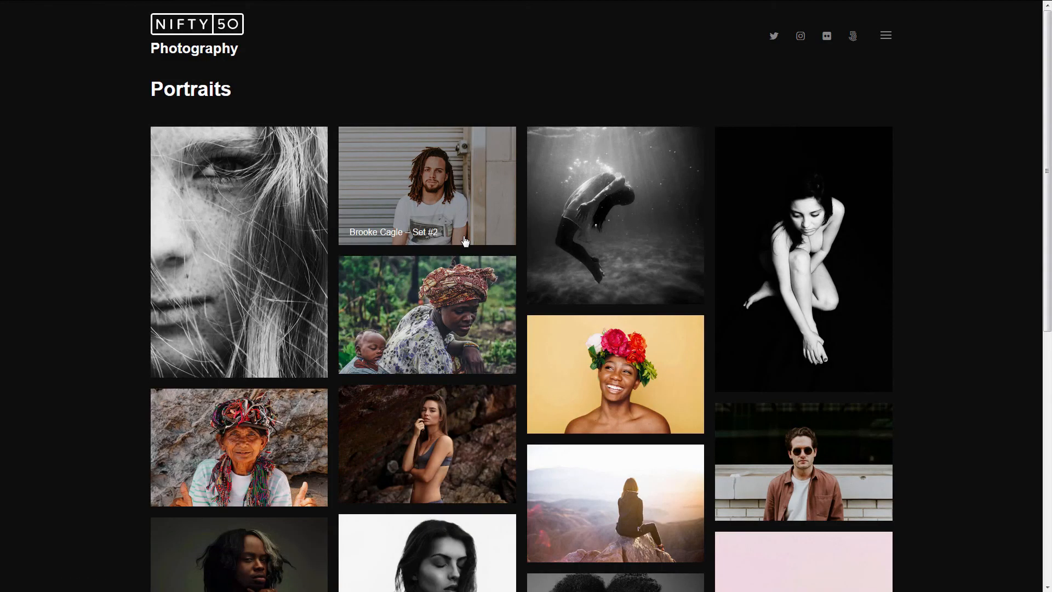
scroll("down", 3)
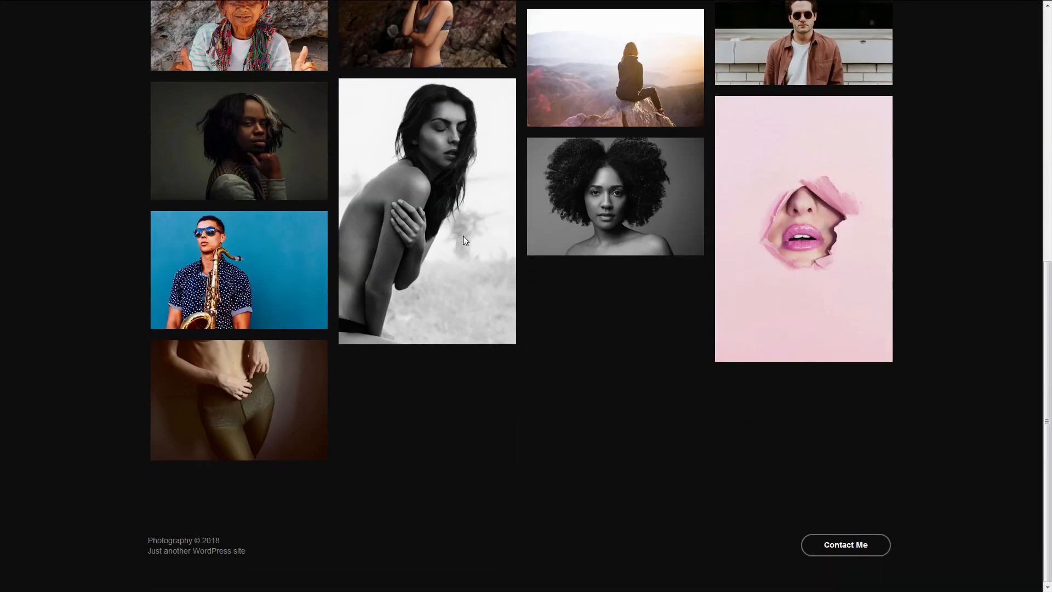
mouse_move(322, 406)
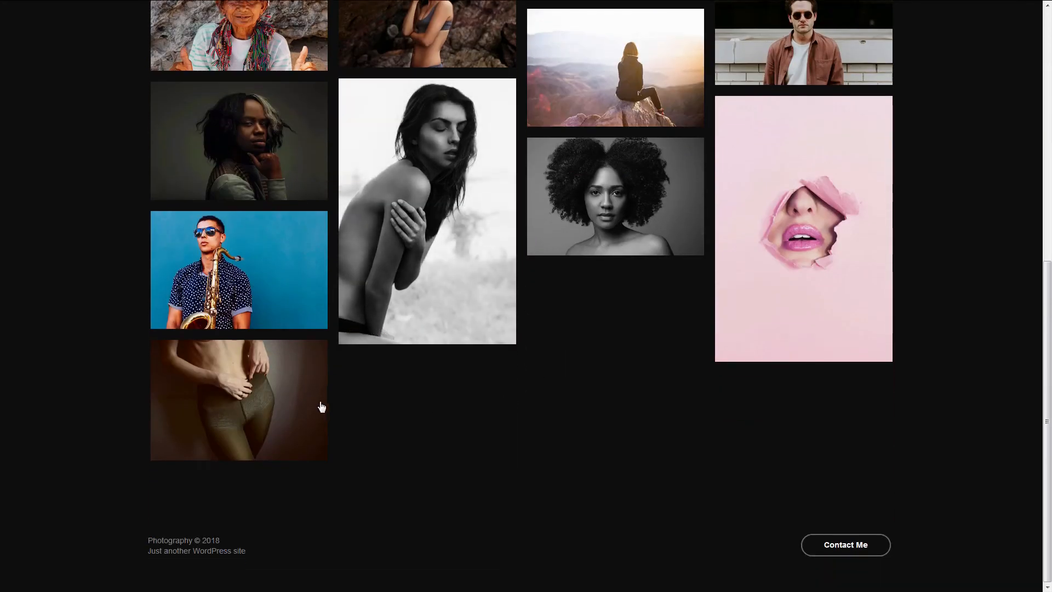
- Open Kira Ikonnikova's portrait, move to Atikh Bana's, view its photo, then open the Blog
left_click(238, 400)
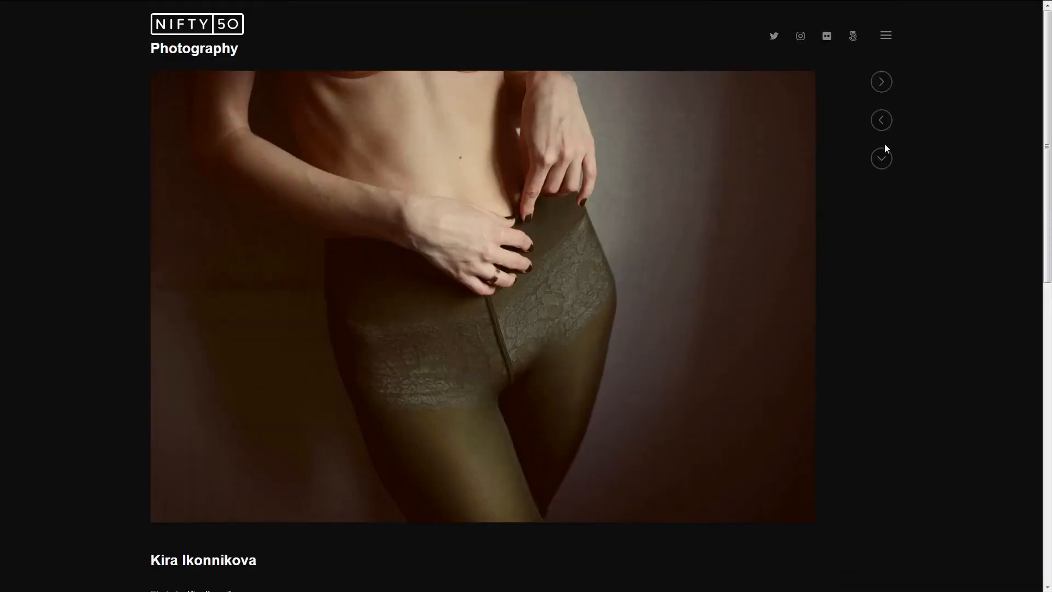
left_click(881, 81)
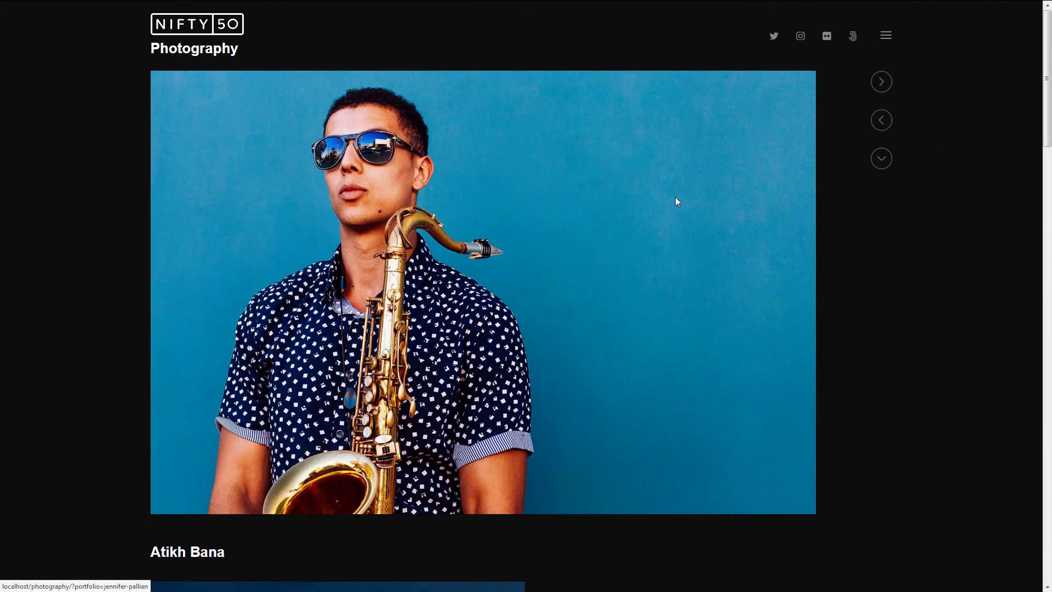
scroll("down", 3)
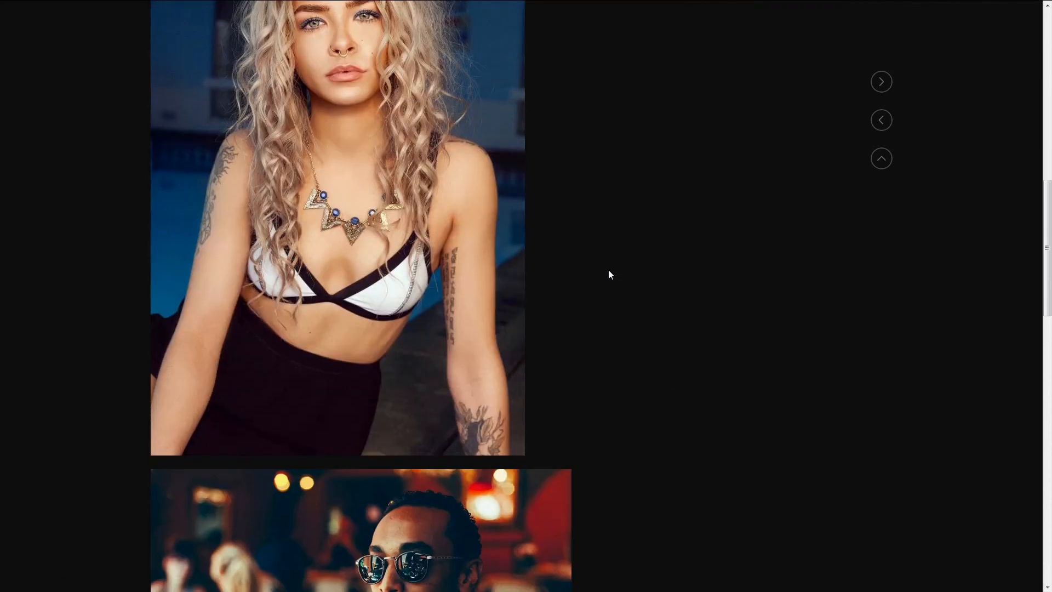
scroll("down", 3)
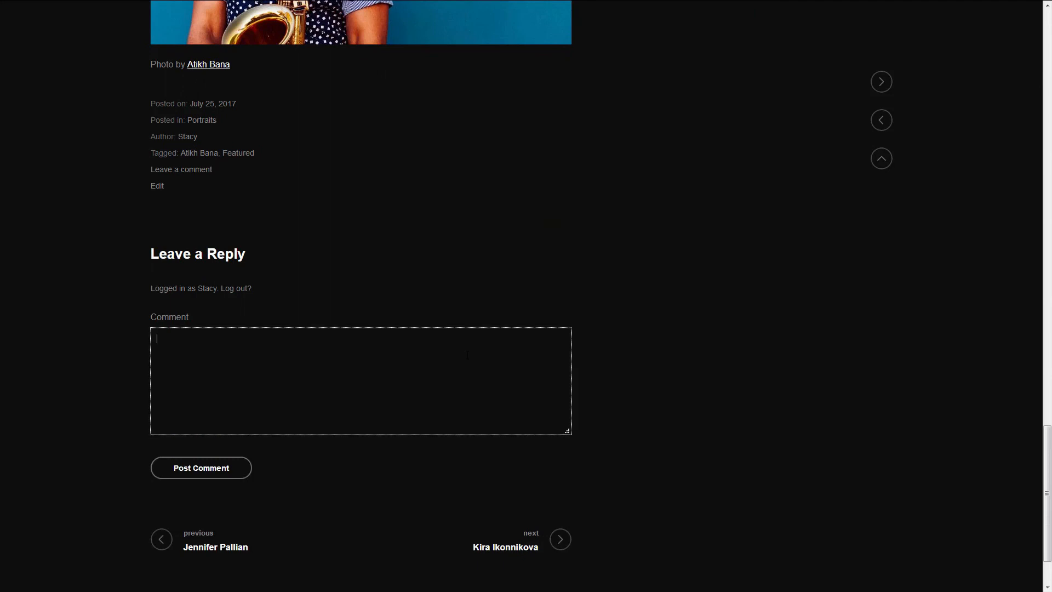
left_click(361, 22)
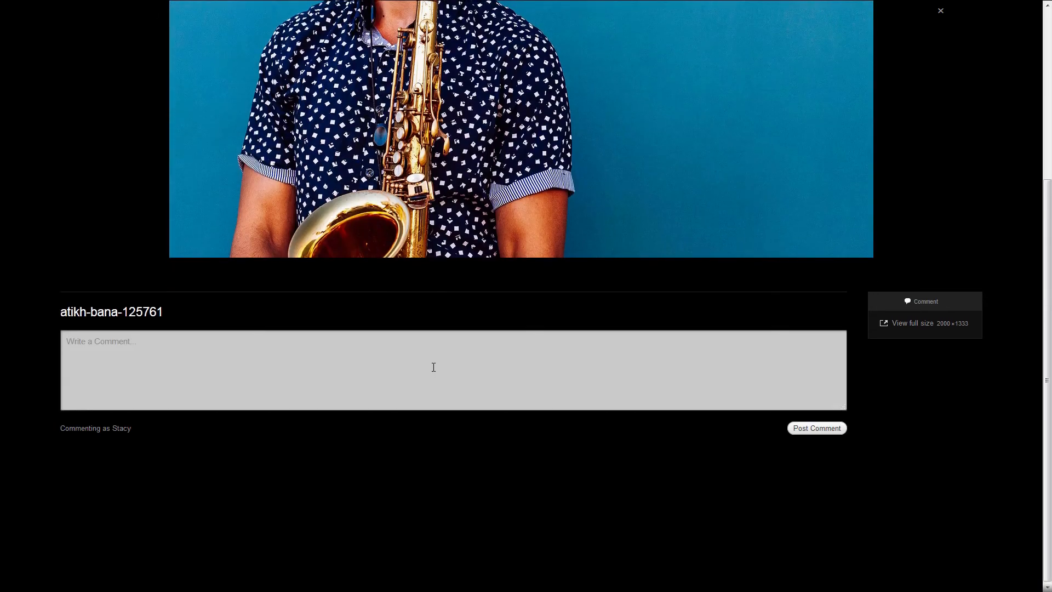
left_click(939, 10)
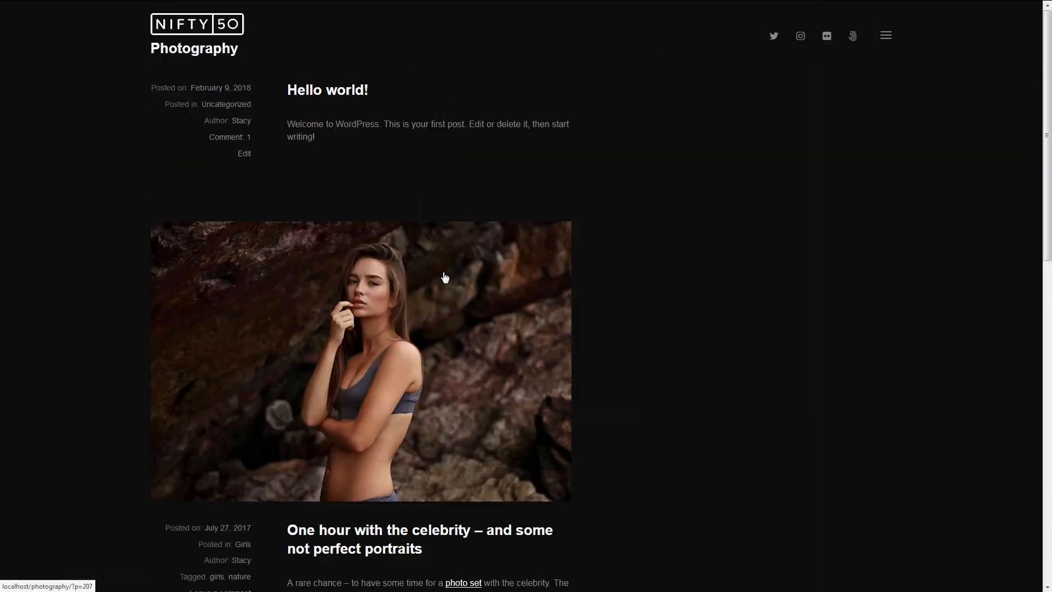
- Scroll down the blog and open the 'Random city shots' post
scroll("down", 3)
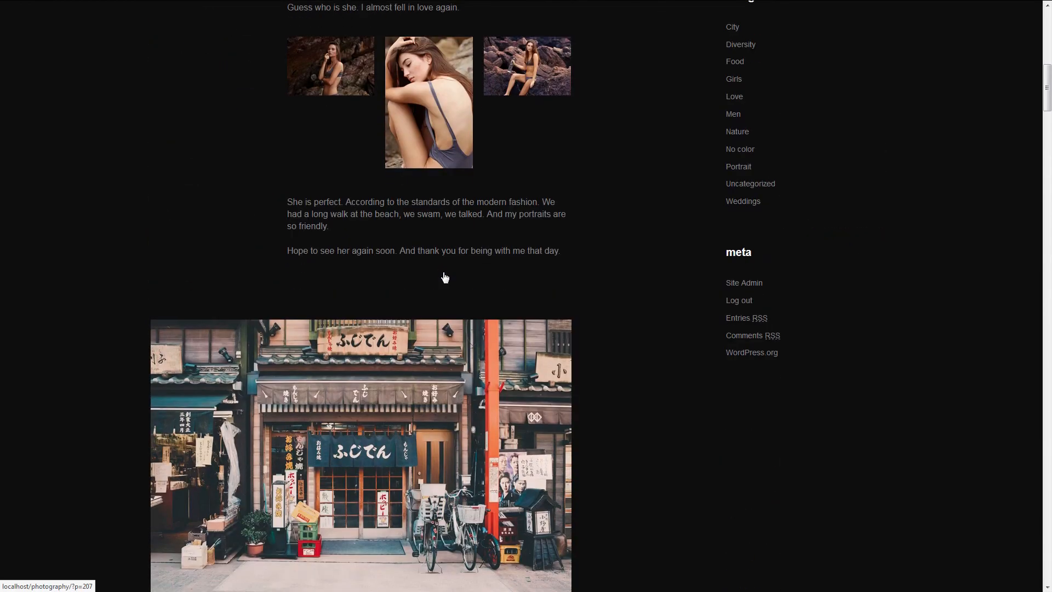
scroll("down", 3)
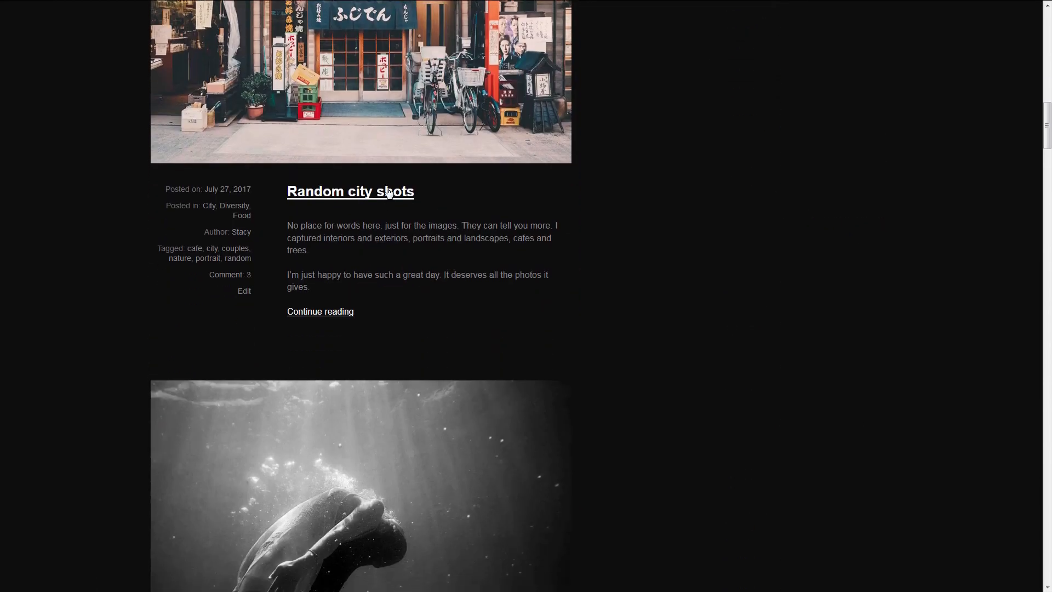
left_click(350, 192)
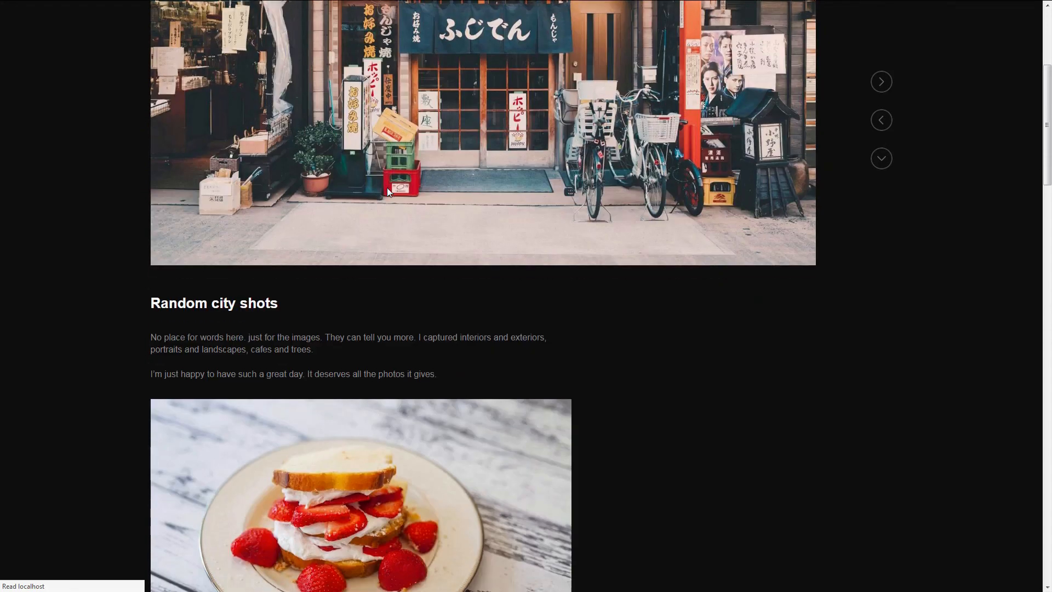